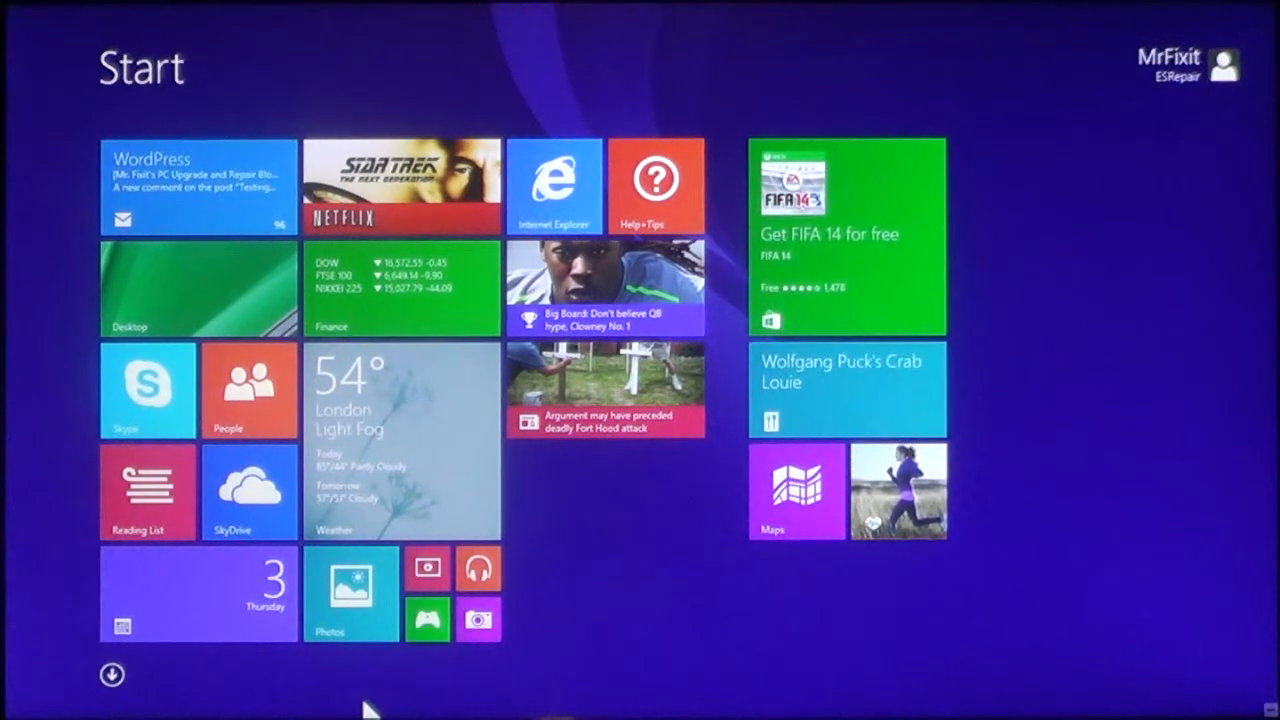
{"action": "mouse_move", "coordinate": [360, 705]}
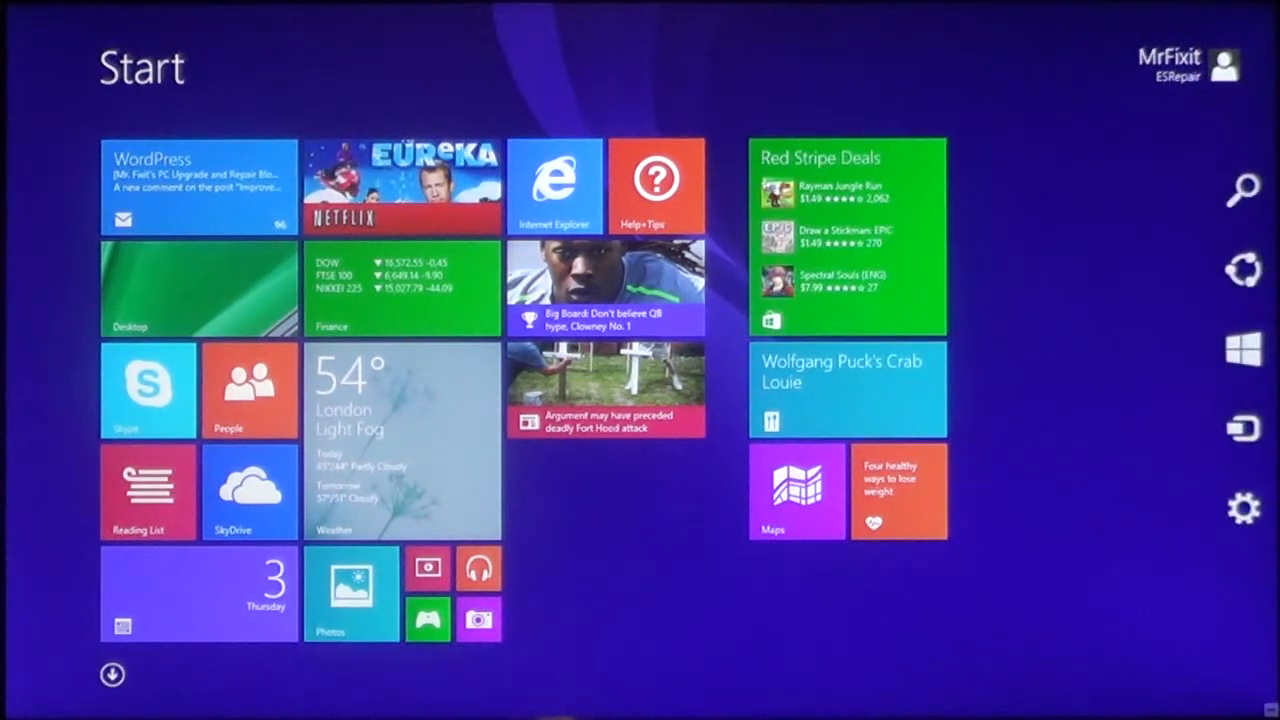
{"action": "mouse_move", "coordinate": [1279, 360]}
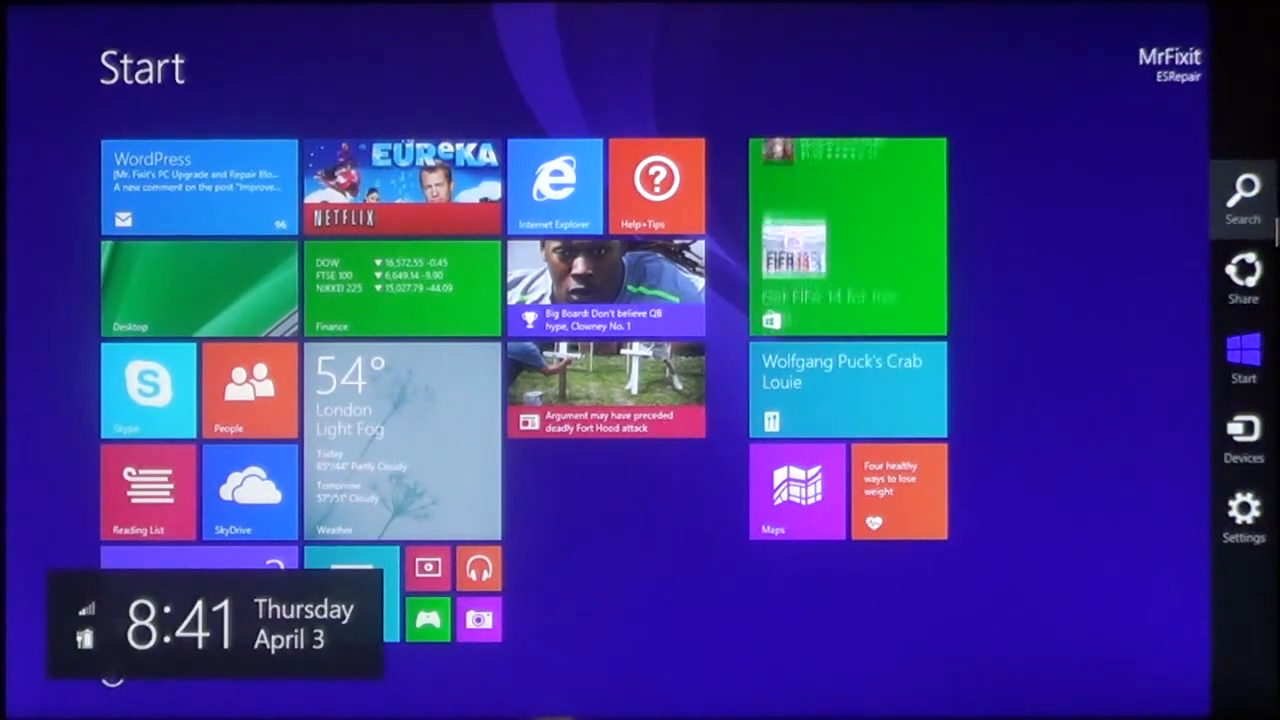
{"action": "mouse_move", "coordinate": [1243, 320]}
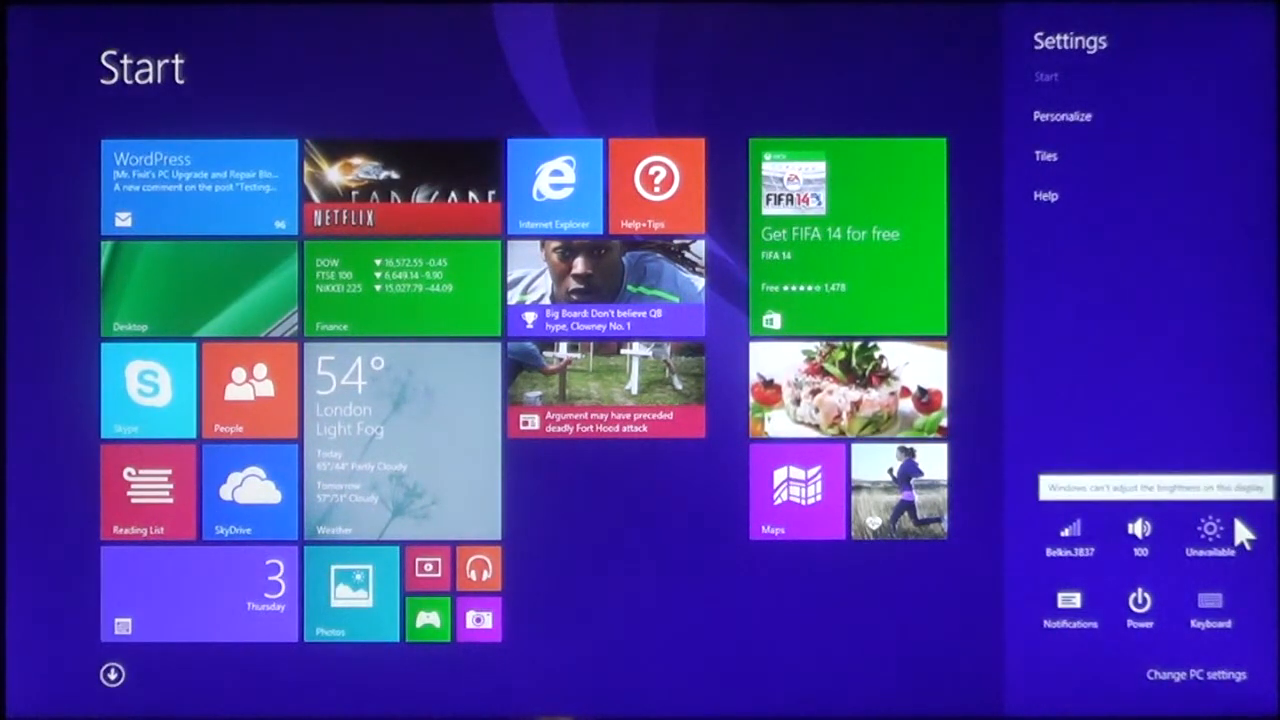
{"action": "mouse_move", "coordinate": [1100, 423]}
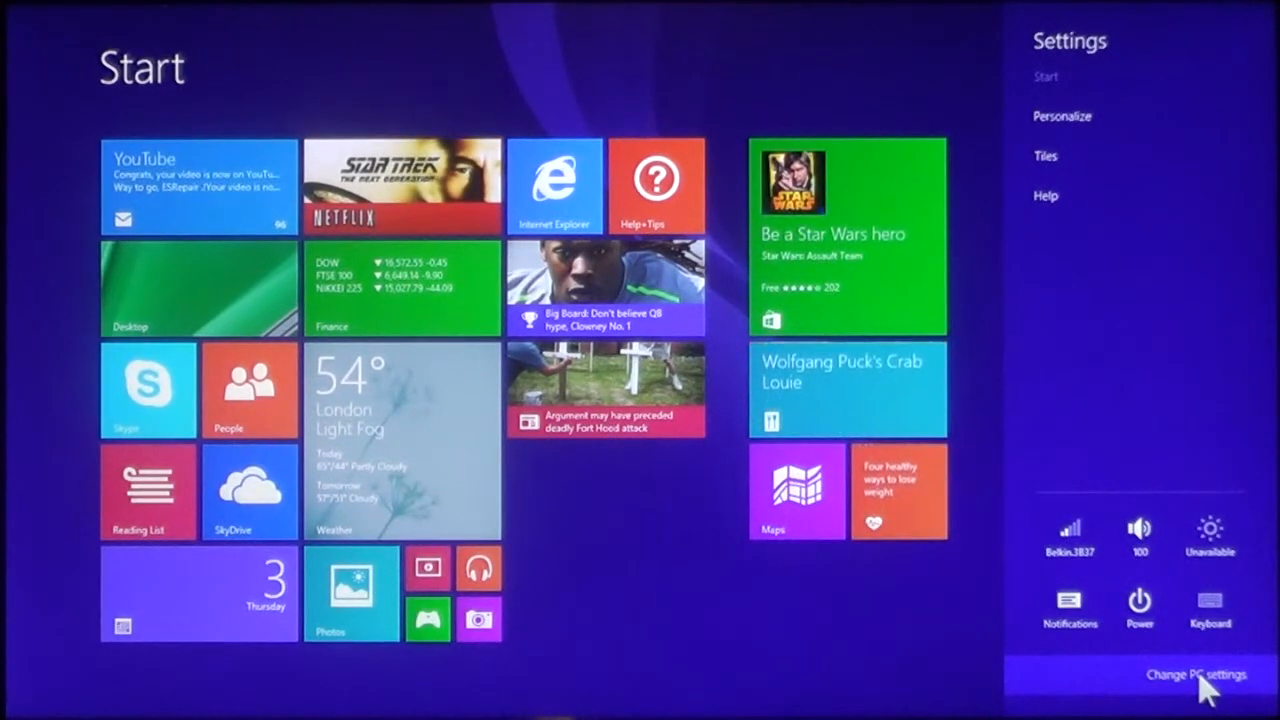
- Go from PC settings to Accounts and show the Other accounts page
{"action": "left_click", "coordinate": [1198, 674]}
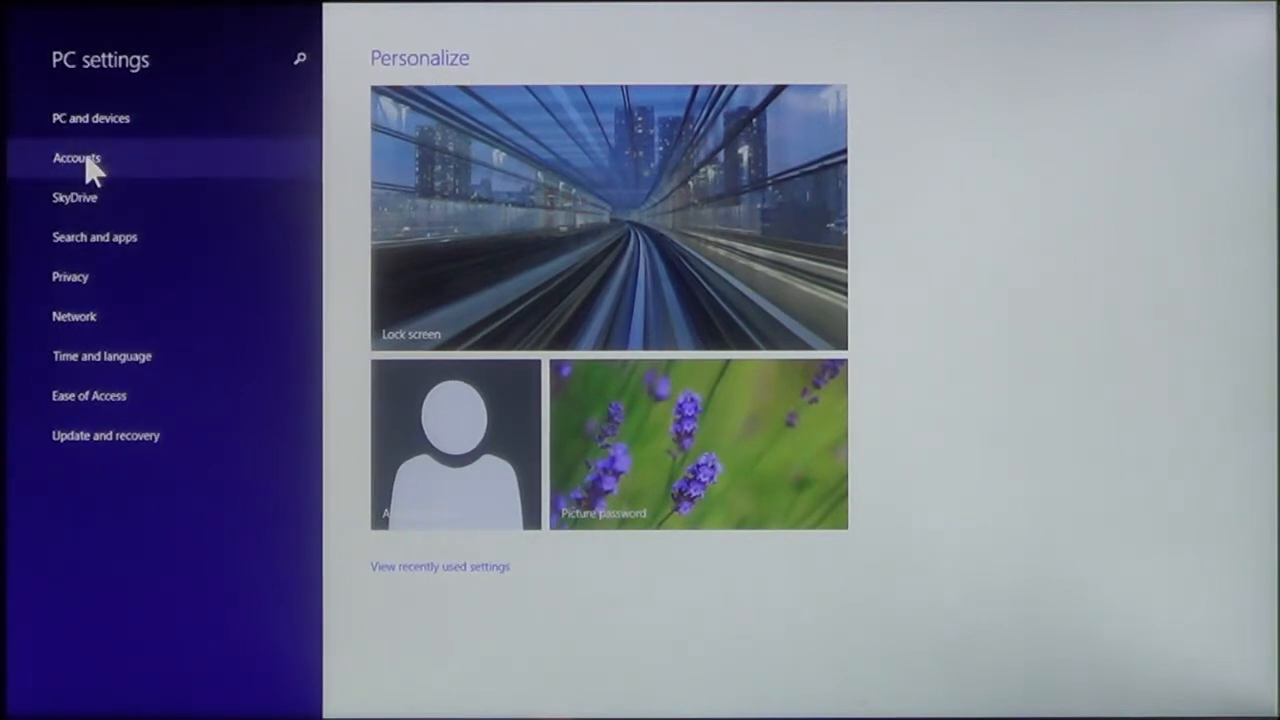
{"action": "left_click", "coordinate": [76, 157]}
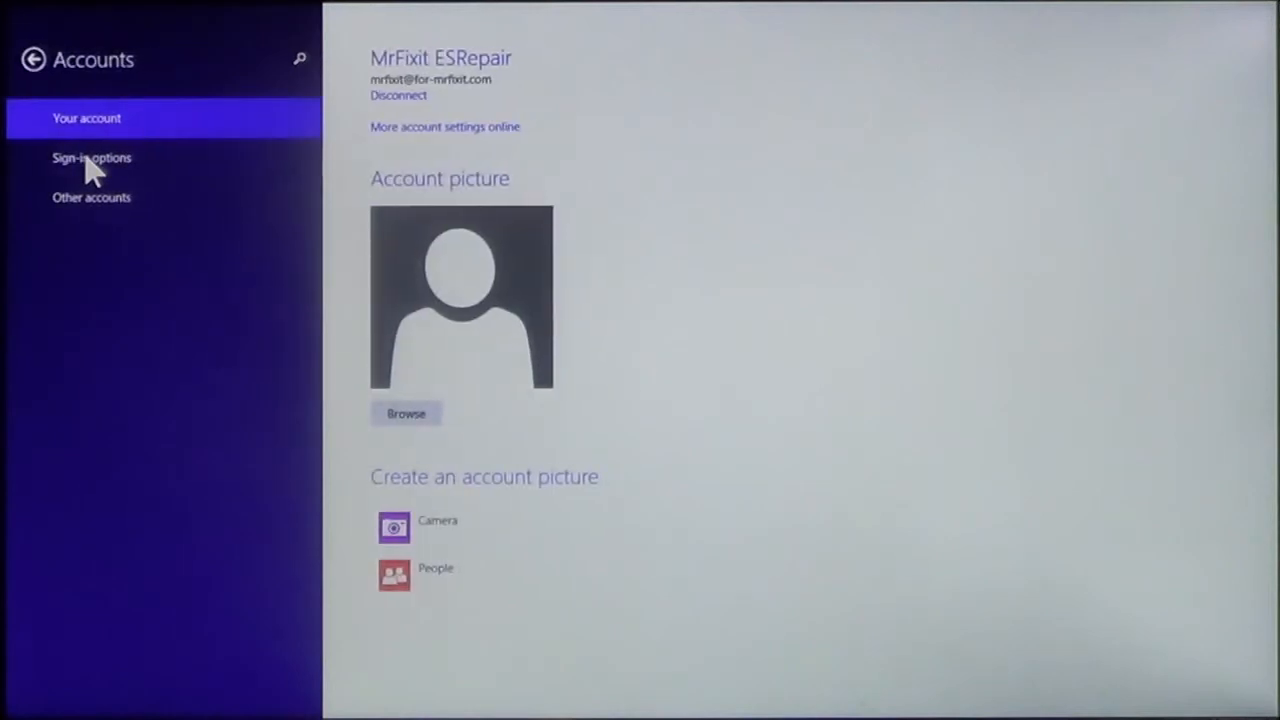
{"action": "mouse_move", "coordinate": [555, 88]}
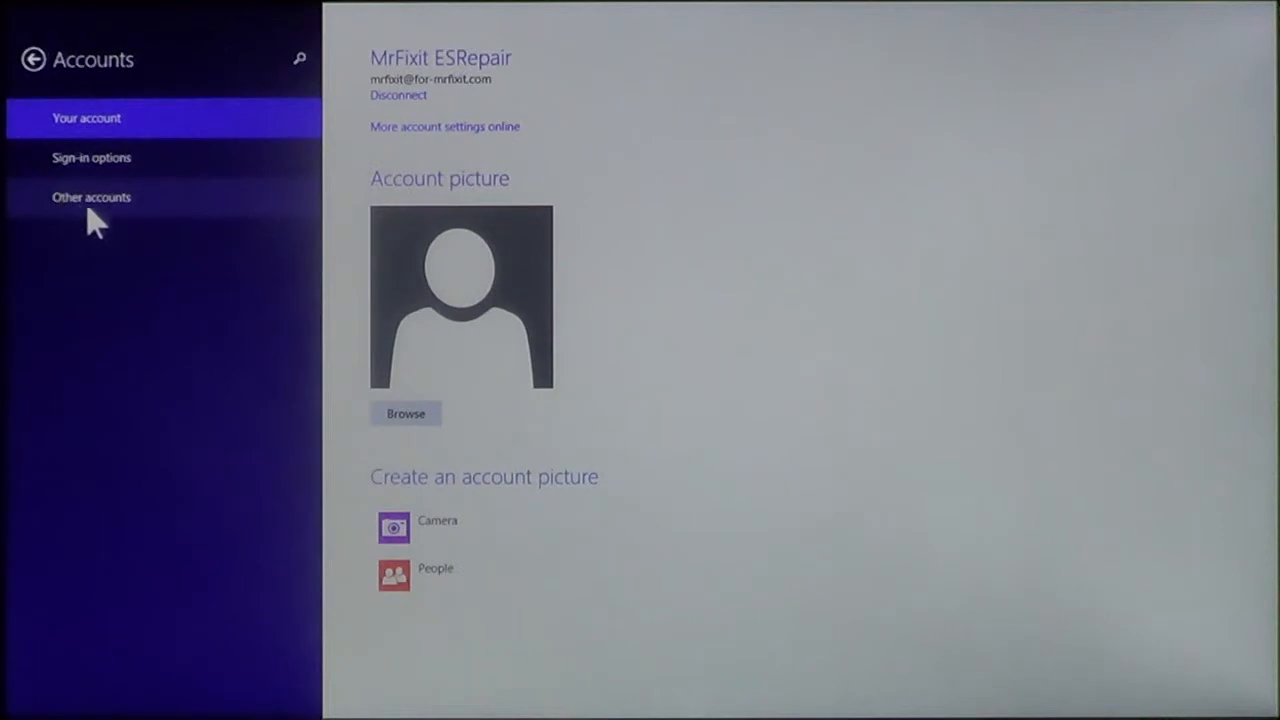
{"action": "mouse_move", "coordinate": [105, 225]}
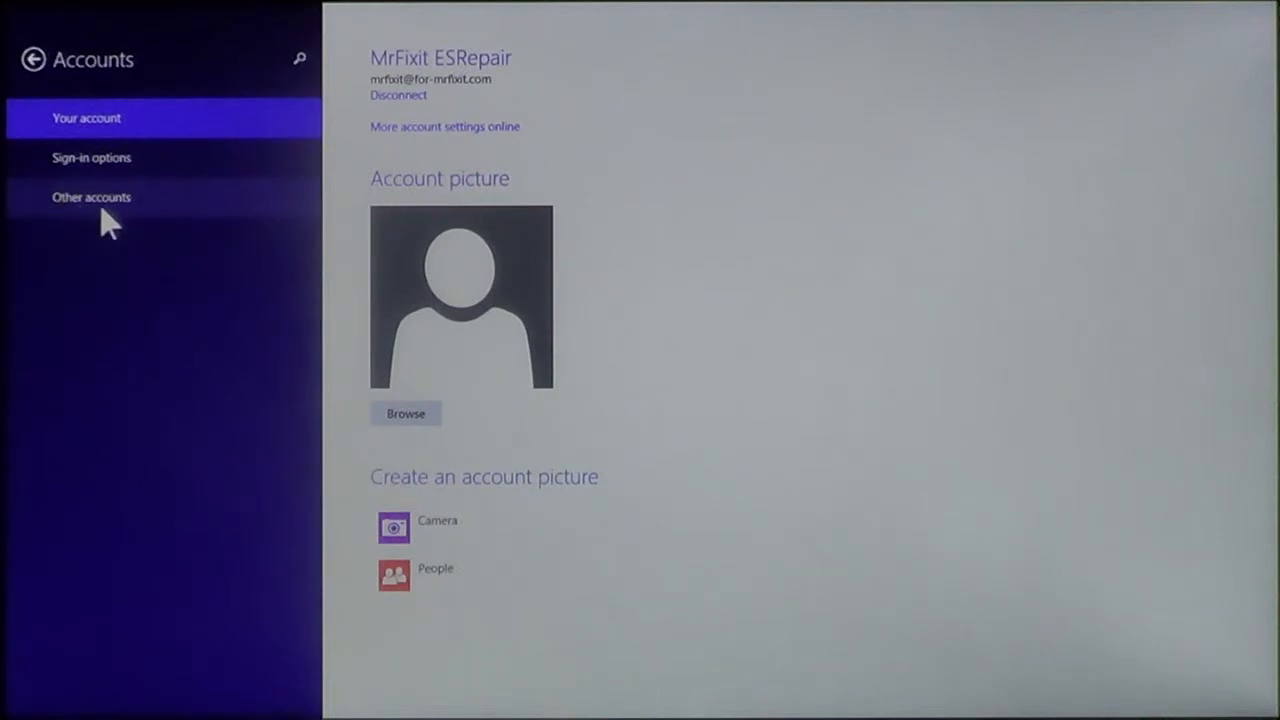
{"action": "left_click", "coordinate": [91, 197]}
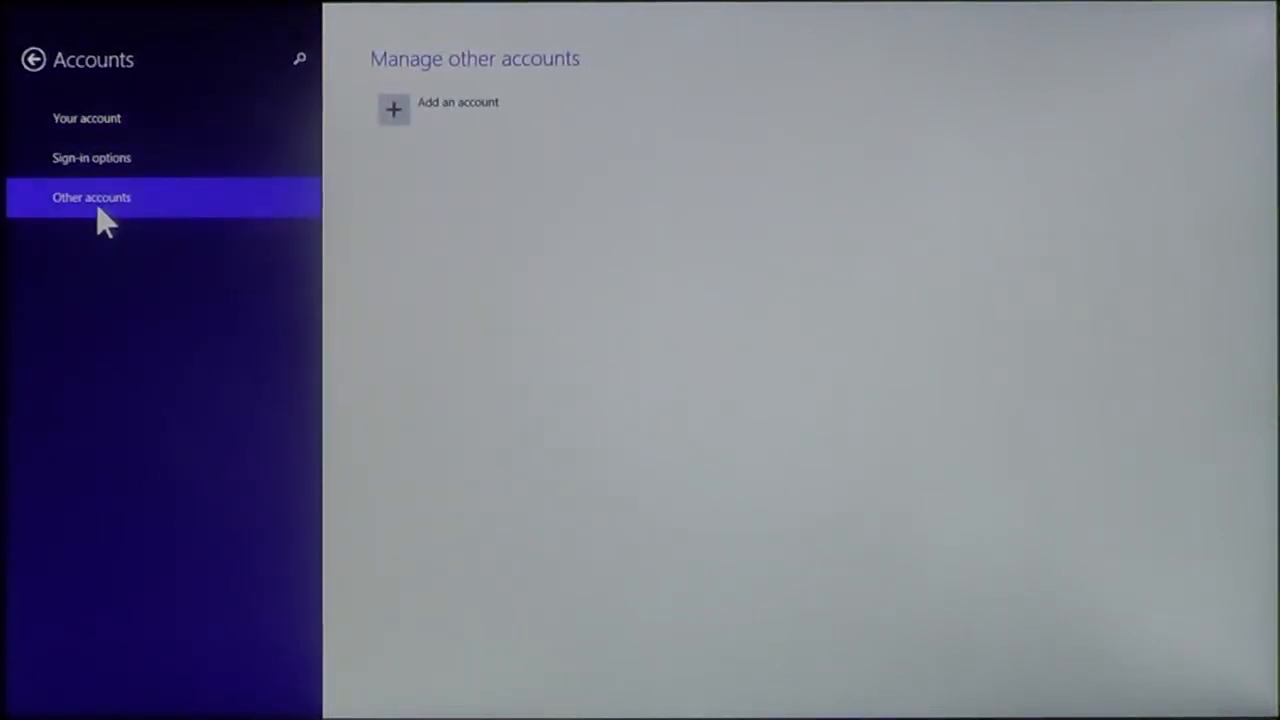
{"action": "mouse_move", "coordinate": [450, 110]}
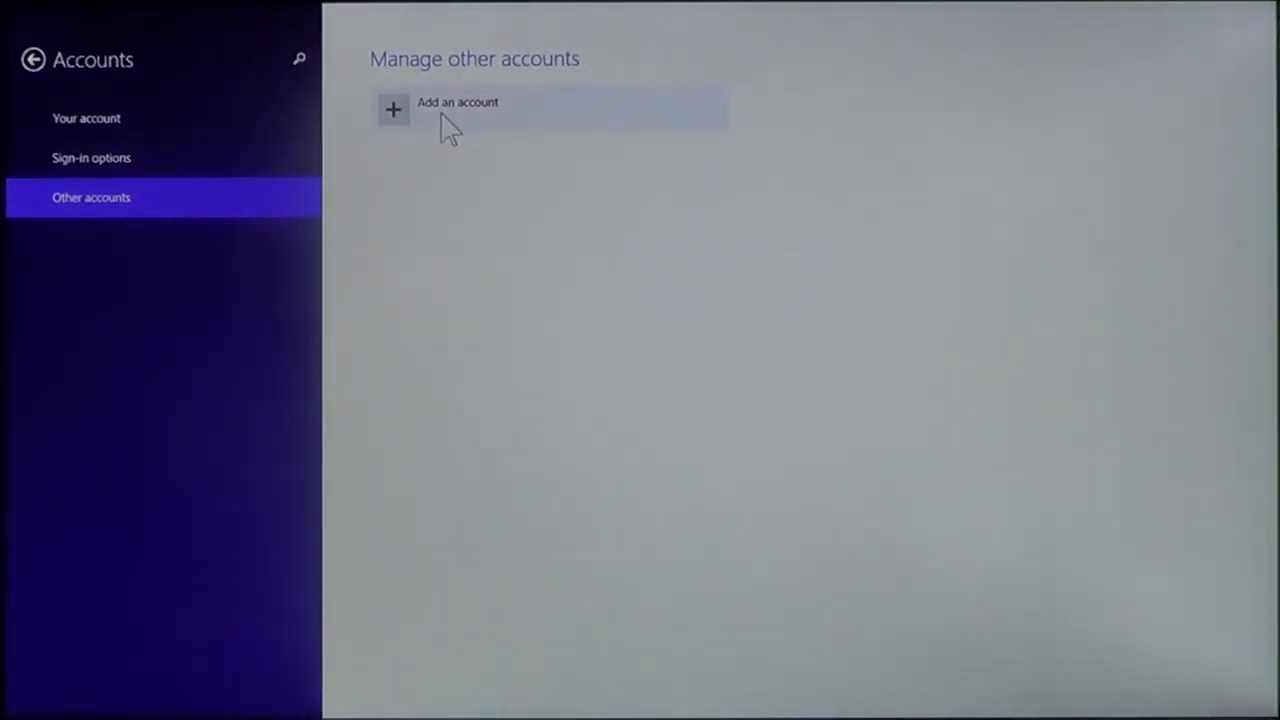
- Choose Add an account to begin adding a new user
{"action": "left_click", "coordinate": [457, 108]}
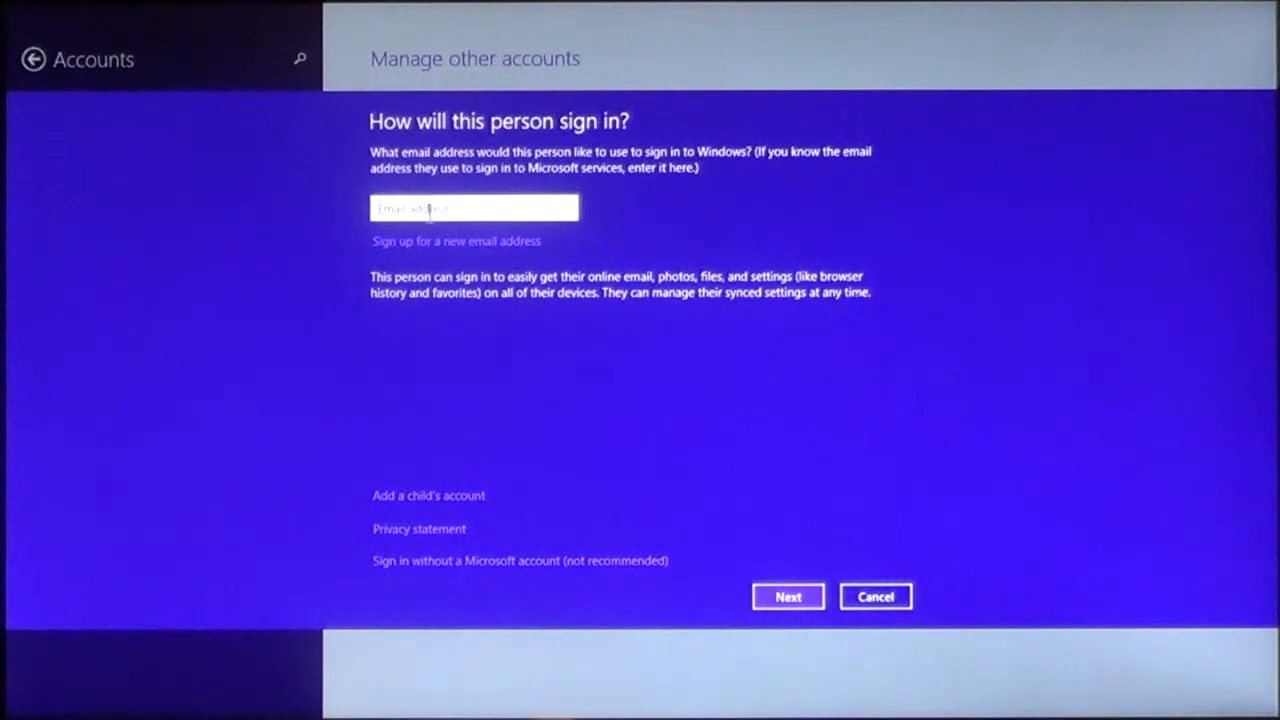
{"action": "mouse_move", "coordinate": [570, 270]}
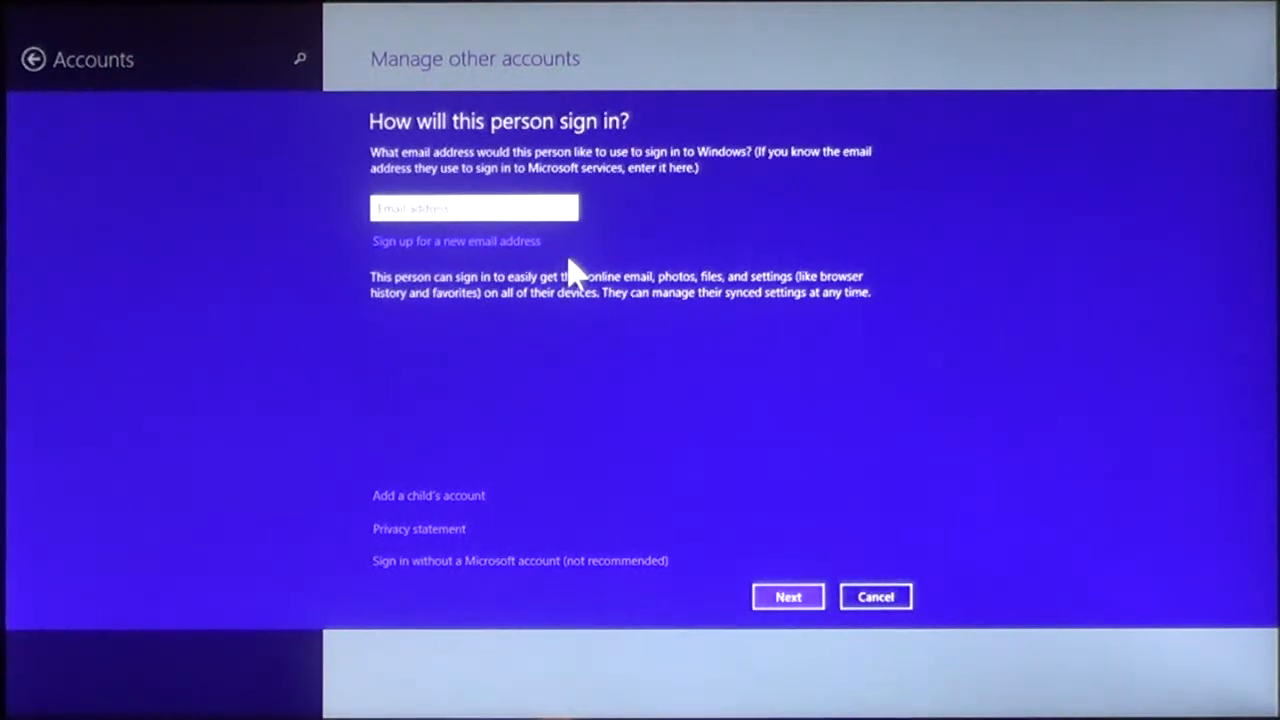
{"action": "mouse_move", "coordinate": [398, 500]}
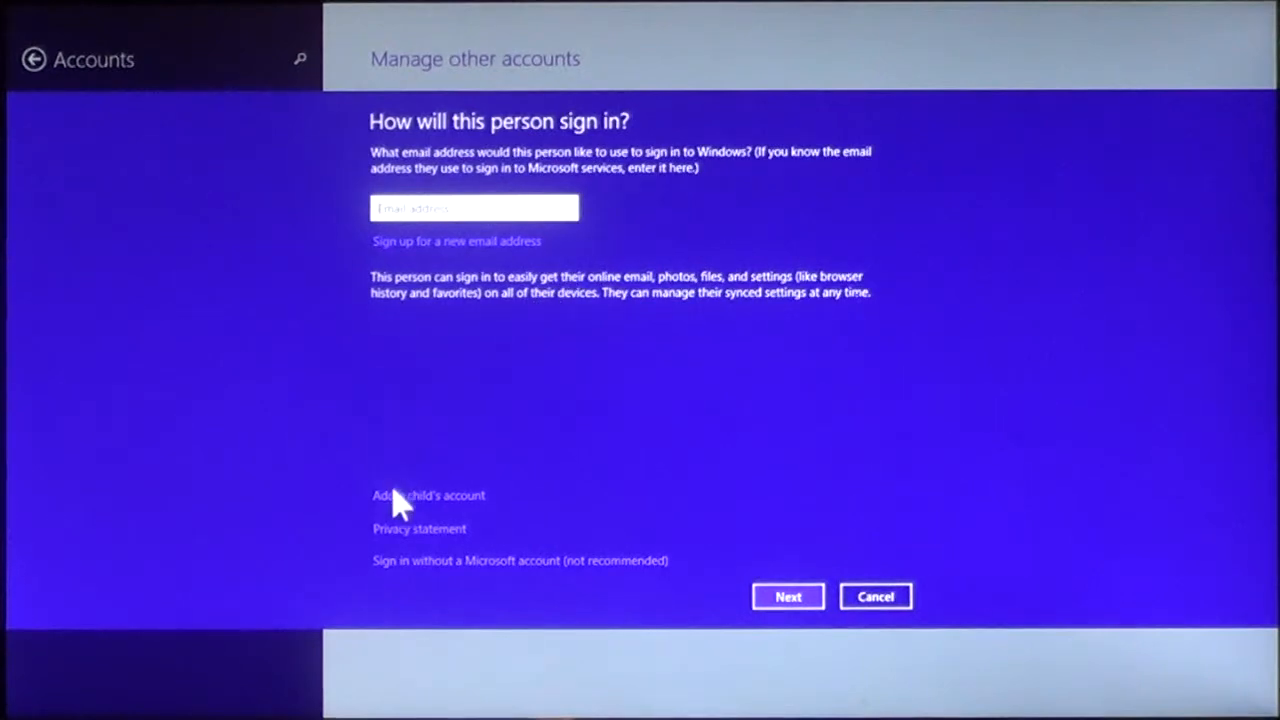
{"action": "mouse_move", "coordinate": [485, 525]}
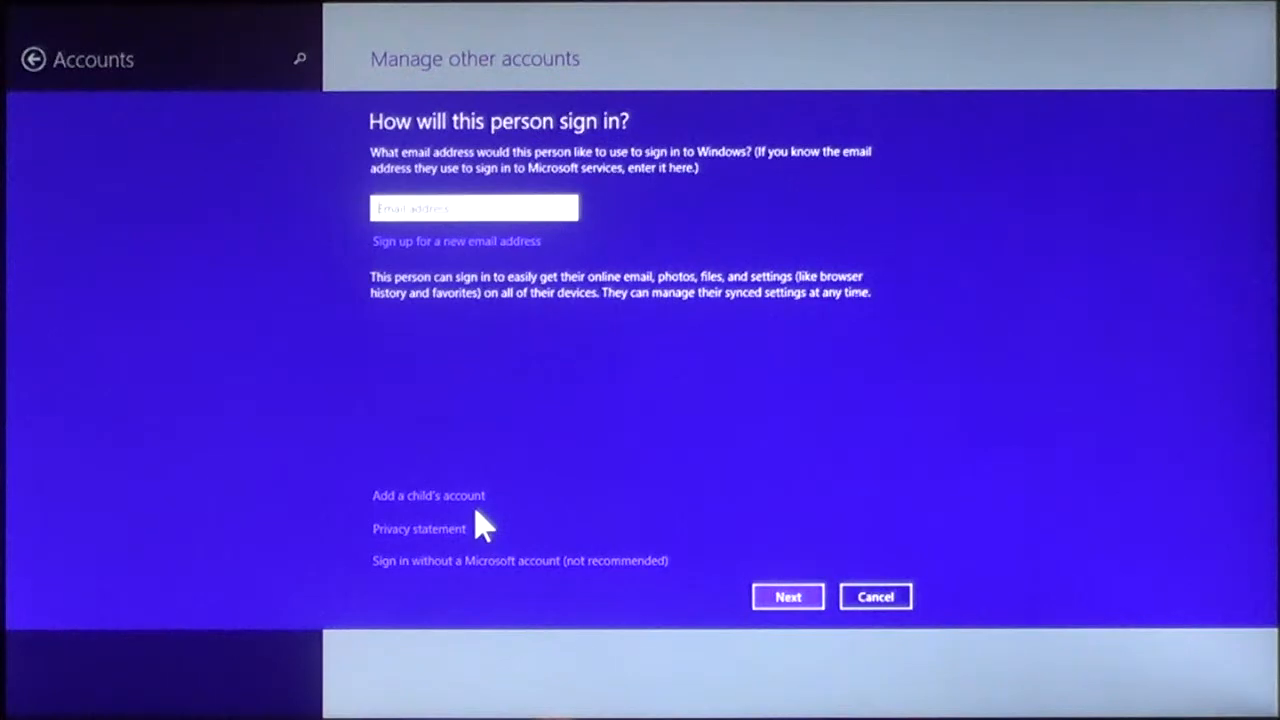
{"action": "mouse_move", "coordinate": [418, 550]}
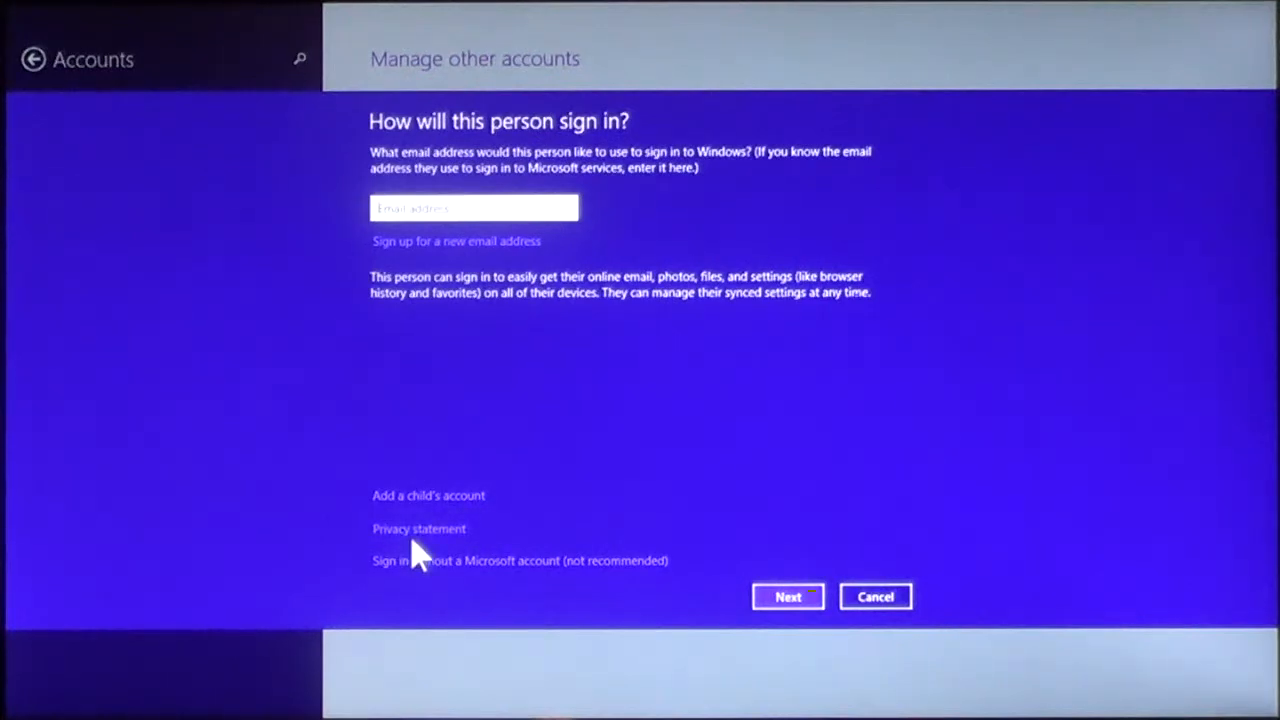
{"action": "mouse_move", "coordinate": [435, 590]}
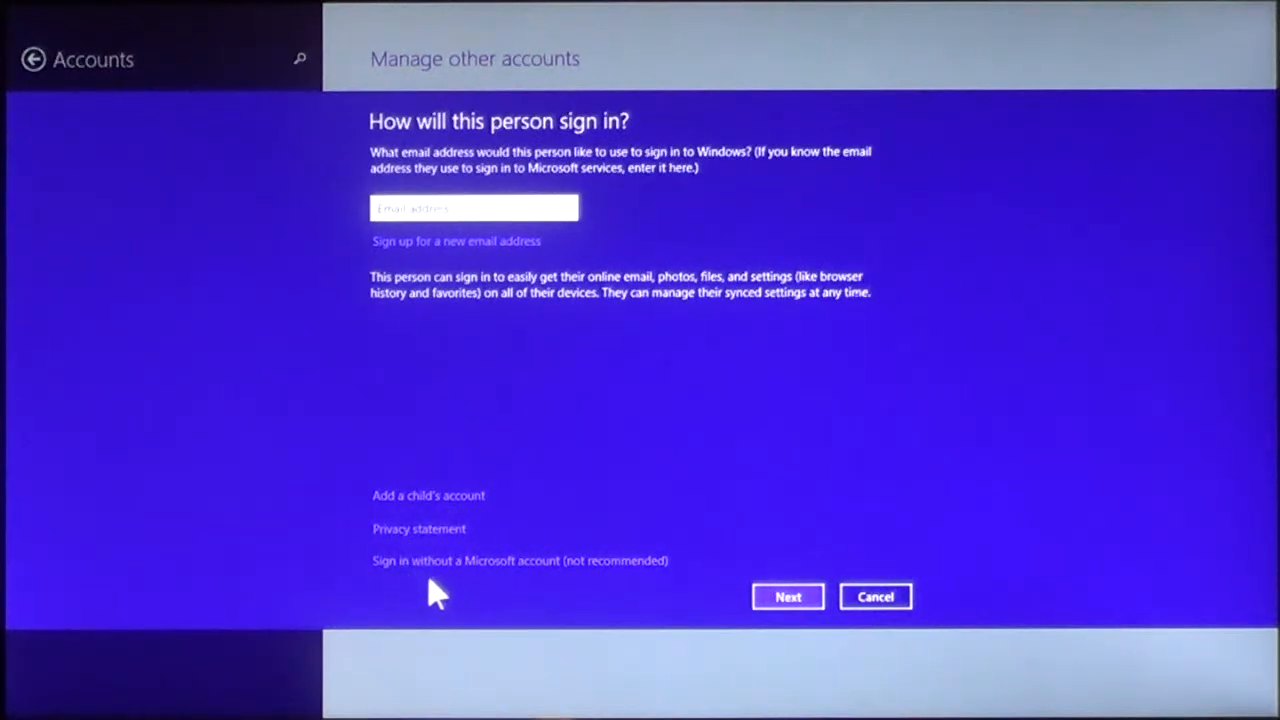
{"action": "mouse_move", "coordinate": [490, 585]}
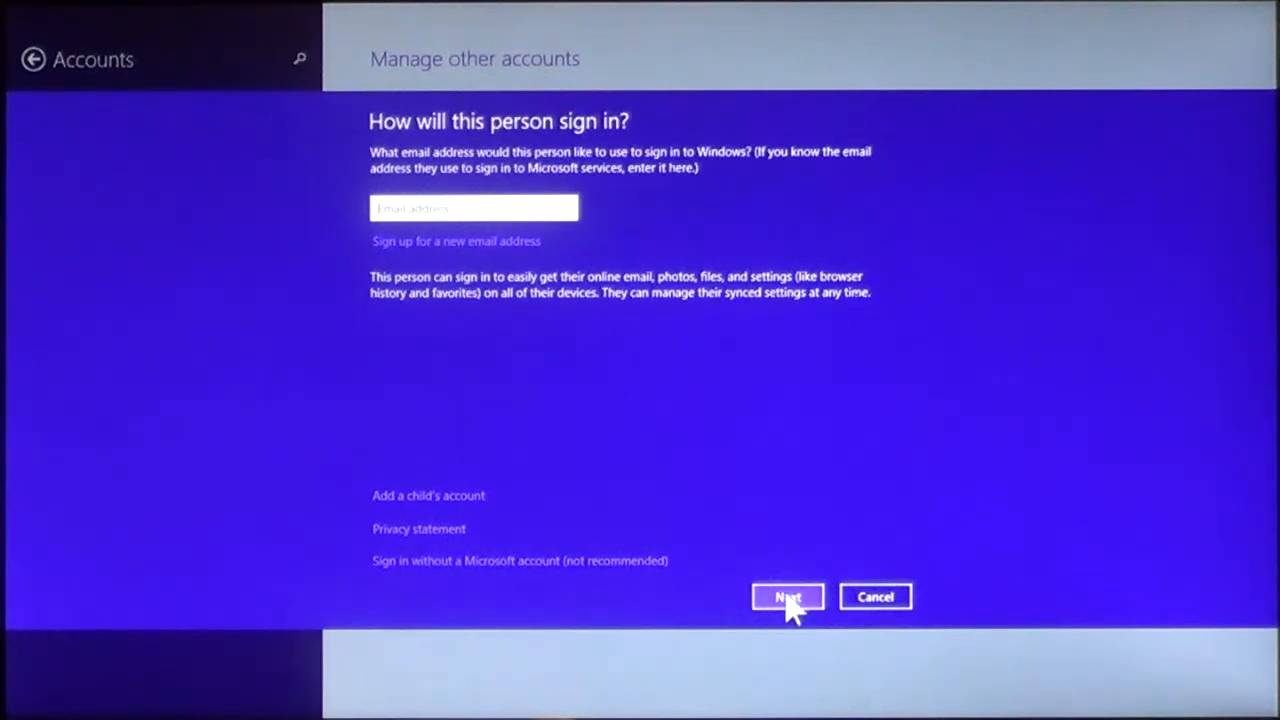
- Choose to create a new Microsoft account and submit its details
{"action": "left_click", "coordinate": [788, 596]}
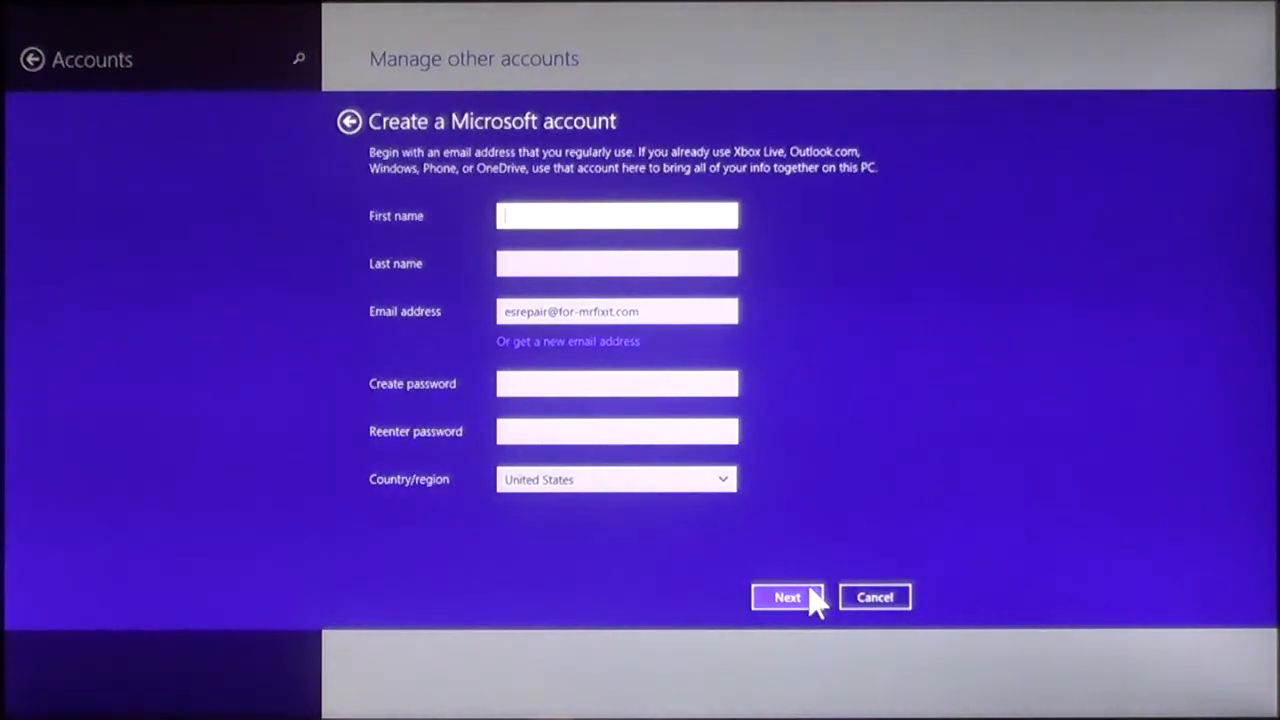
{"action": "left_click", "coordinate": [787, 597]}
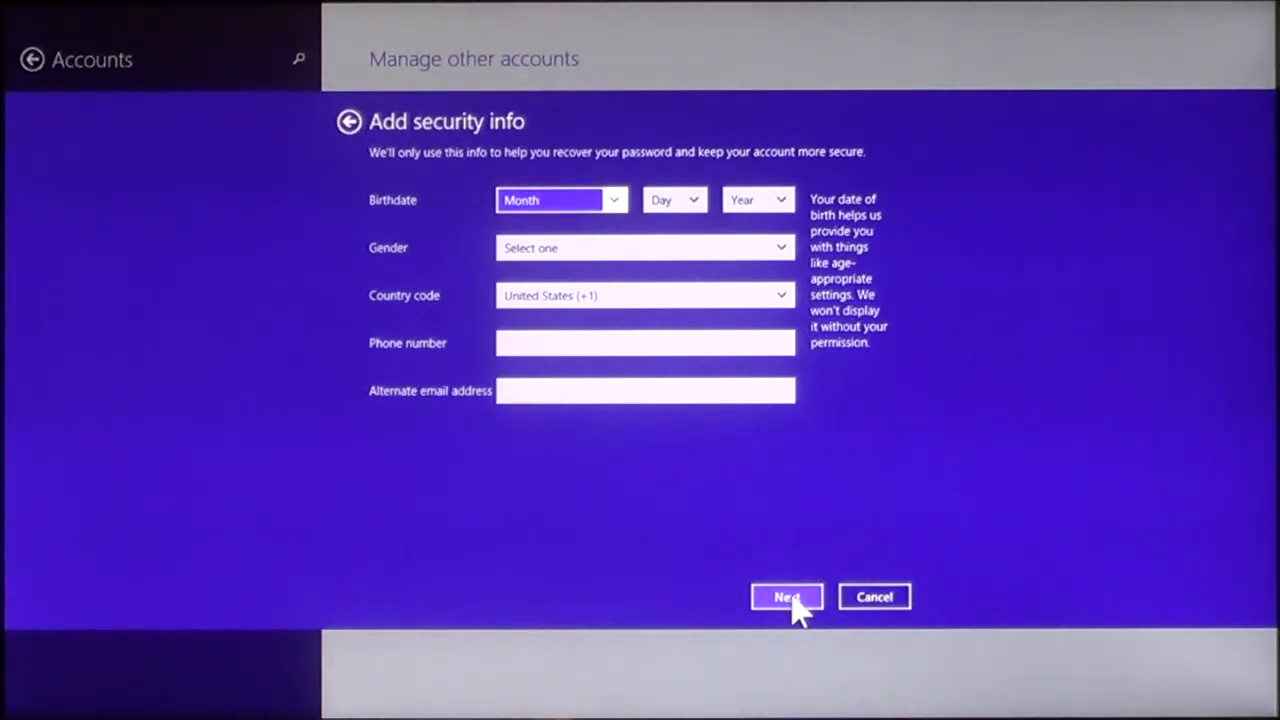
- Accept the Add security info and Communication preferences pages without changes
{"action": "left_click", "coordinate": [786, 596]}
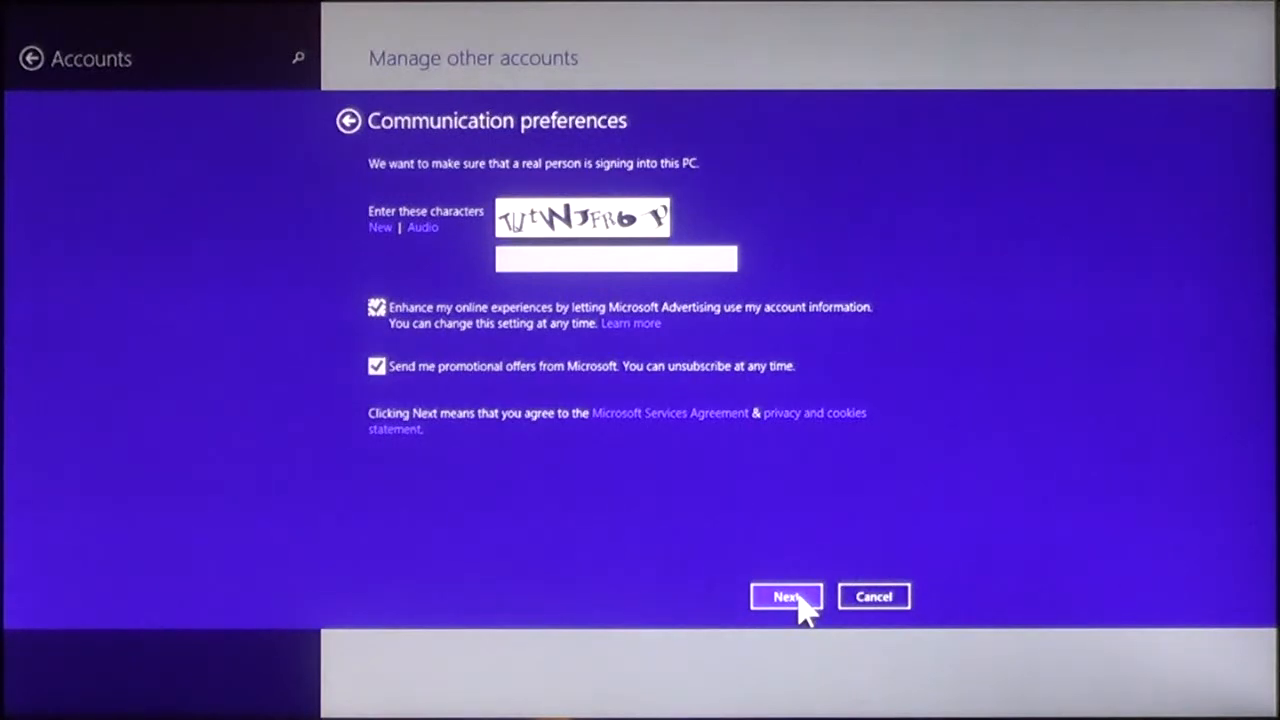
{"action": "left_click", "coordinate": [786, 596]}
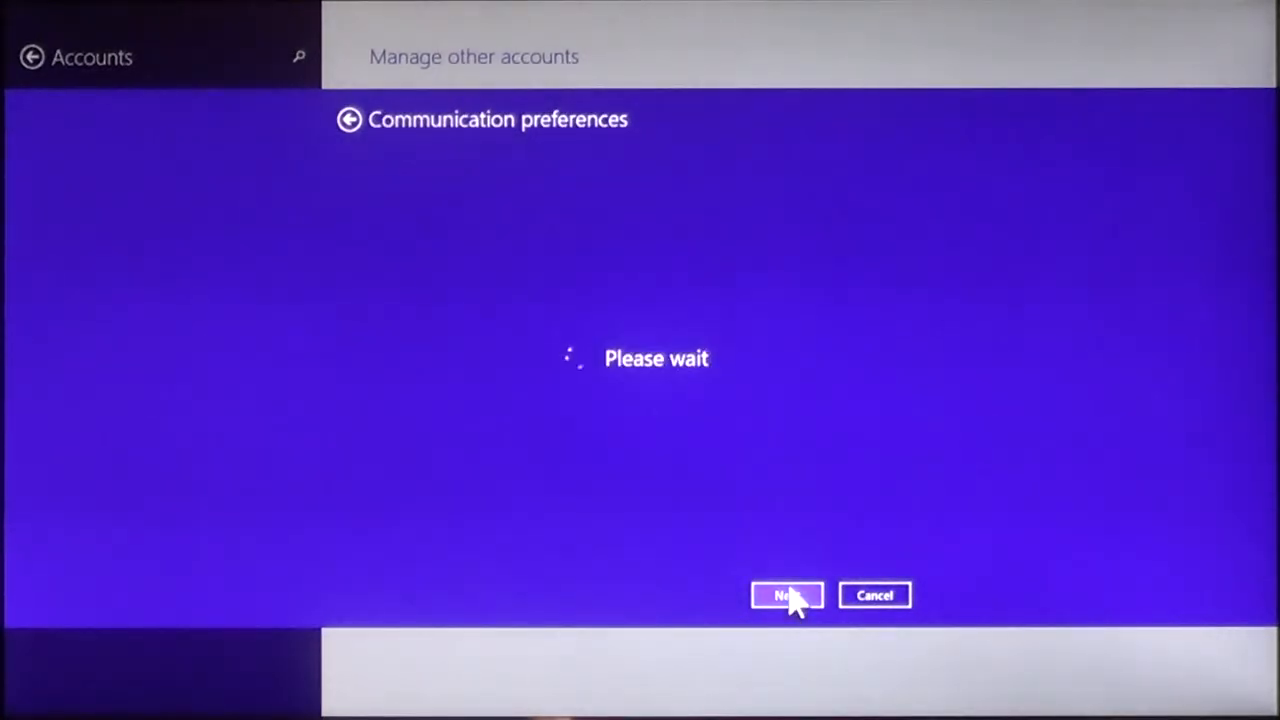
- Advance to the Add a user page and tick 'Is this a child's account?'
{"action": "left_click", "coordinate": [787, 595]}
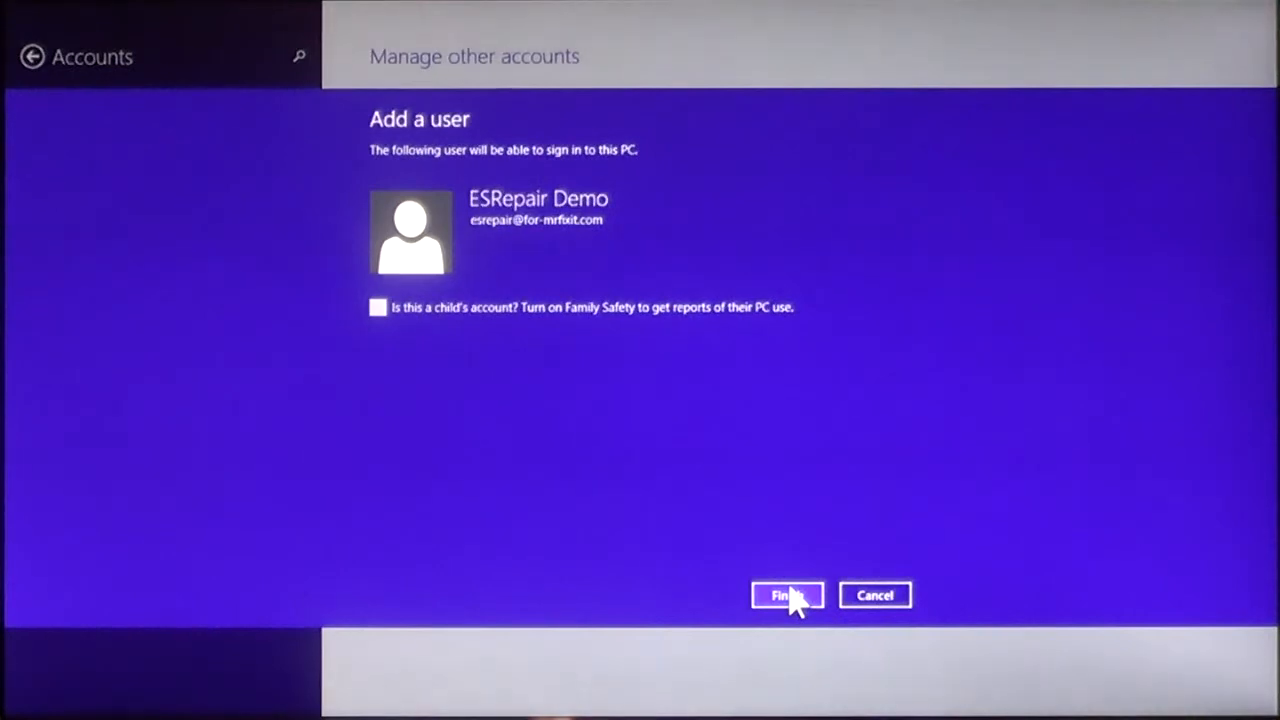
{"action": "mouse_move", "coordinate": [755, 582]}
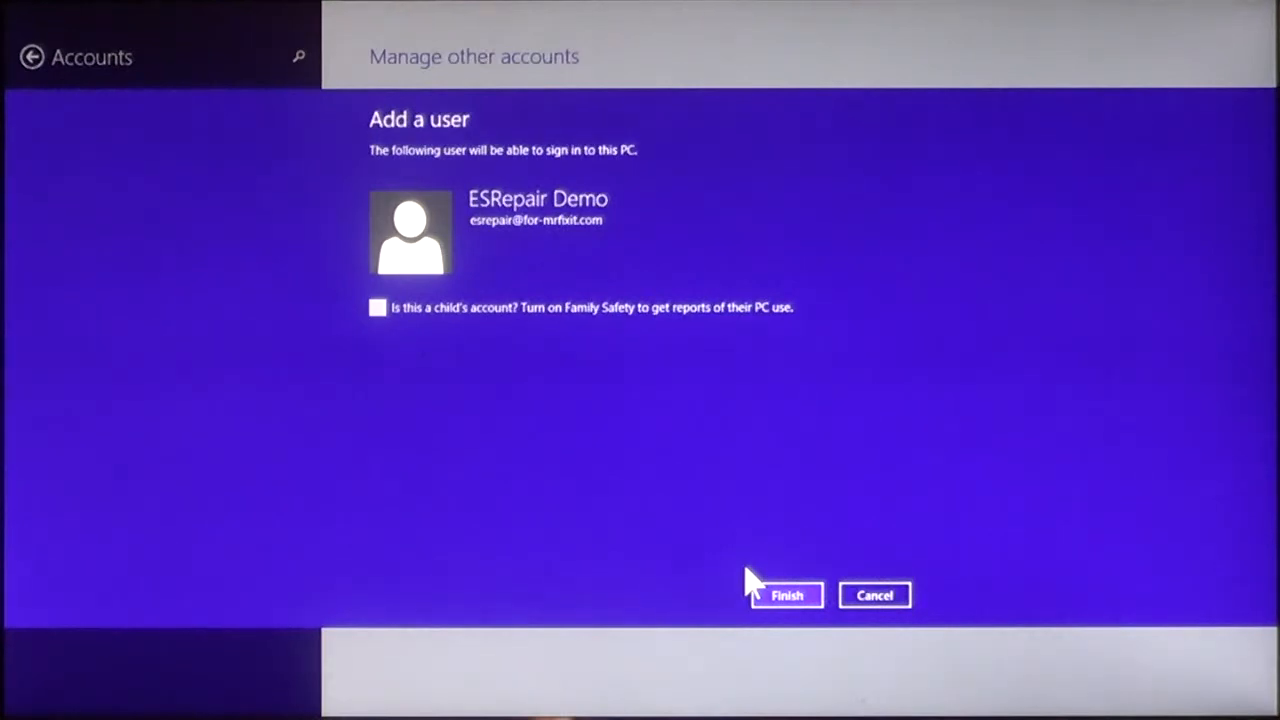
{"action": "mouse_move", "coordinate": [765, 458]}
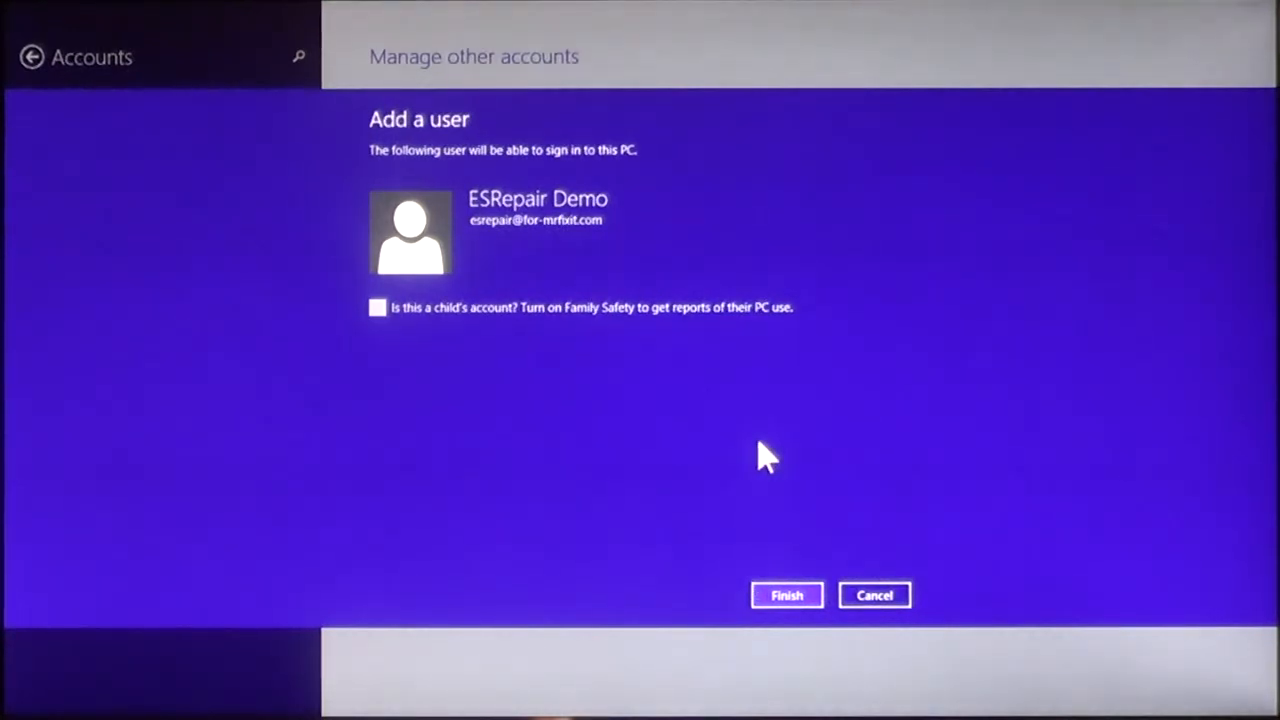
{"action": "mouse_move", "coordinate": [630, 220]}
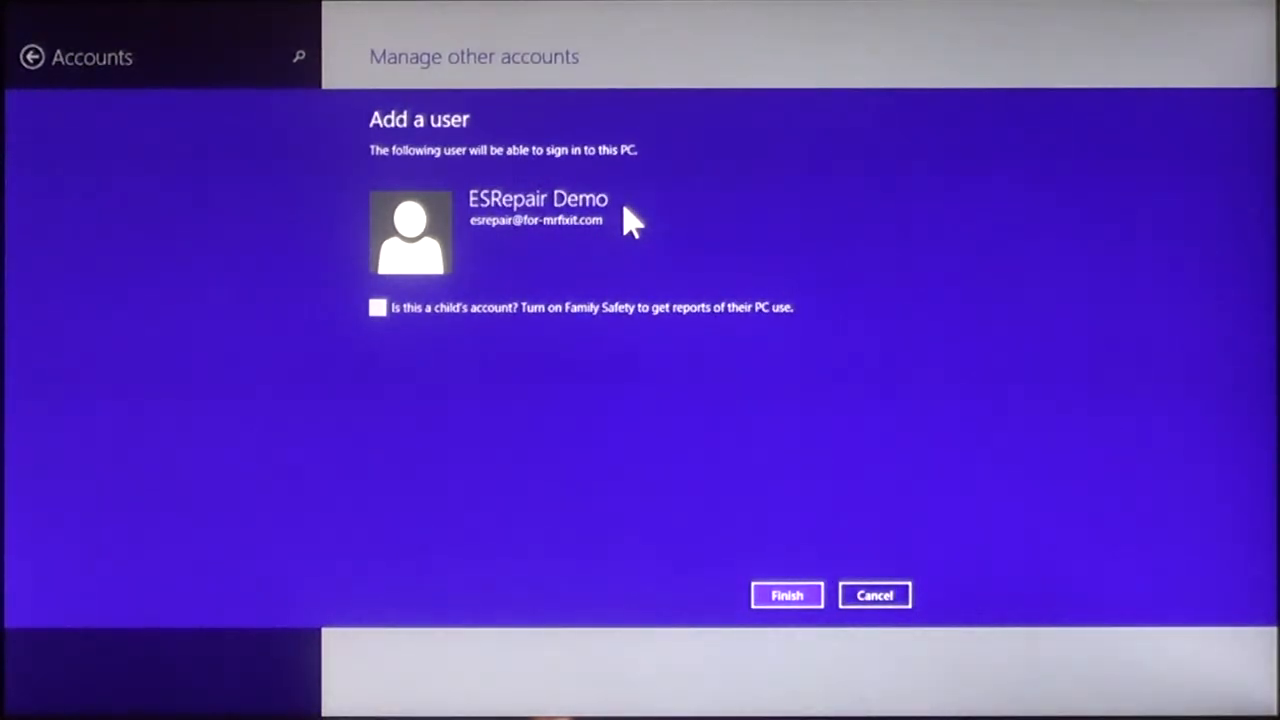
{"action": "mouse_move", "coordinate": [420, 325]}
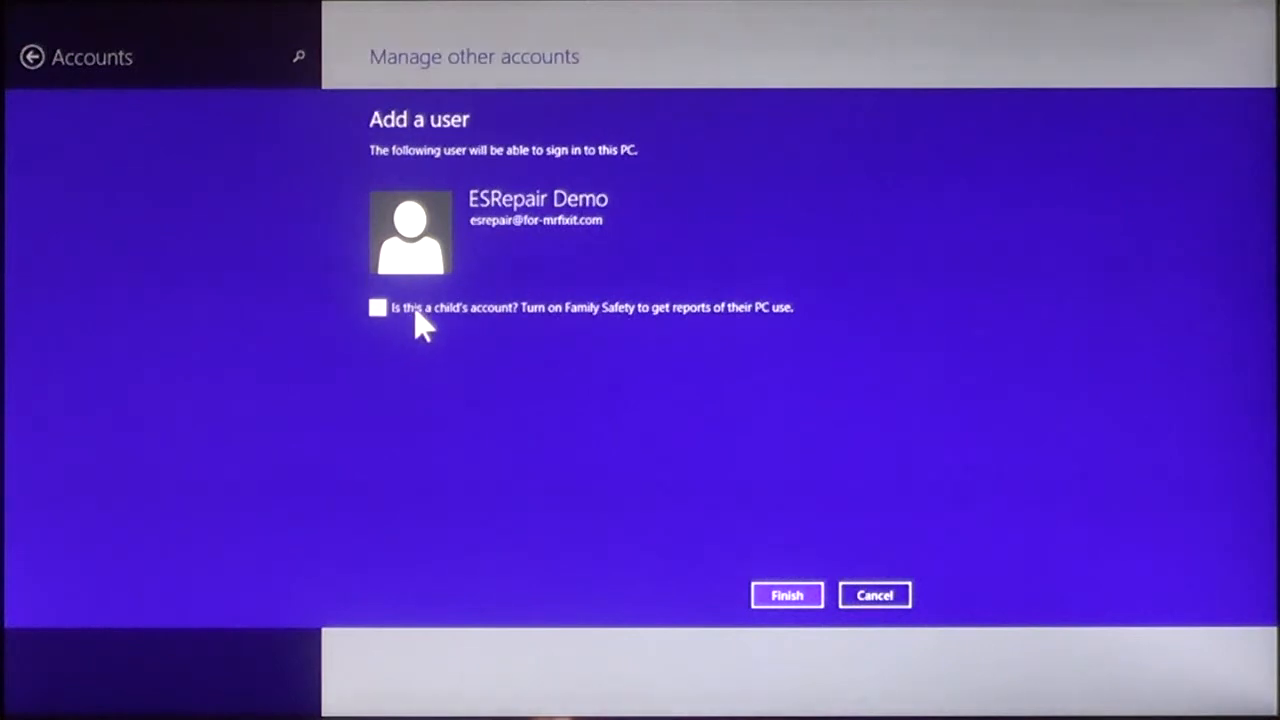
{"action": "mouse_move", "coordinate": [480, 335]}
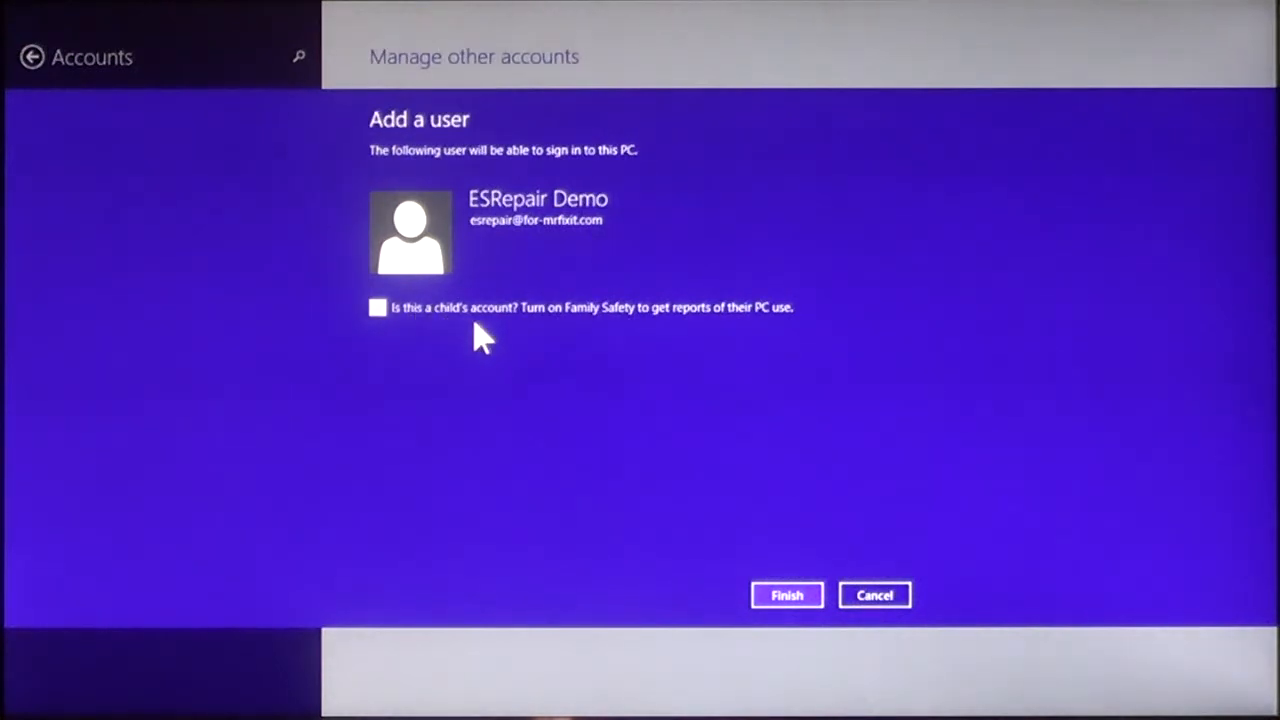
{"action": "mouse_move", "coordinate": [548, 338]}
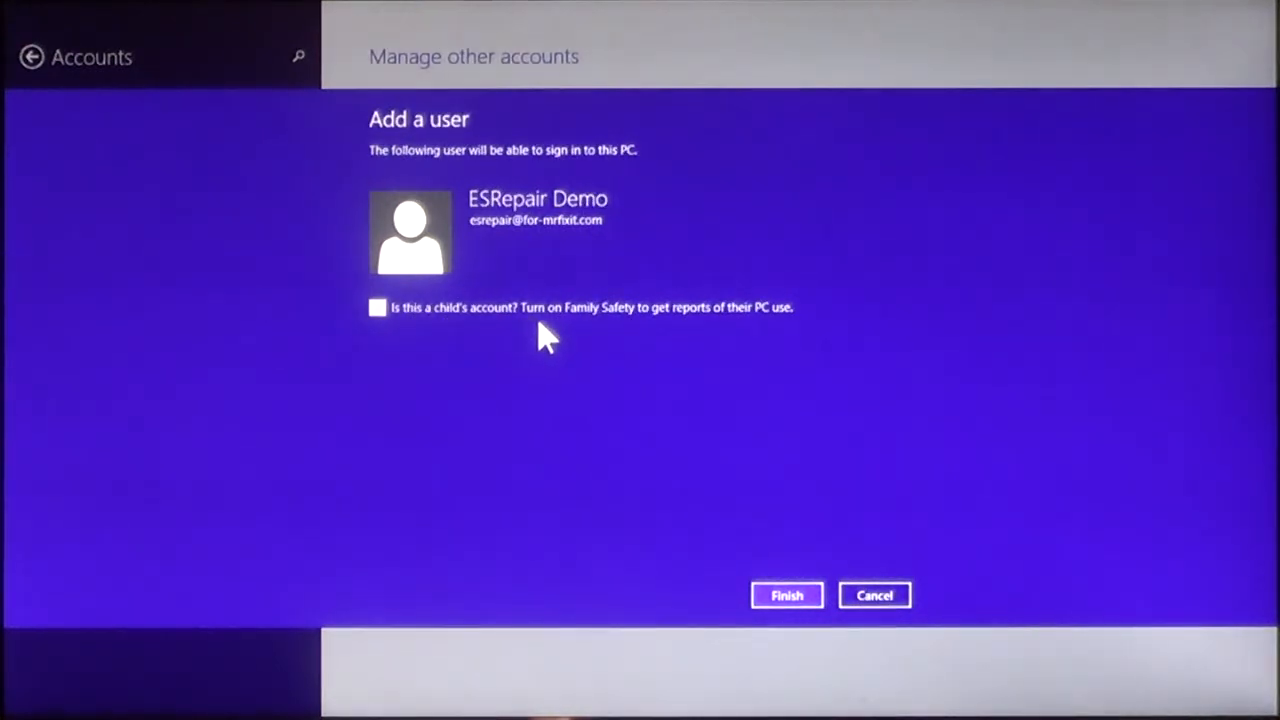
{"action": "mouse_move", "coordinate": [730, 330]}
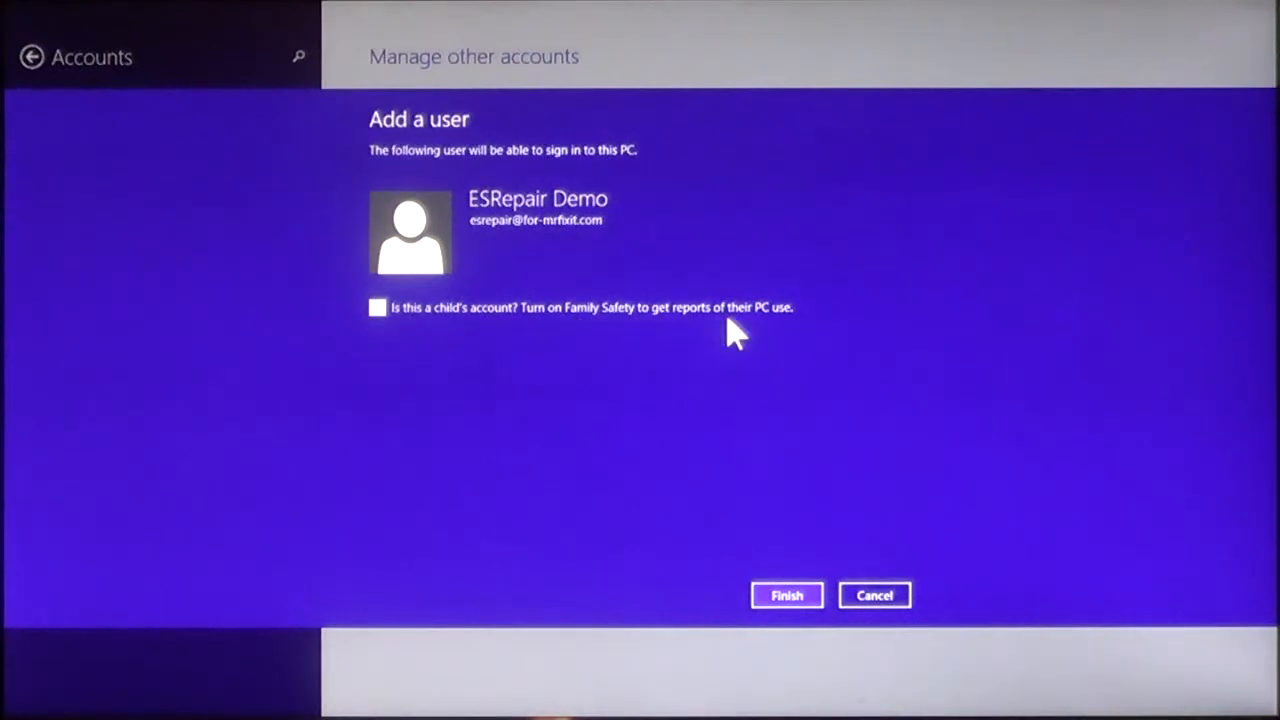
{"action": "mouse_move", "coordinate": [760, 335]}
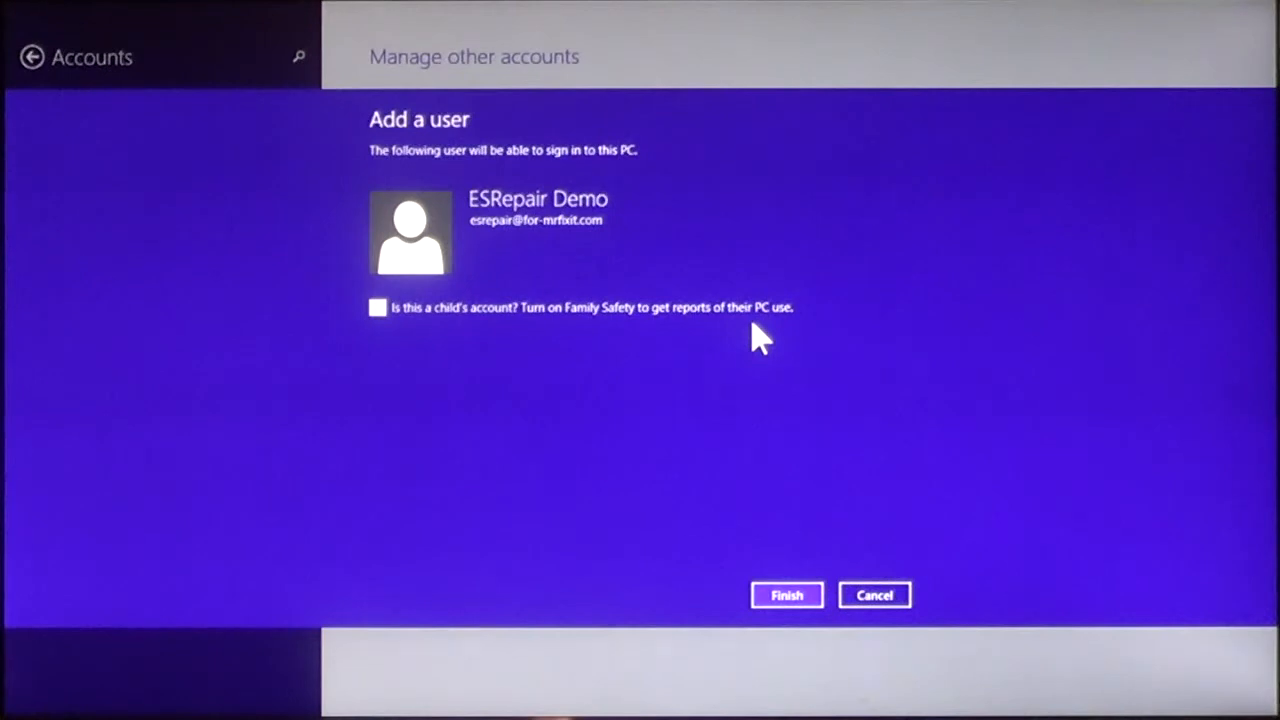
{"action": "mouse_move", "coordinate": [618, 410]}
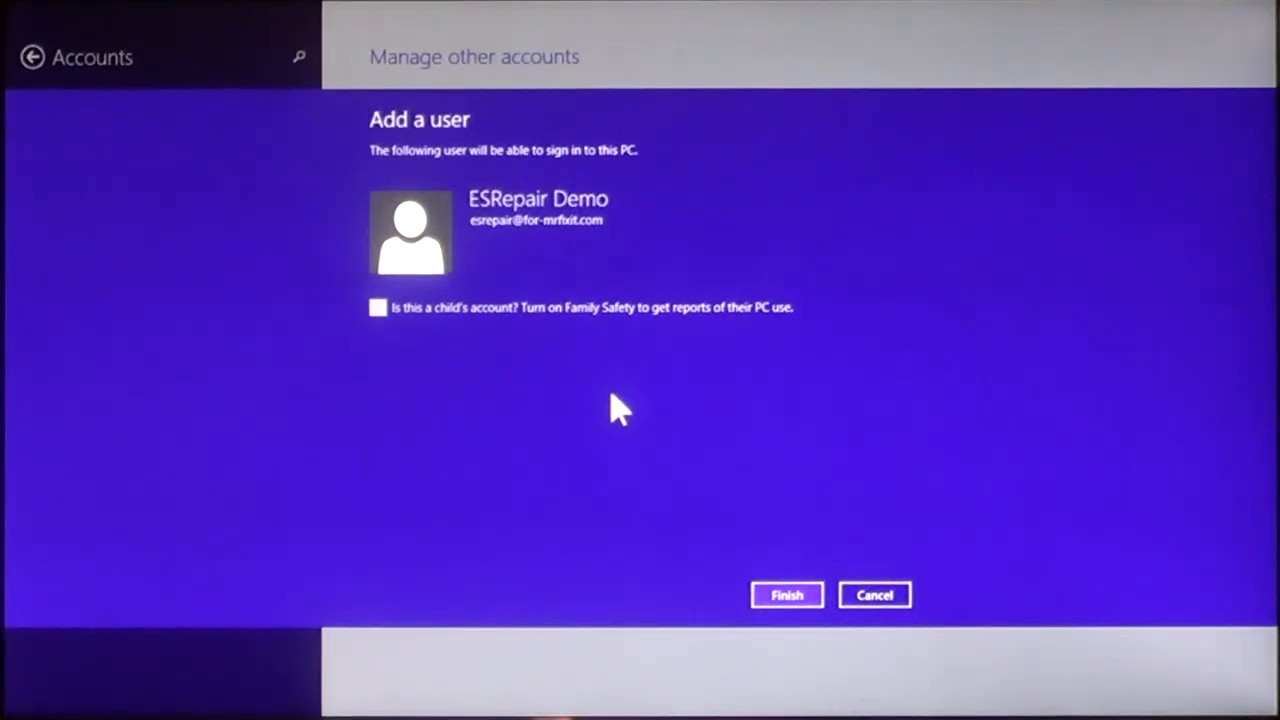
{"action": "mouse_move", "coordinate": [385, 325]}
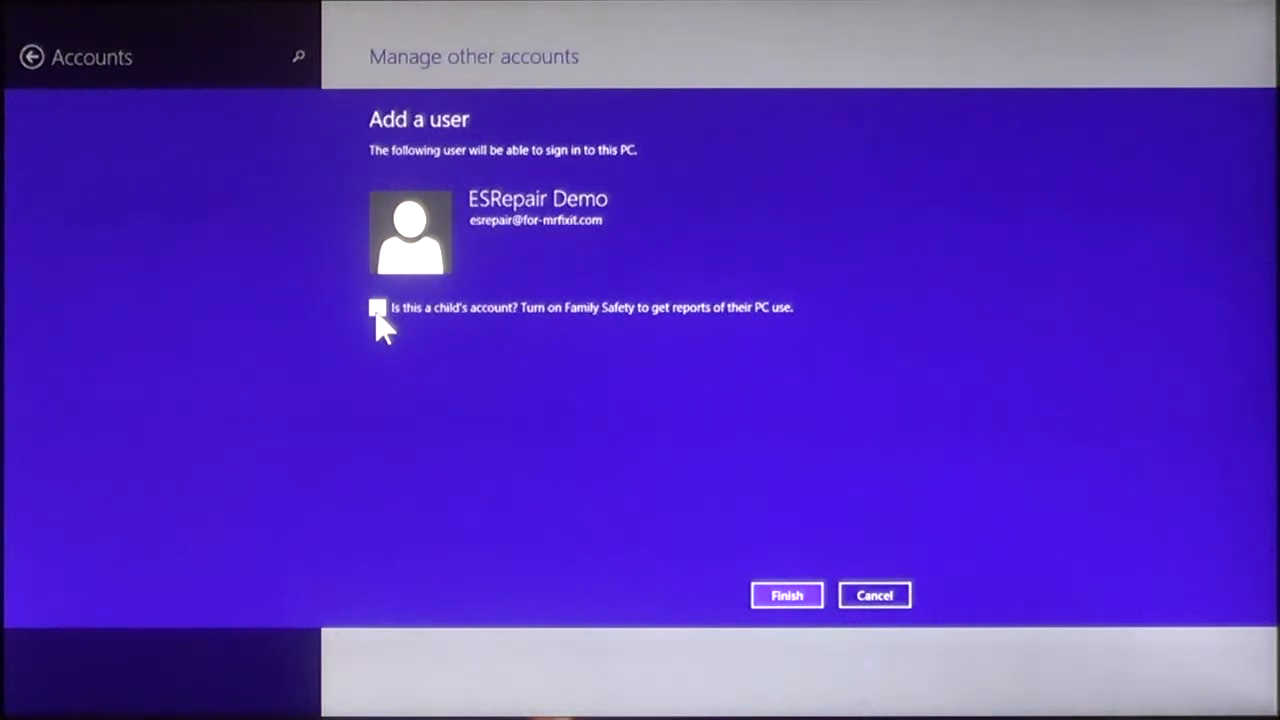
{"action": "left_click", "coordinate": [378, 307]}
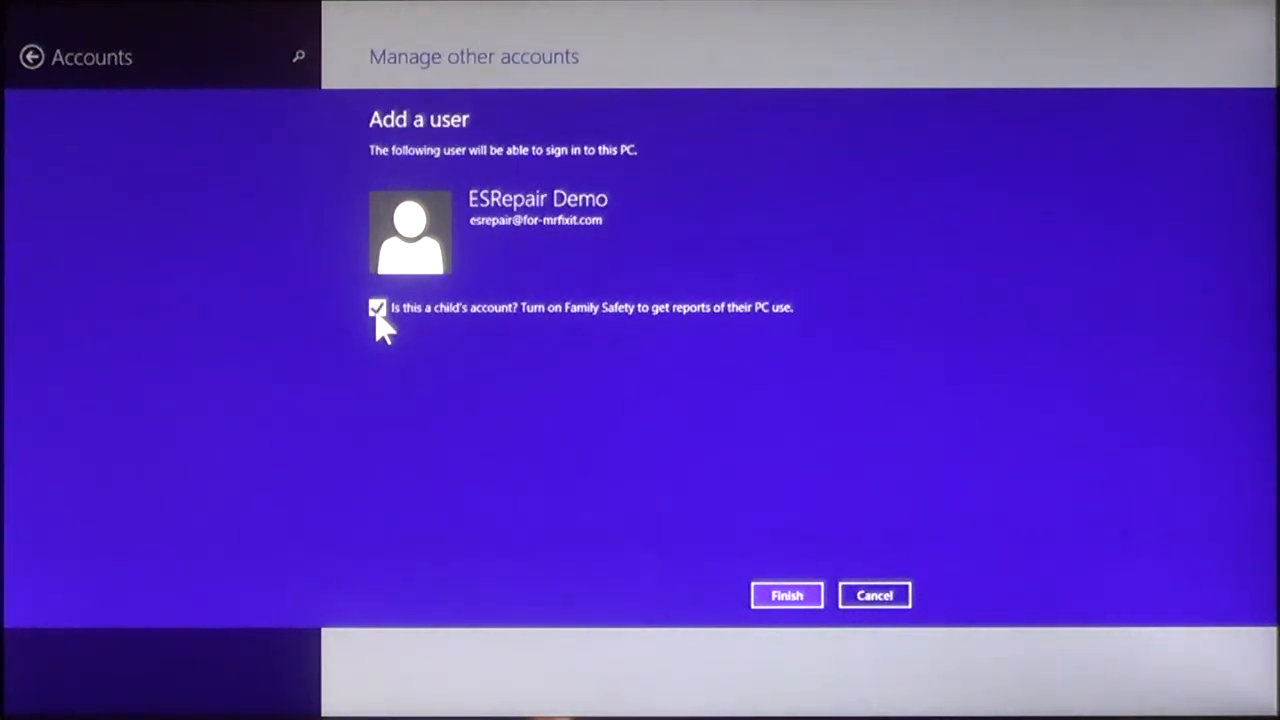
{"action": "mouse_move", "coordinate": [787, 595]}
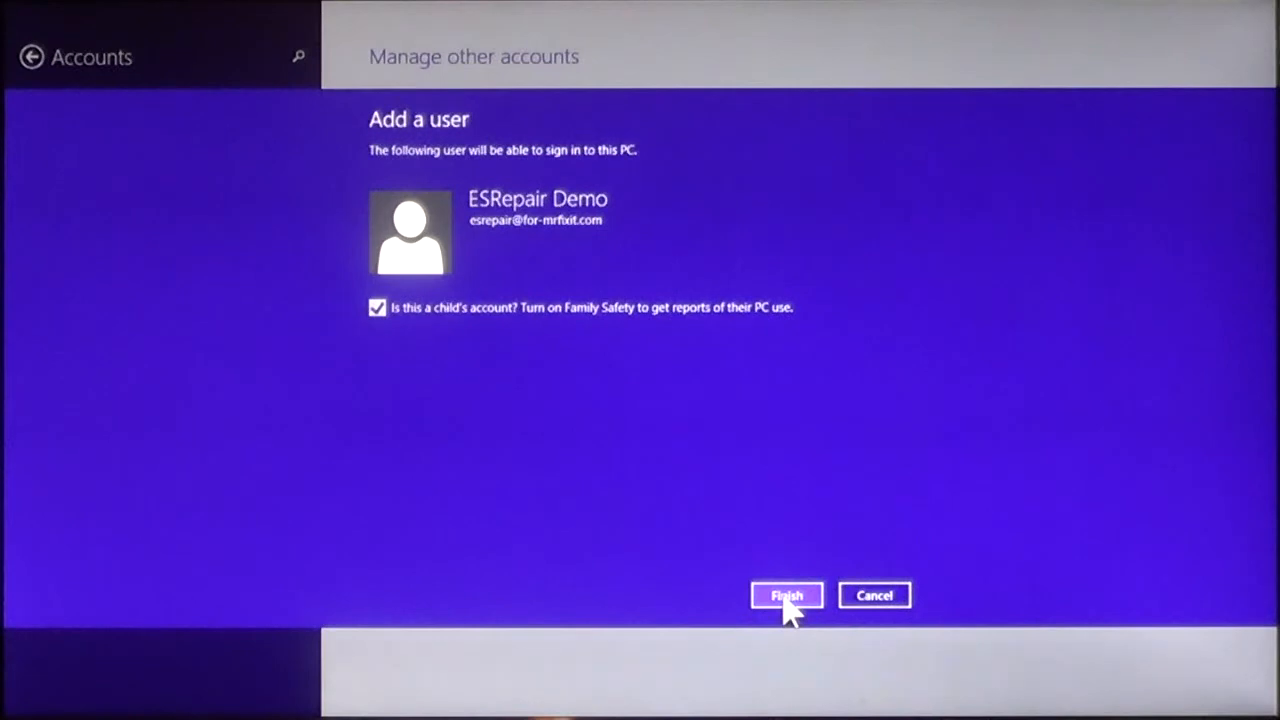
- Finish adding ESRepair Demo and confirm it is listed as a Child account
{"action": "left_click", "coordinate": [787, 595]}
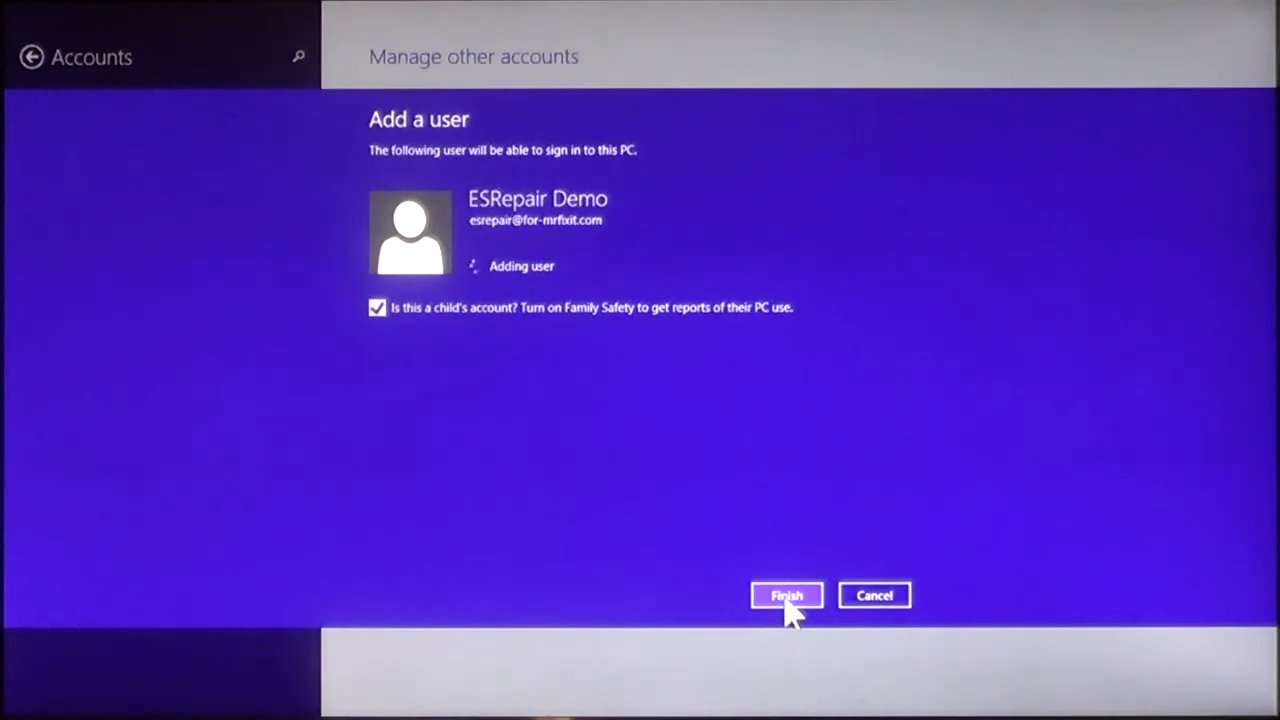
{"action": "left_click", "coordinate": [787, 595]}
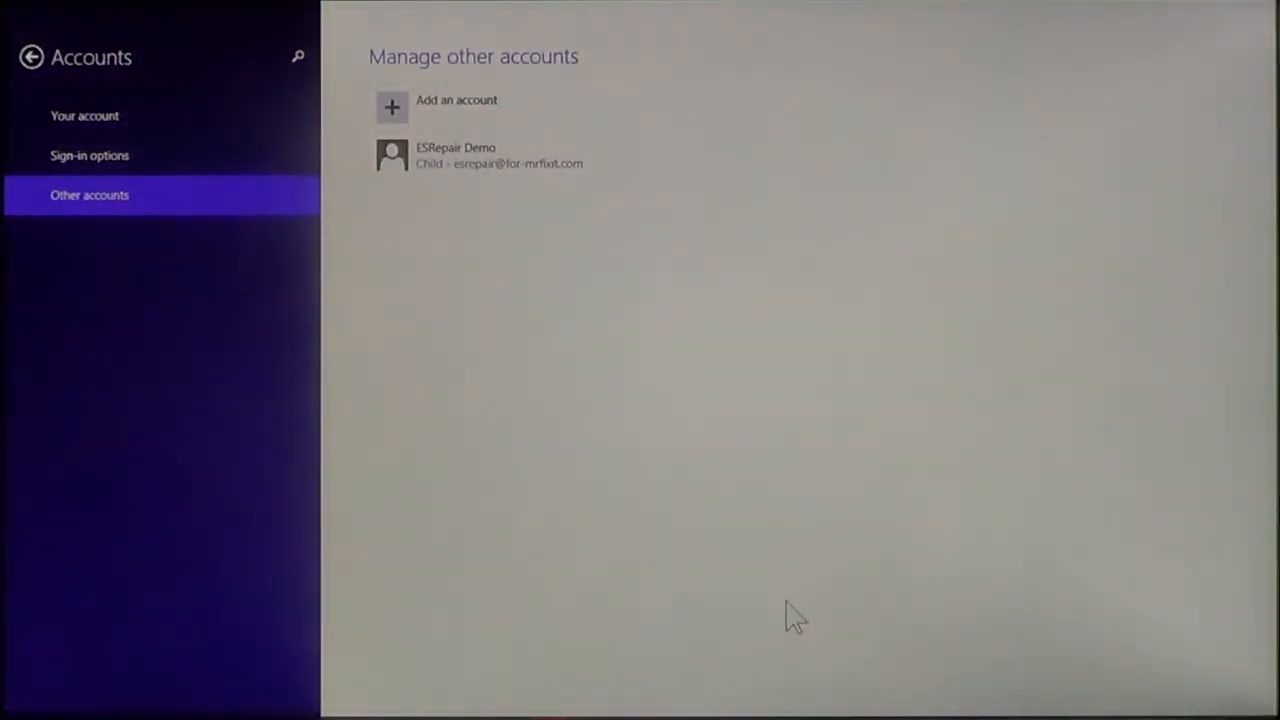
{"action": "mouse_move", "coordinate": [665, 505]}
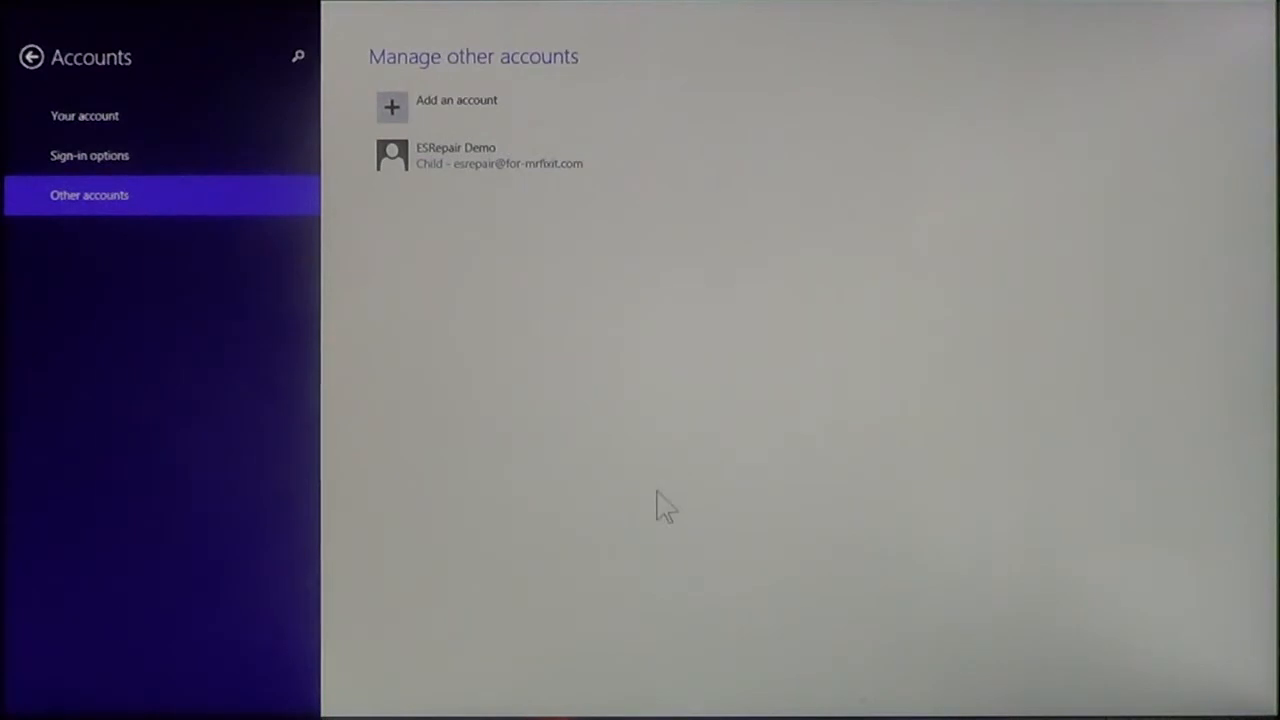
{"action": "mouse_move", "coordinate": [475, 165]}
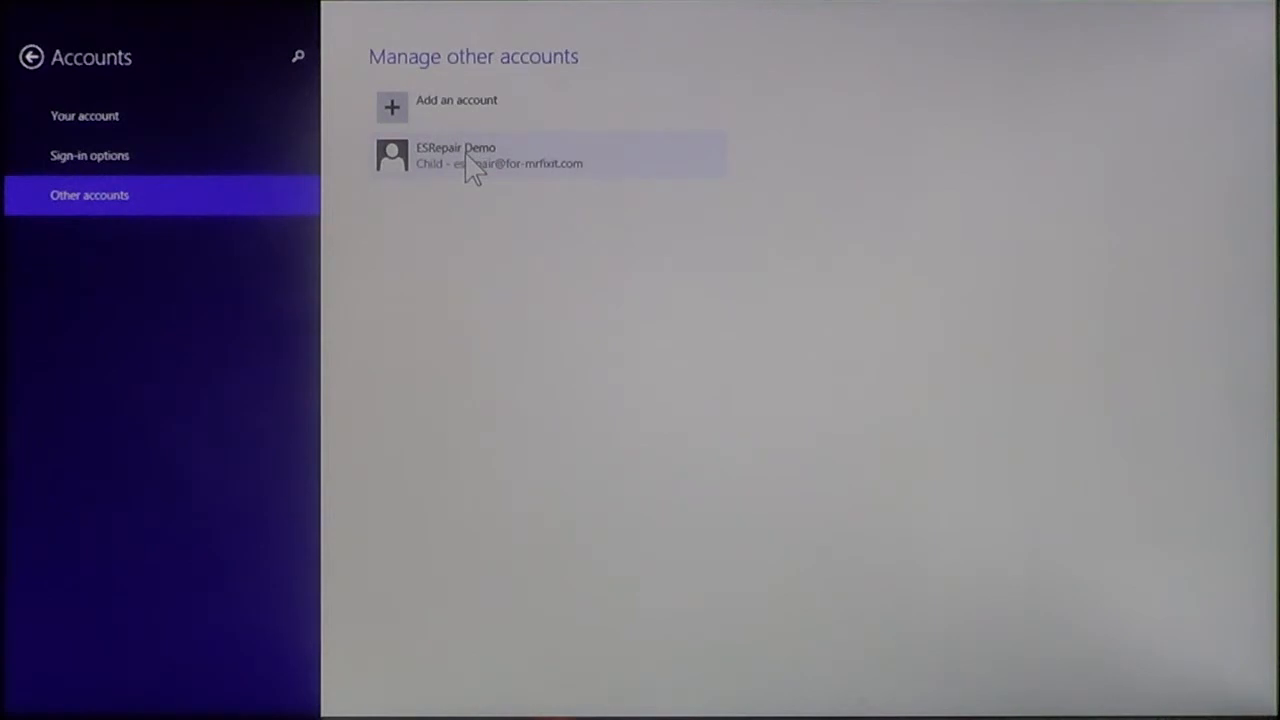
{"action": "mouse_move", "coordinate": [440, 185]}
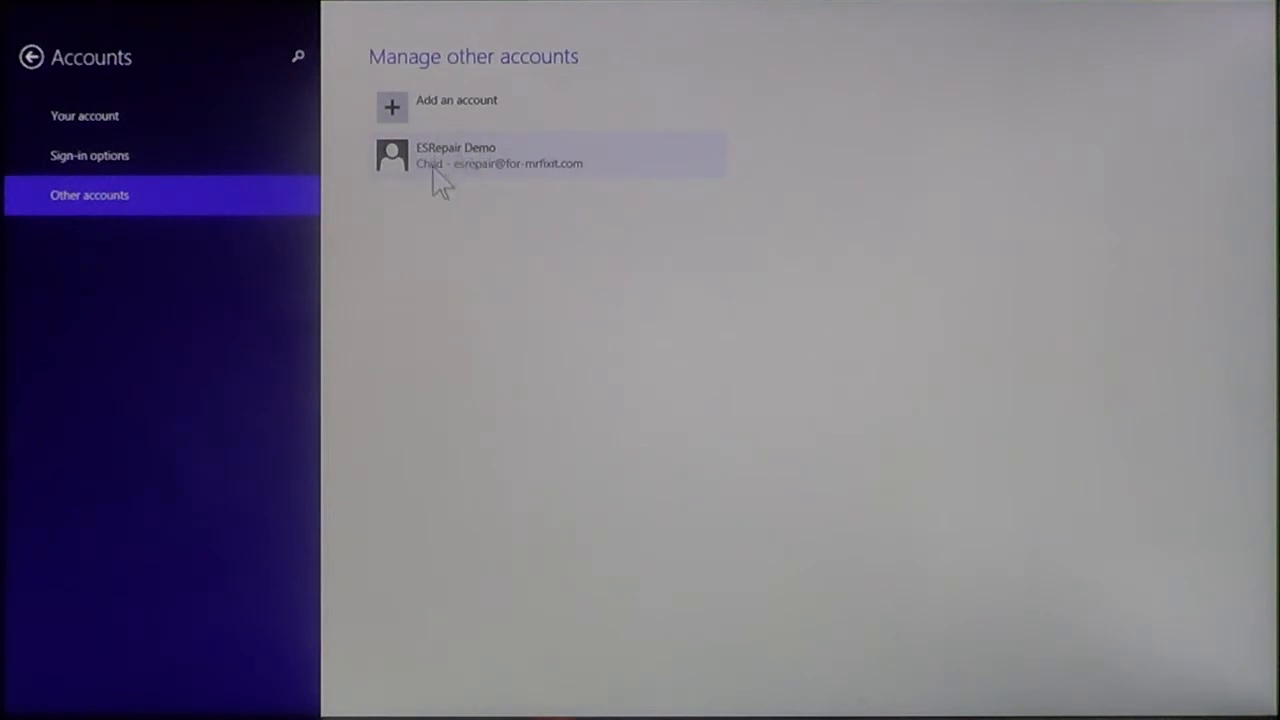
{"action": "mouse_move", "coordinate": [480, 160]}
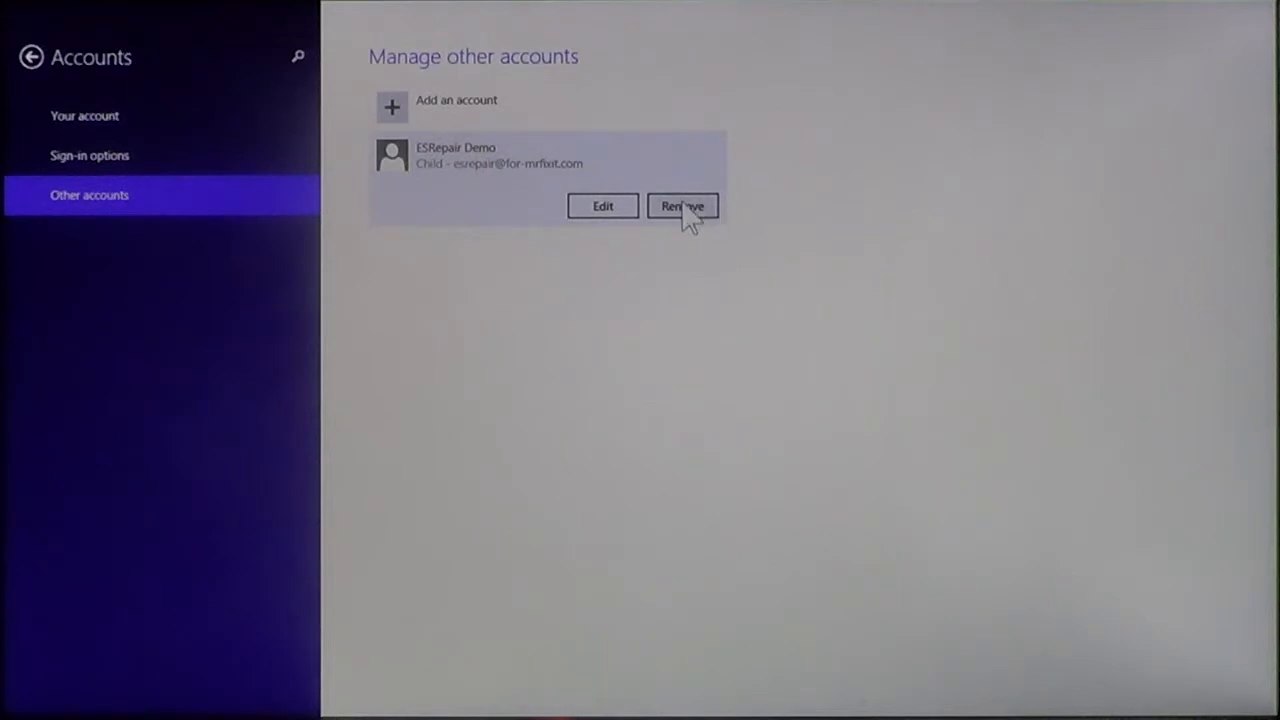
{"action": "mouse_move", "coordinate": [603, 206]}
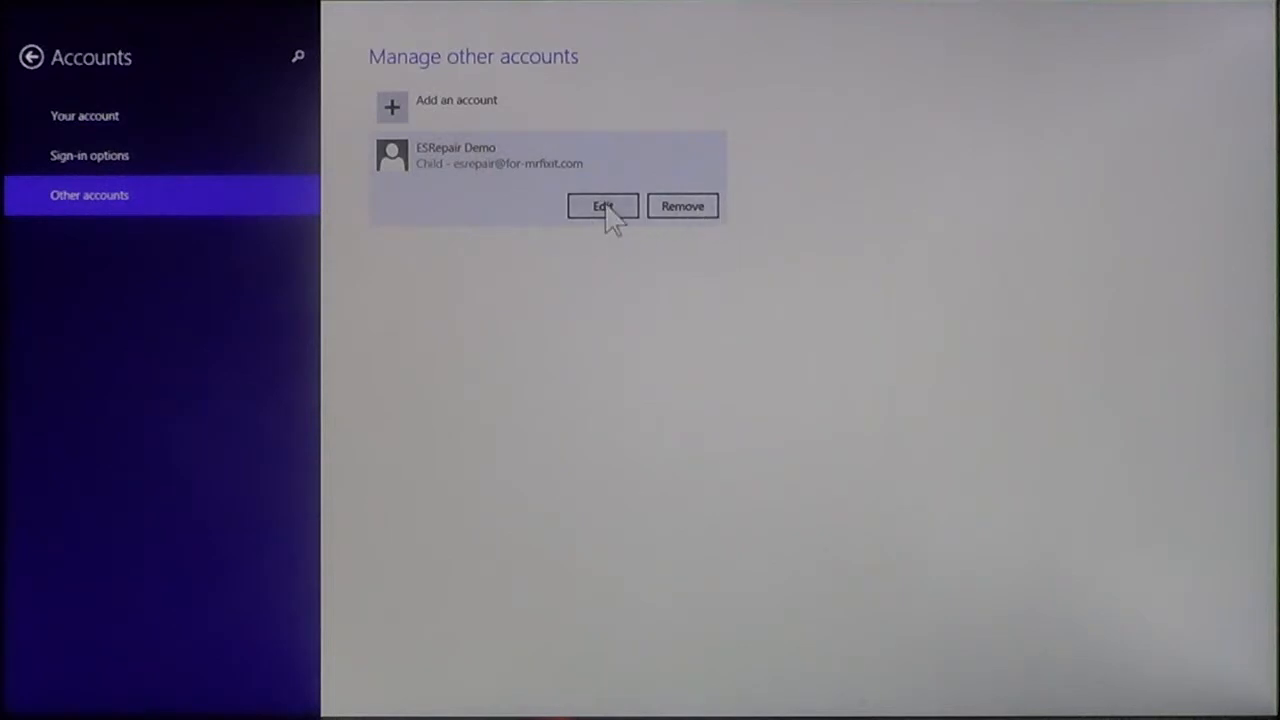
- Edit ESRepair Demo and select Standard User as its account type
{"action": "left_click", "coordinate": [602, 206]}
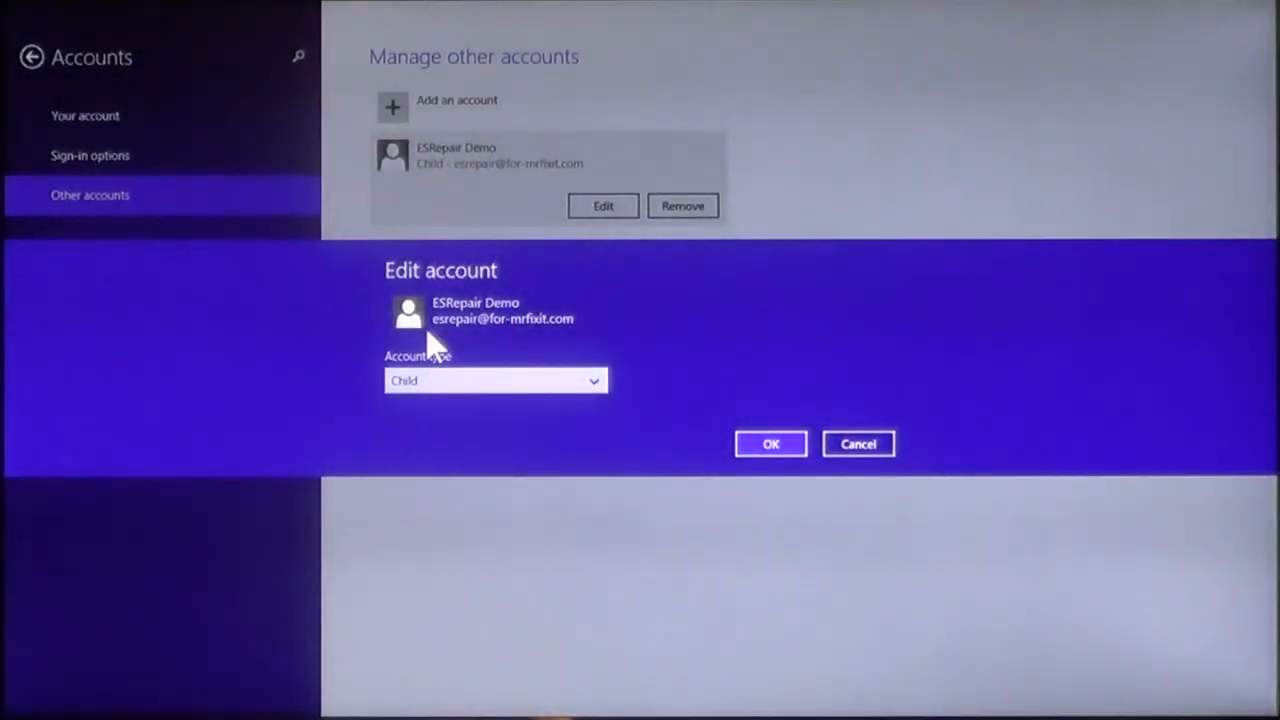
{"action": "mouse_move", "coordinate": [612, 388]}
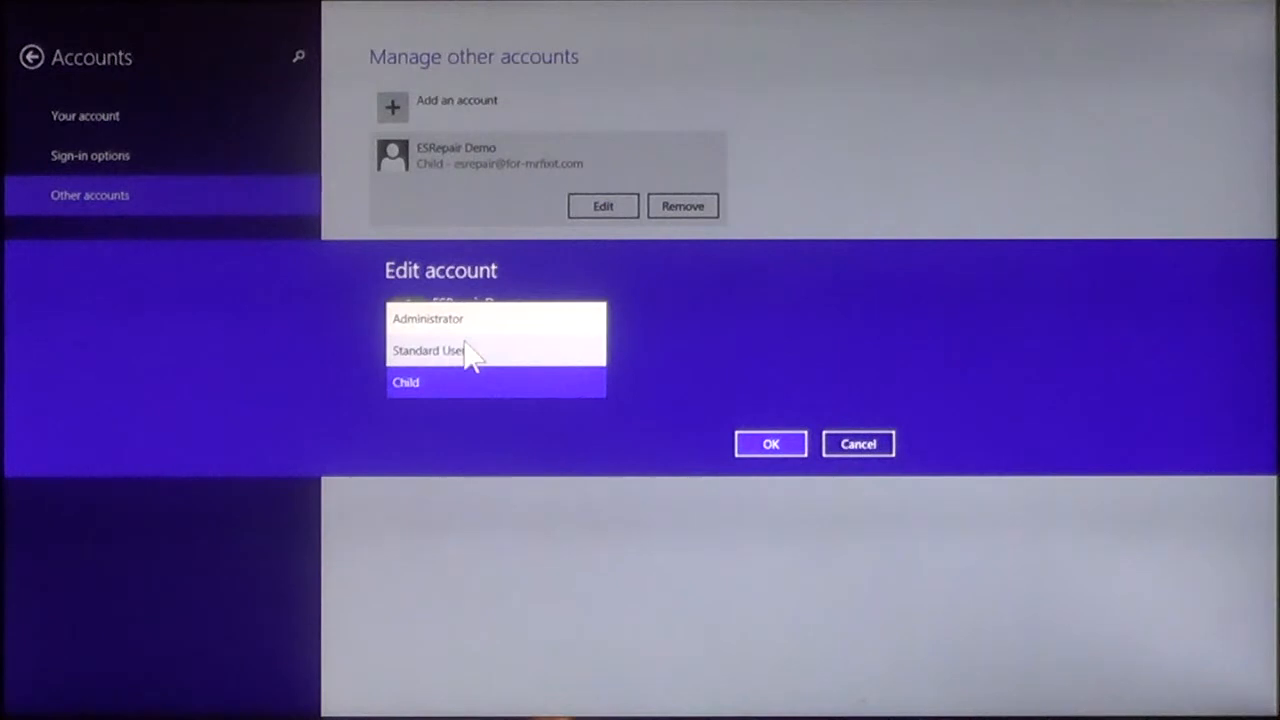
{"action": "mouse_move", "coordinate": [485, 330]}
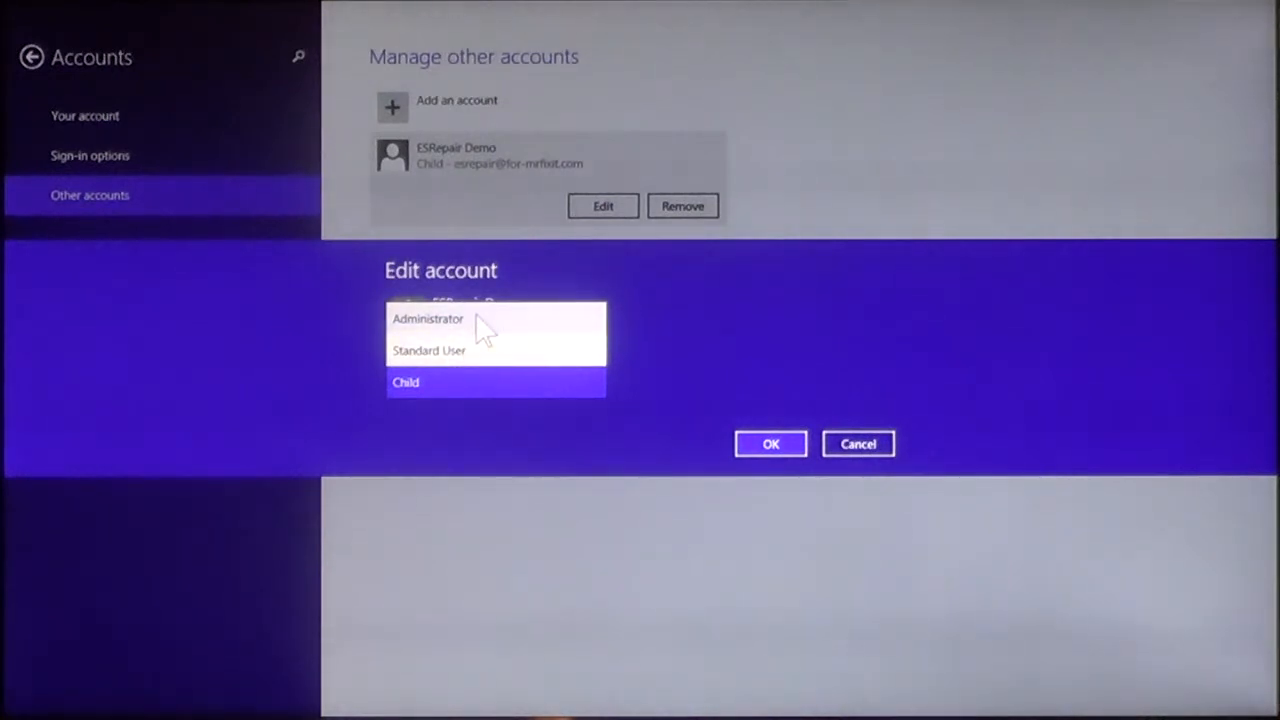
{"action": "mouse_move", "coordinate": [490, 365]}
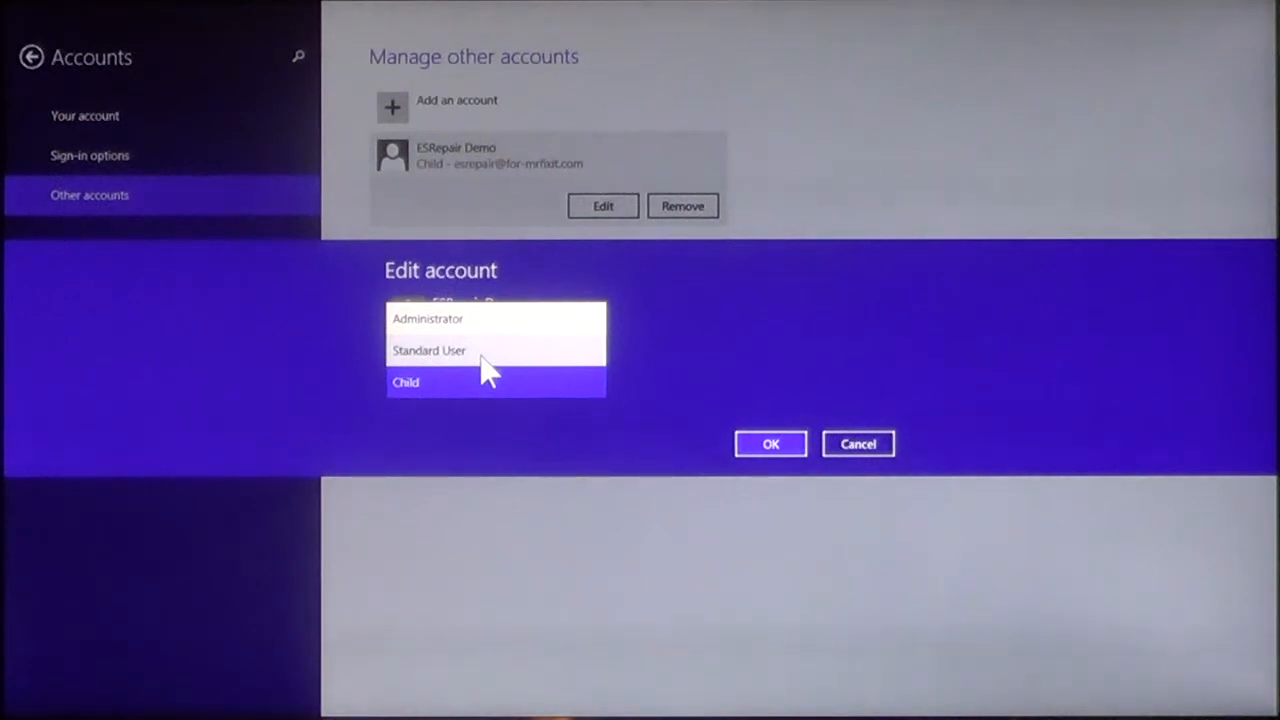
{"action": "mouse_move", "coordinate": [478, 360]}
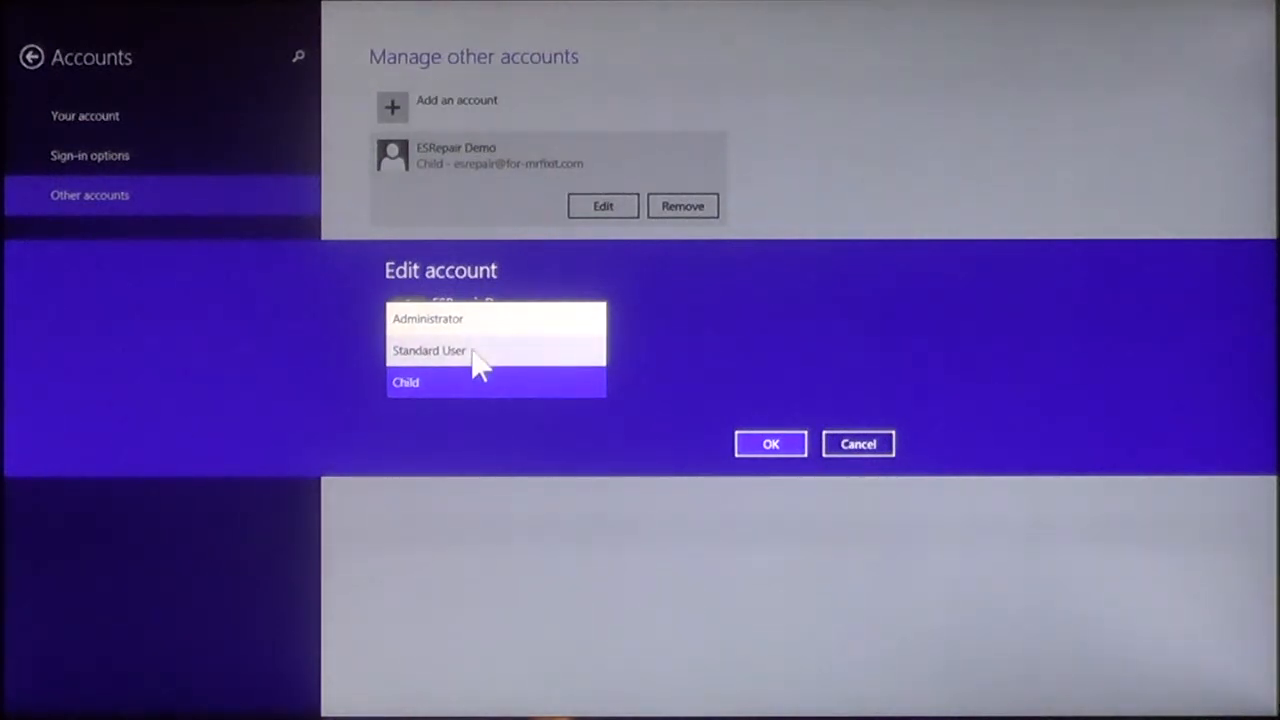
{"action": "left_click", "coordinate": [428, 350]}
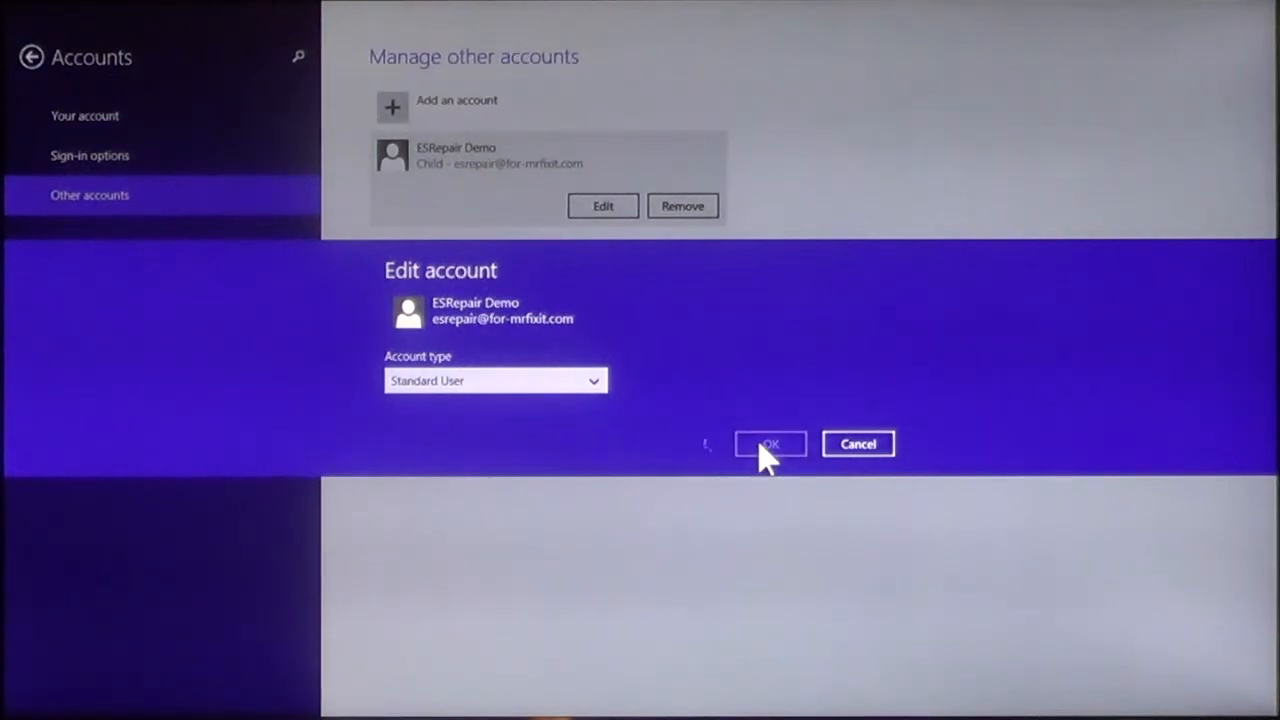
{"action": "left_click", "coordinate": [769, 444]}
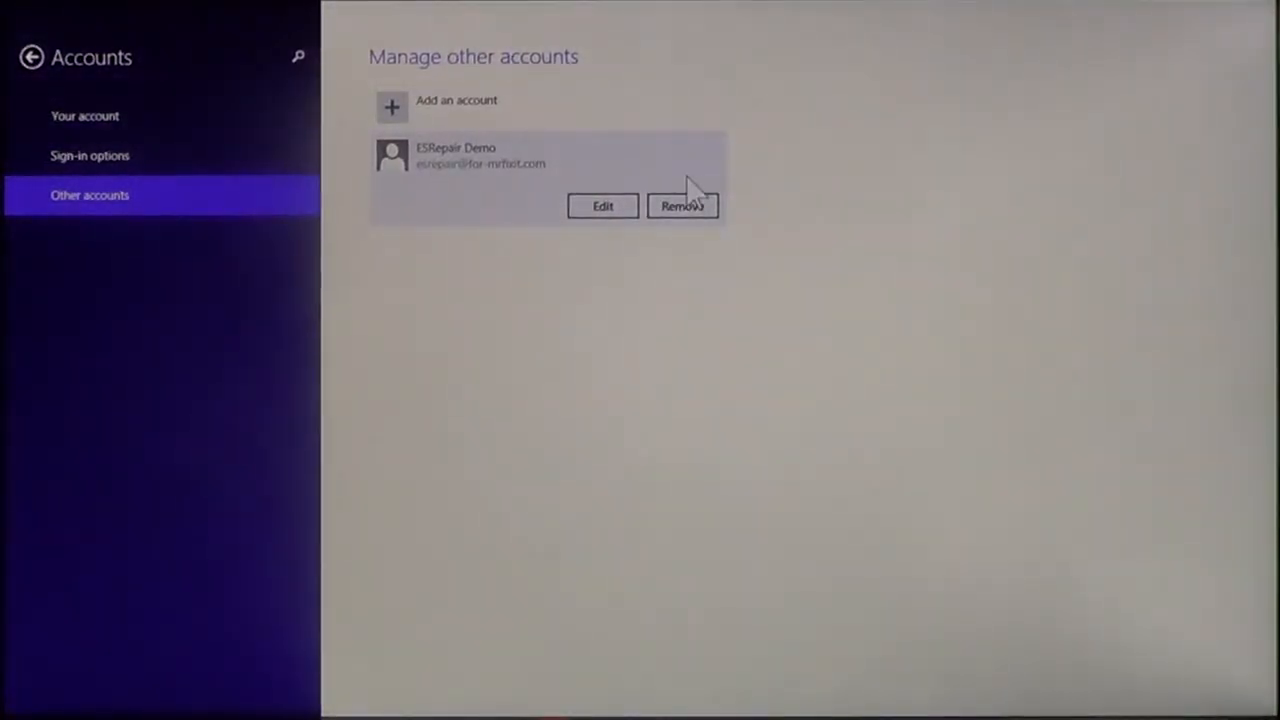
{"action": "mouse_move", "coordinate": [497, 180]}
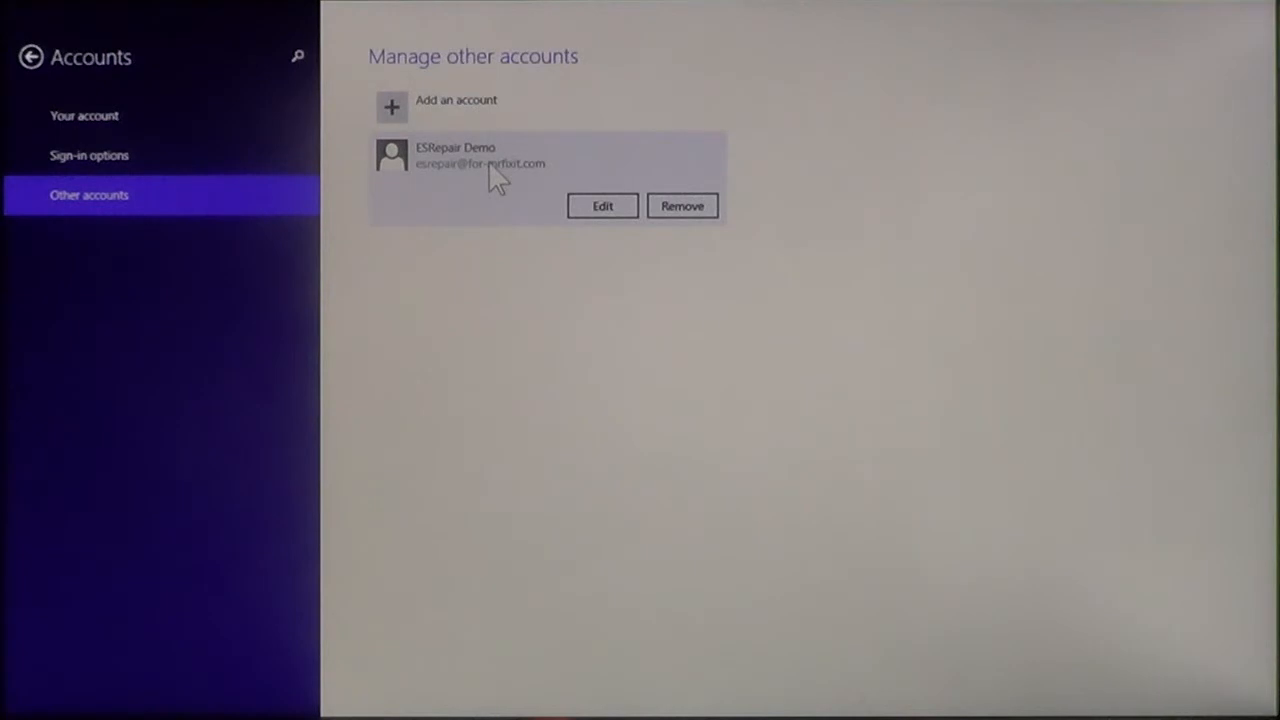
{"action": "mouse_move", "coordinate": [415, 172]}
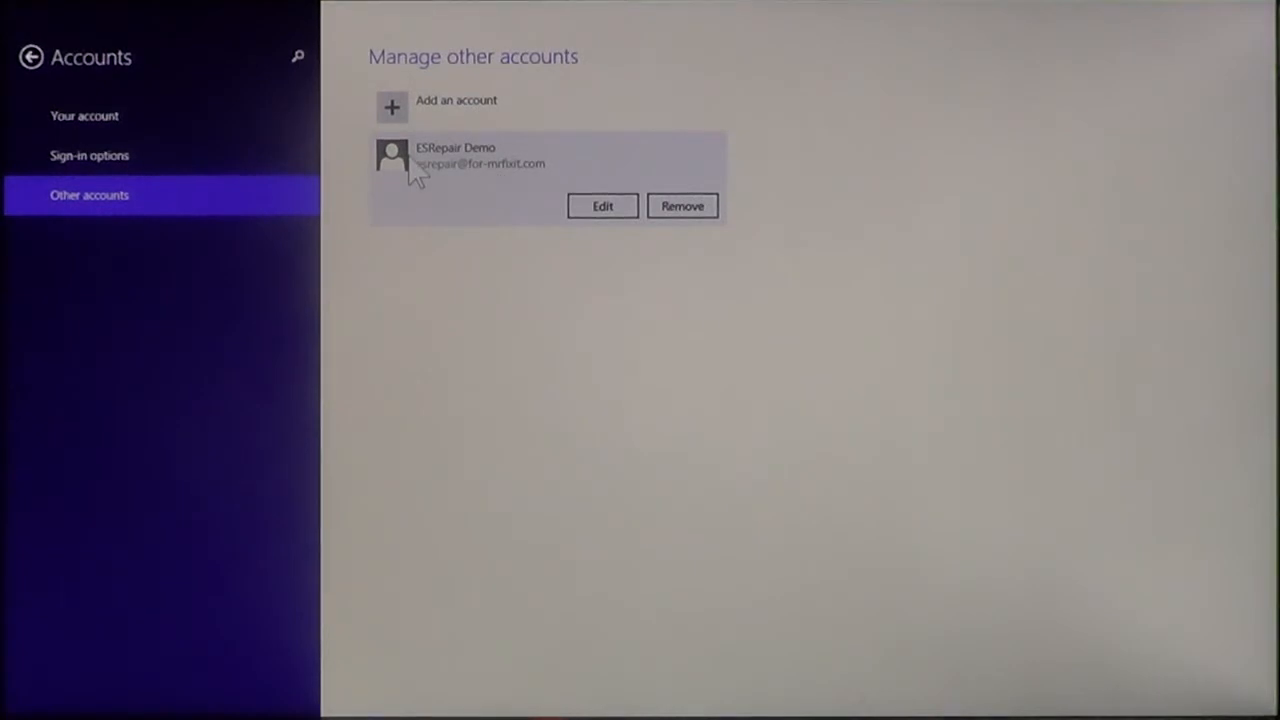
{"action": "mouse_move", "coordinate": [428, 178]}
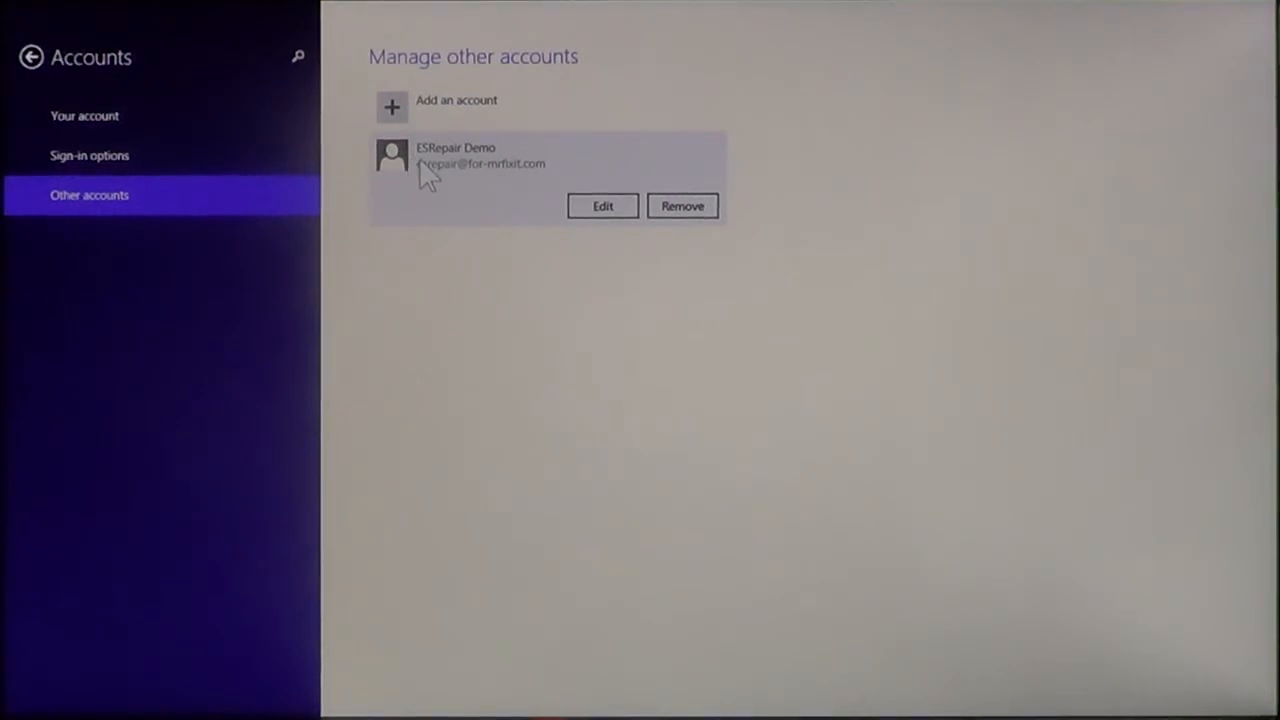
{"action": "mouse_move", "coordinate": [620, 155]}
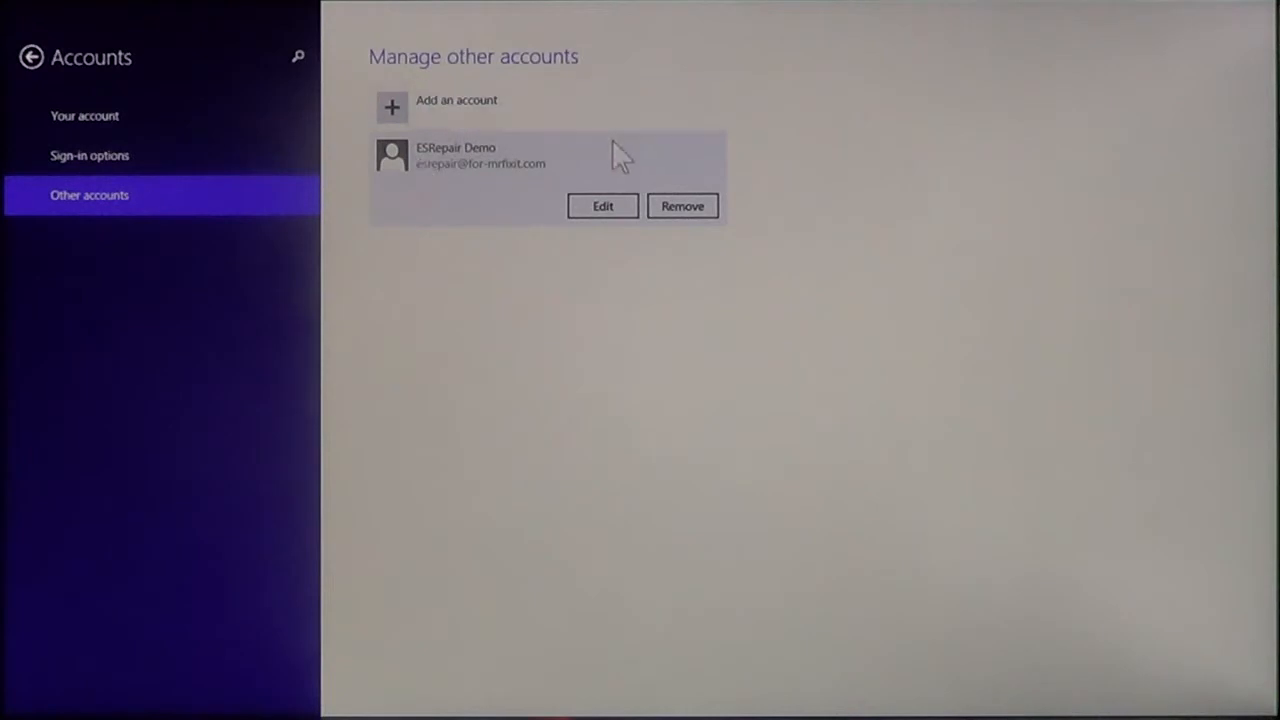
{"action": "mouse_move", "coordinate": [400, 225]}
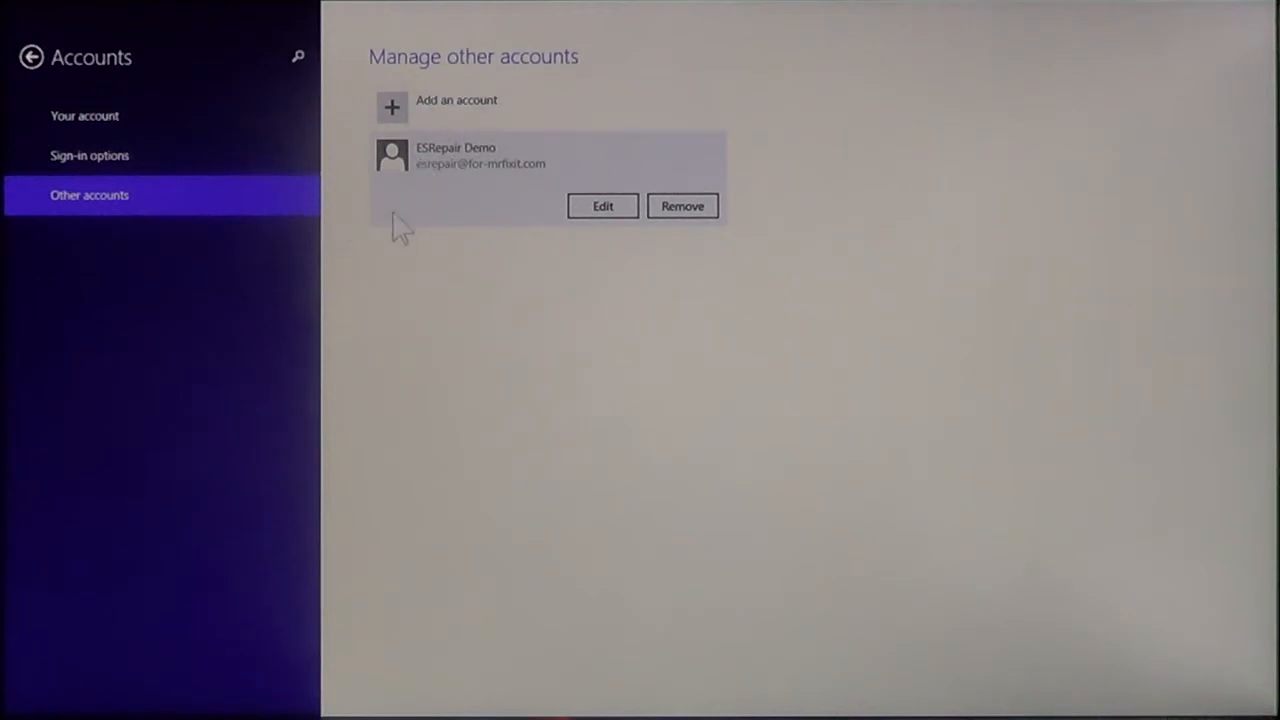
{"action": "mouse_move", "coordinate": [458, 90]}
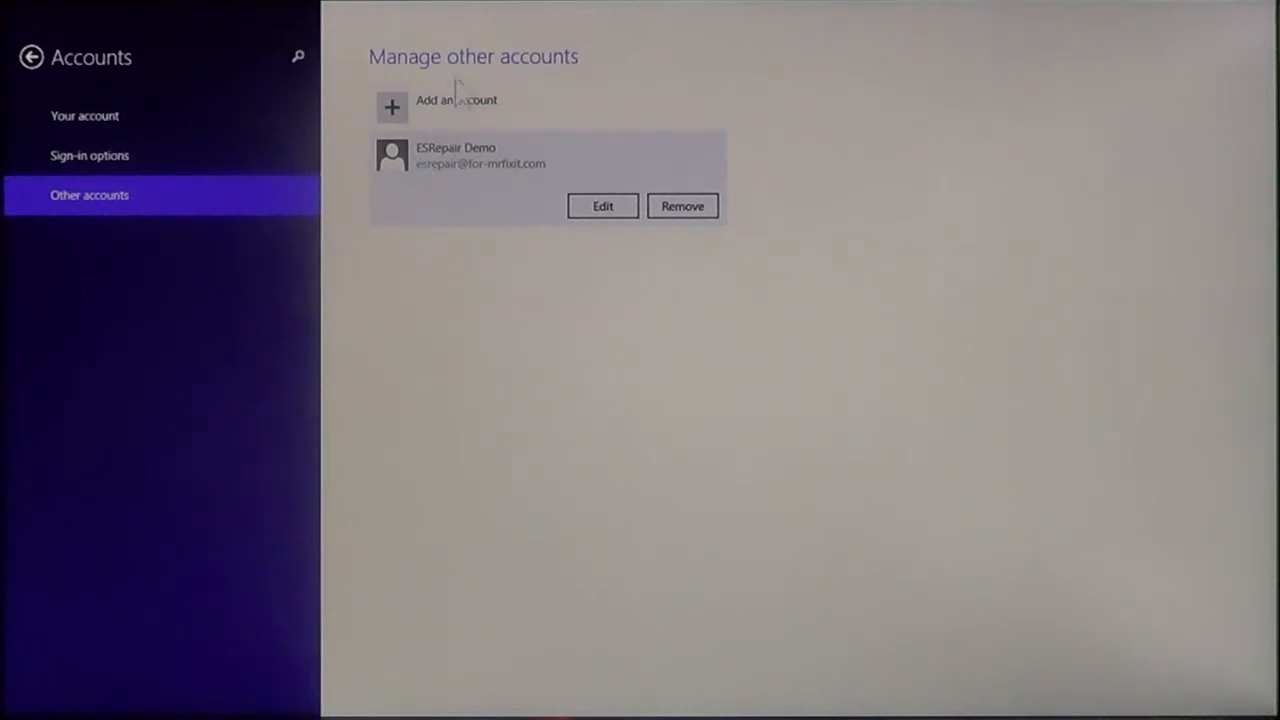
{"action": "left_click", "coordinate": [455, 99]}
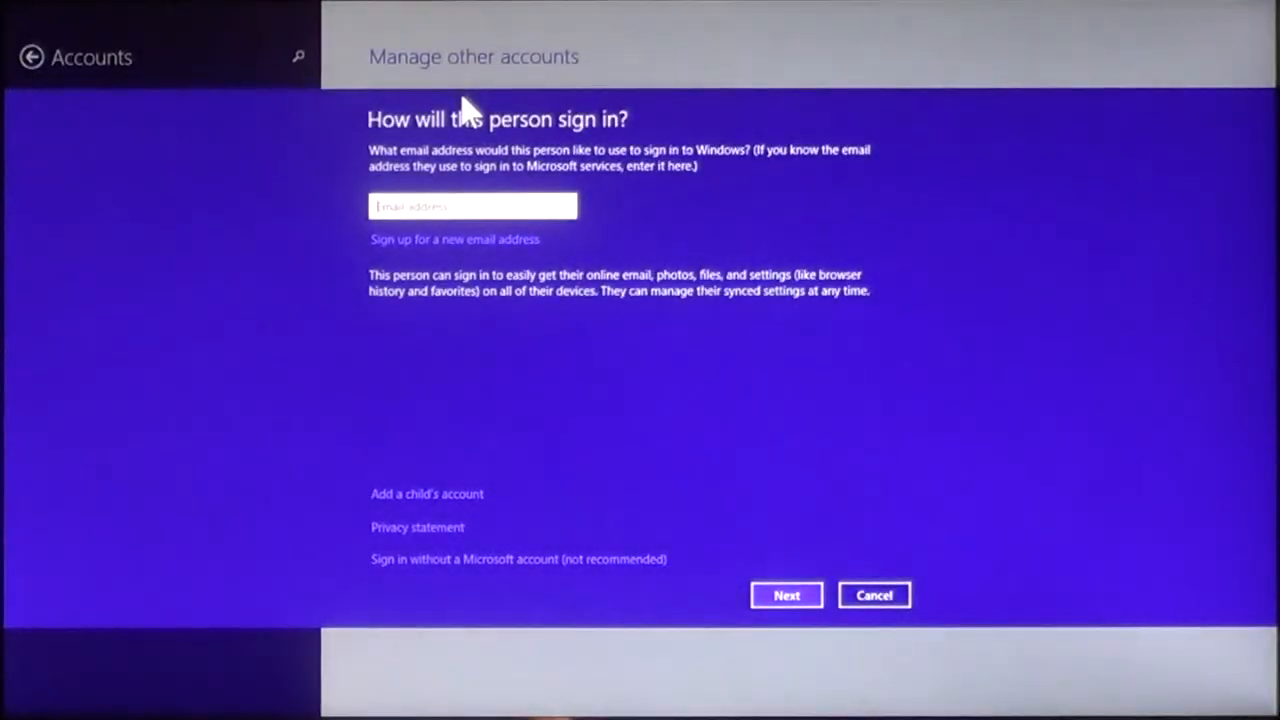
{"action": "left_click", "coordinate": [873, 594]}
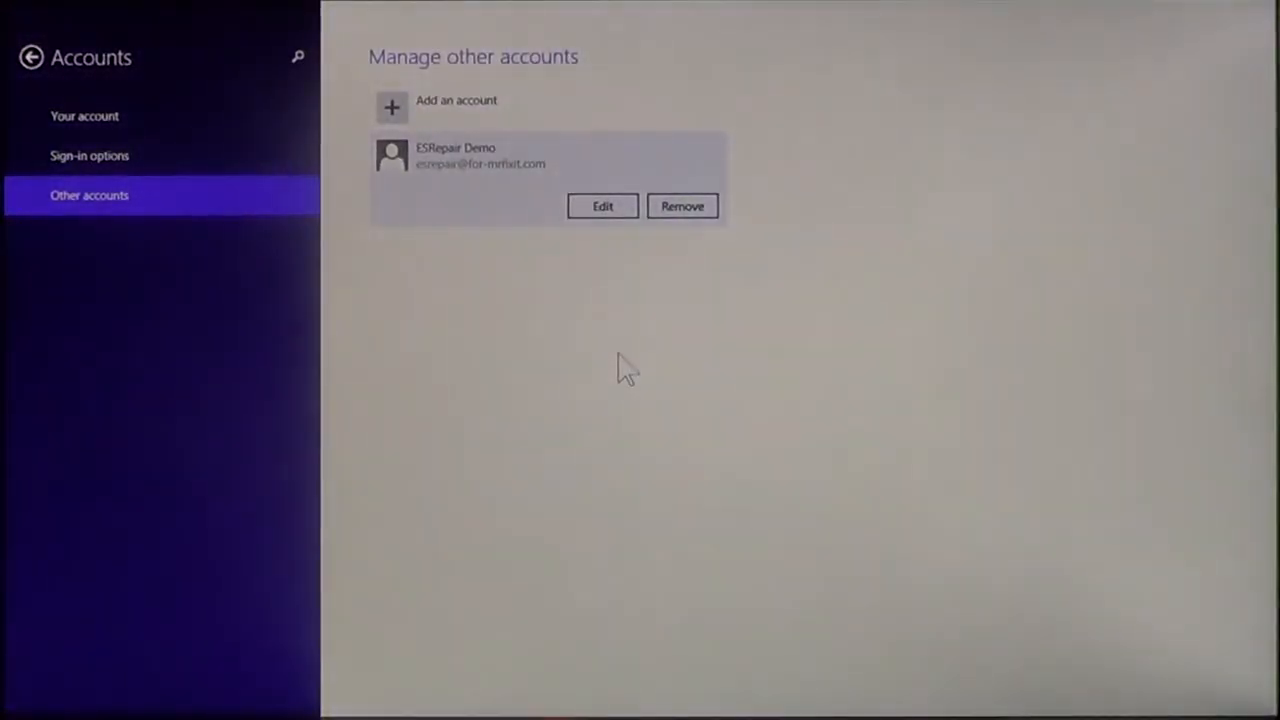
{"action": "mouse_move", "coordinate": [640, 368]}
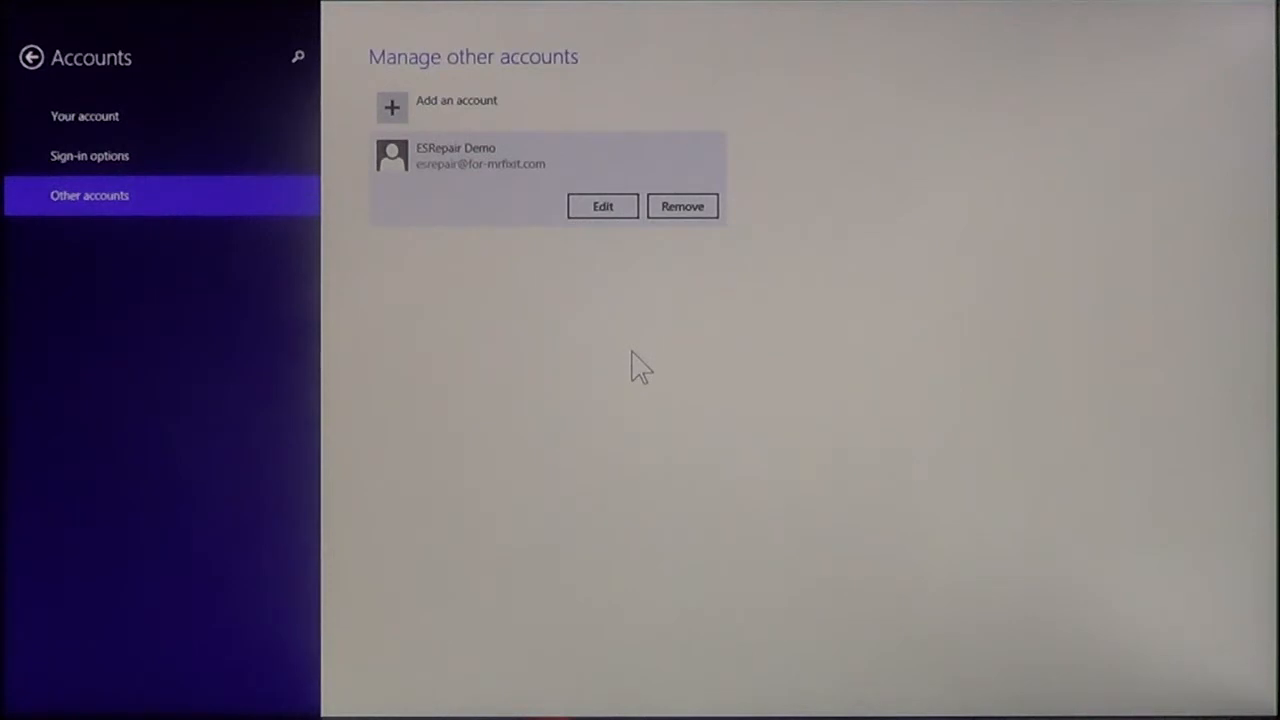
{"action": "mouse_move", "coordinate": [637, 250]}
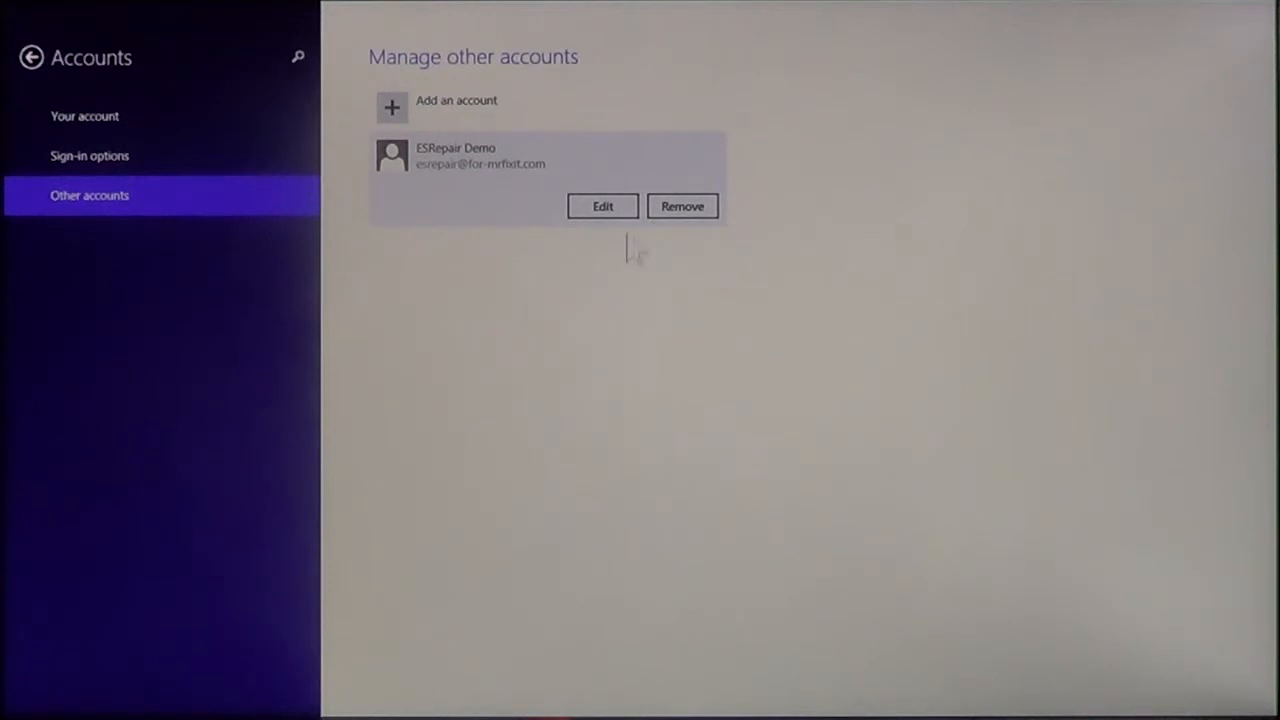
{"action": "mouse_move", "coordinate": [645, 285]}
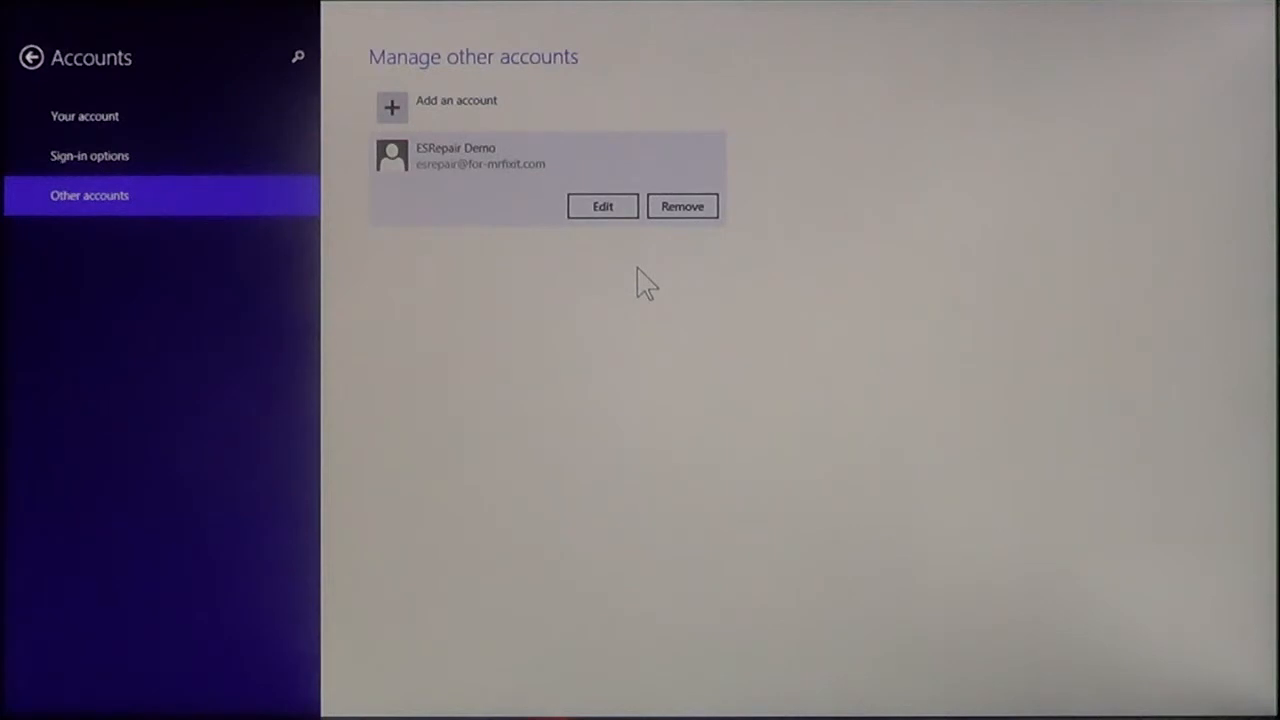
{"action": "mouse_move", "coordinate": [120, 110]}
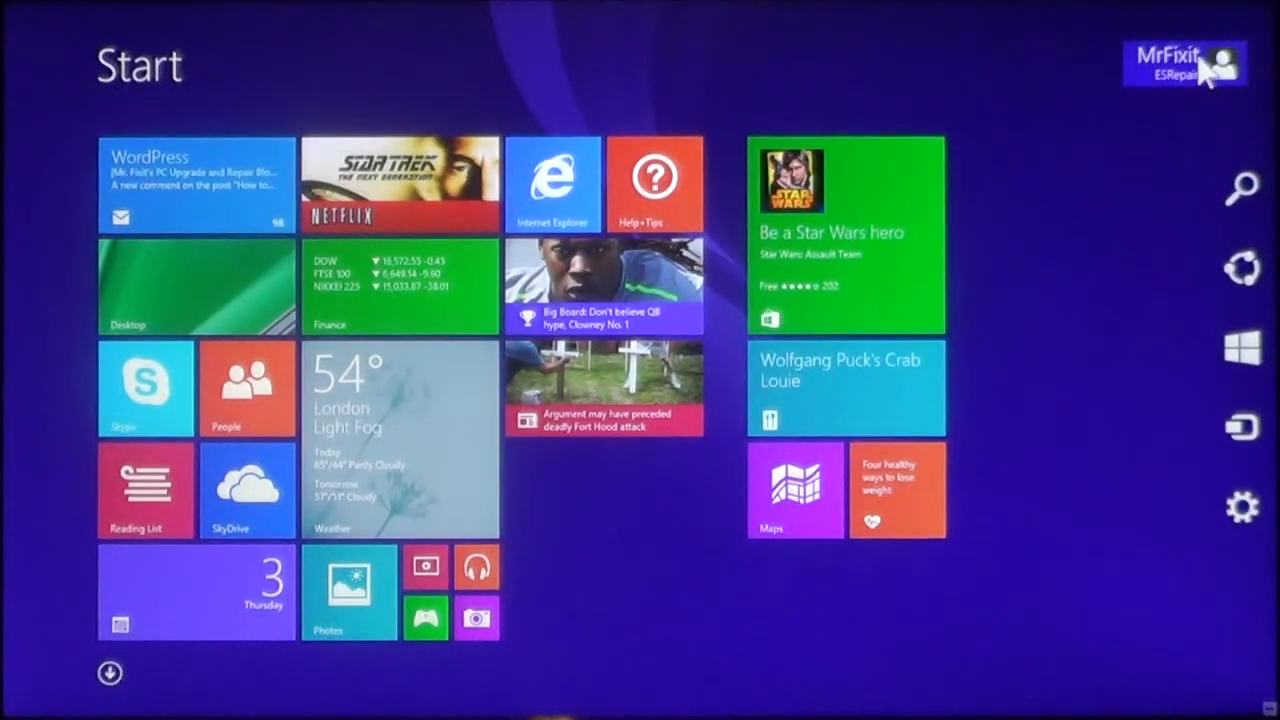
- Switch from the current Start screen account to ESRepair Demo
{"action": "left_click", "coordinate": [1185, 65]}
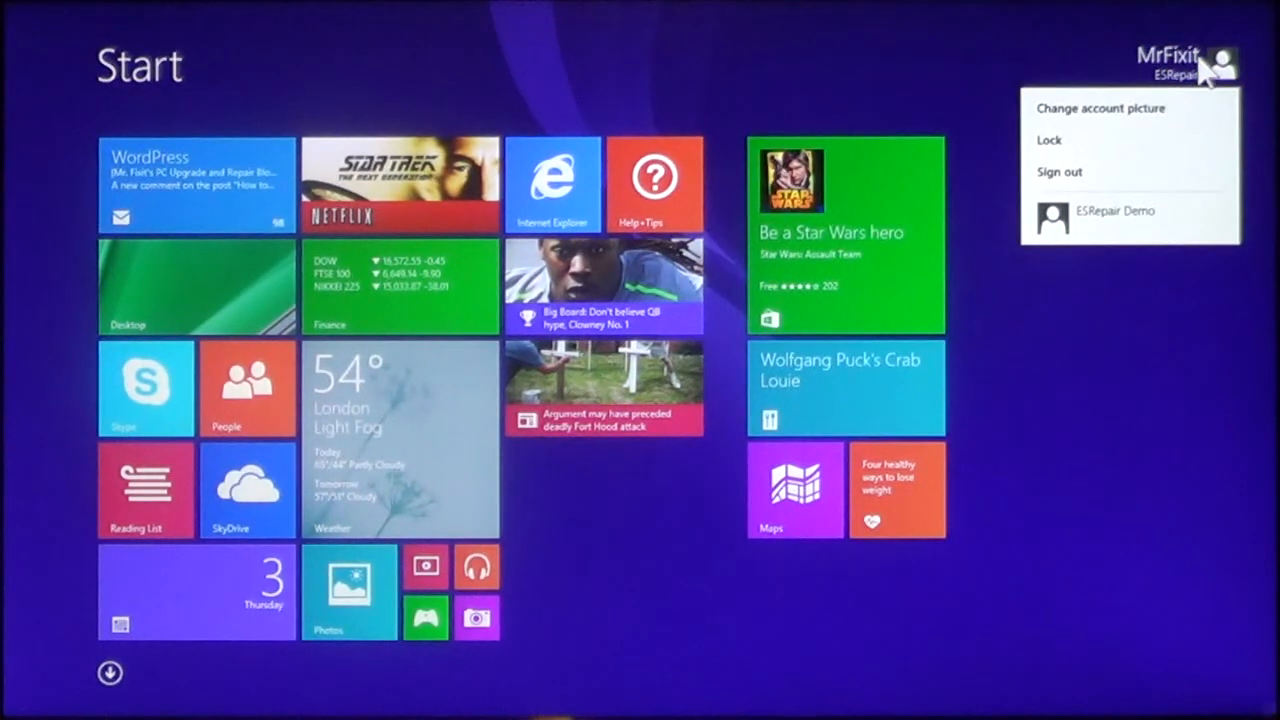
{"action": "mouse_move", "coordinate": [1075, 85]}
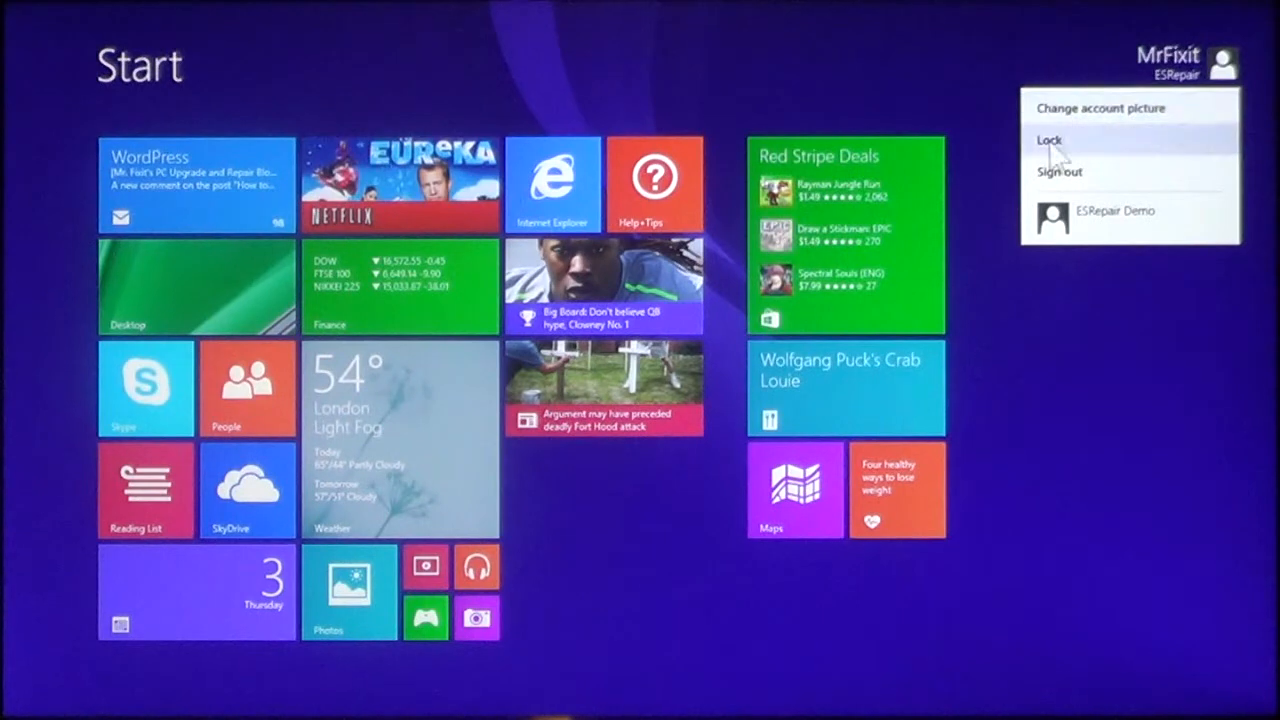
{"action": "mouse_move", "coordinate": [1059, 171]}
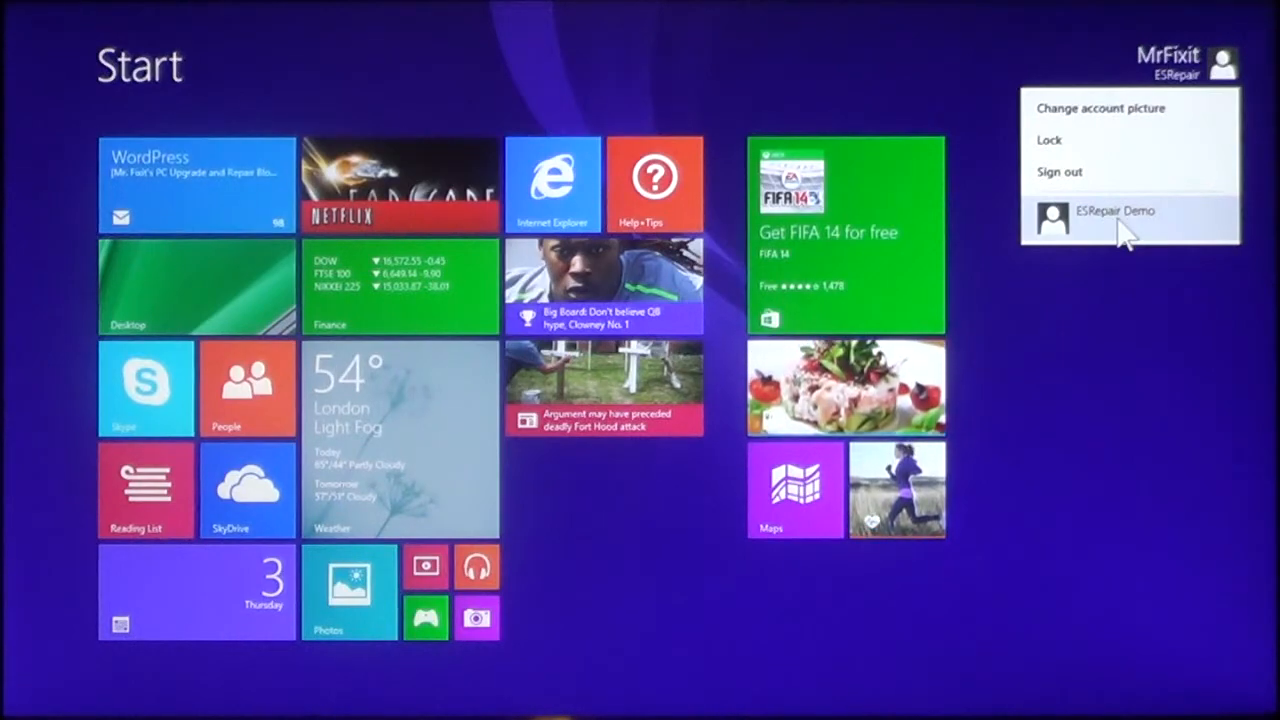
{"action": "left_click", "coordinate": [1115, 211]}
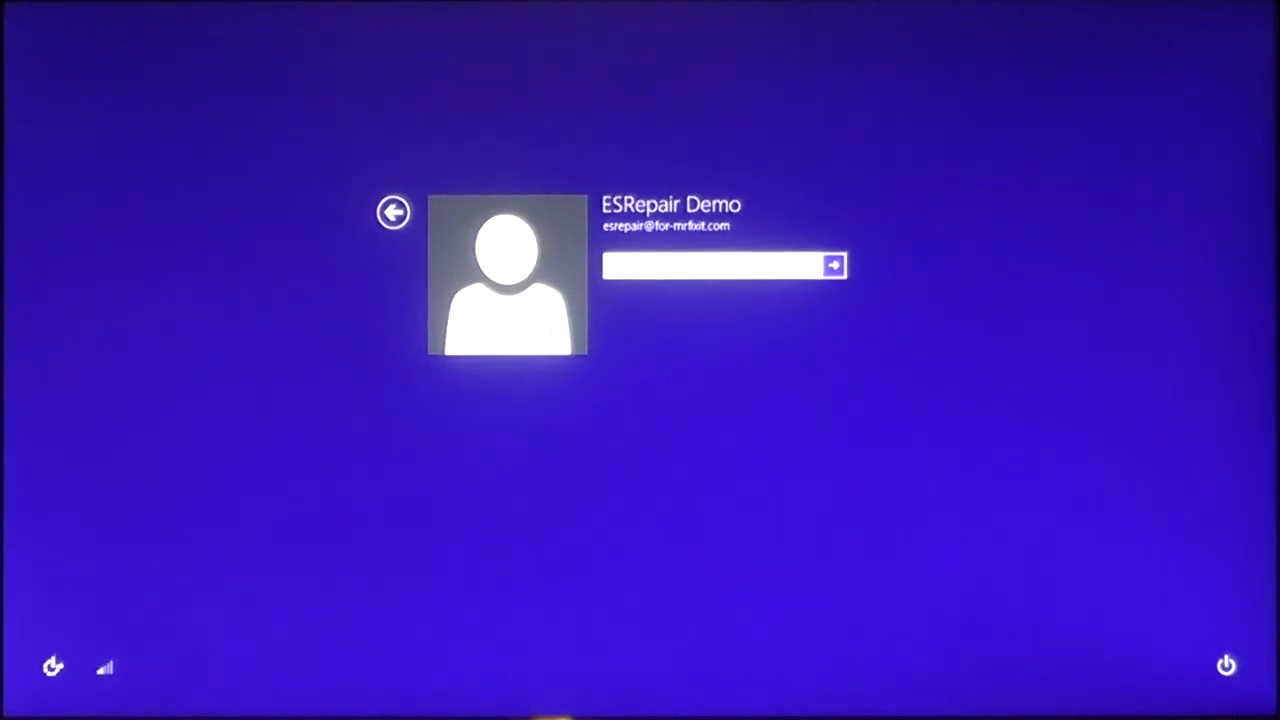
- Enter the ESRepair Demo password in the sign-in box
{"action": "left_click", "coordinate": [834, 265]}
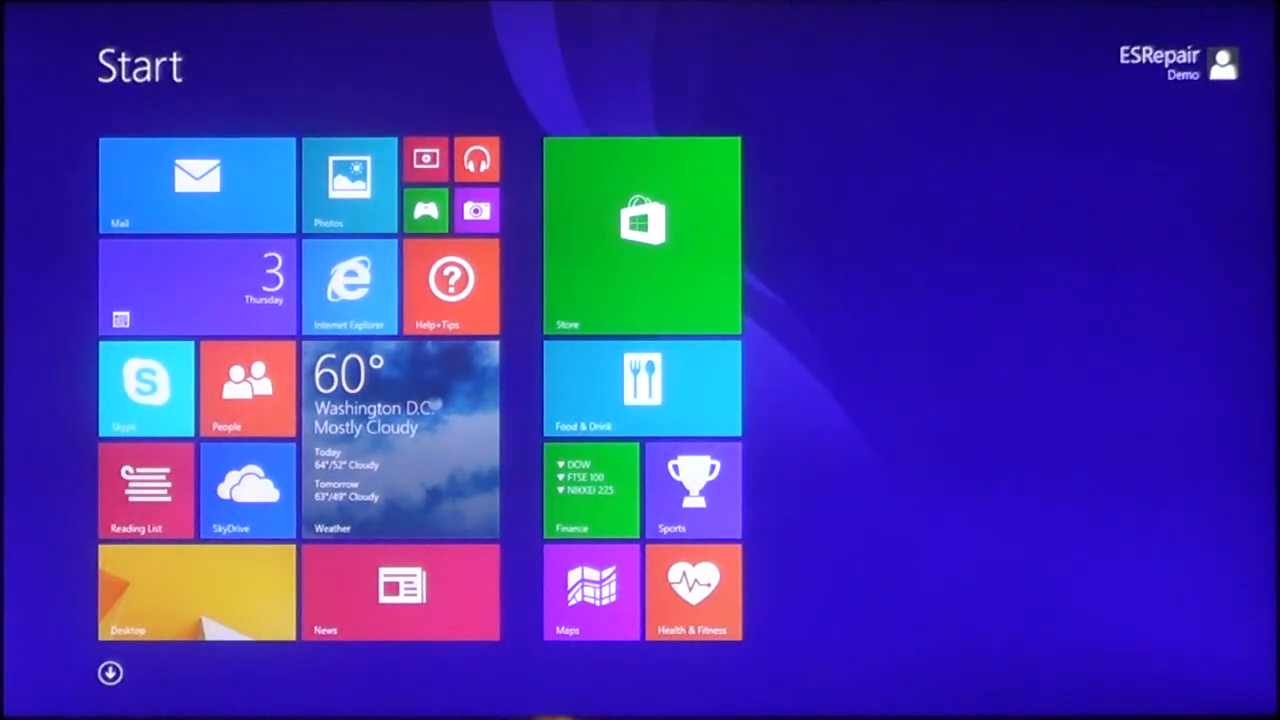
{"action": "mouse_move", "coordinate": [970, 310]}
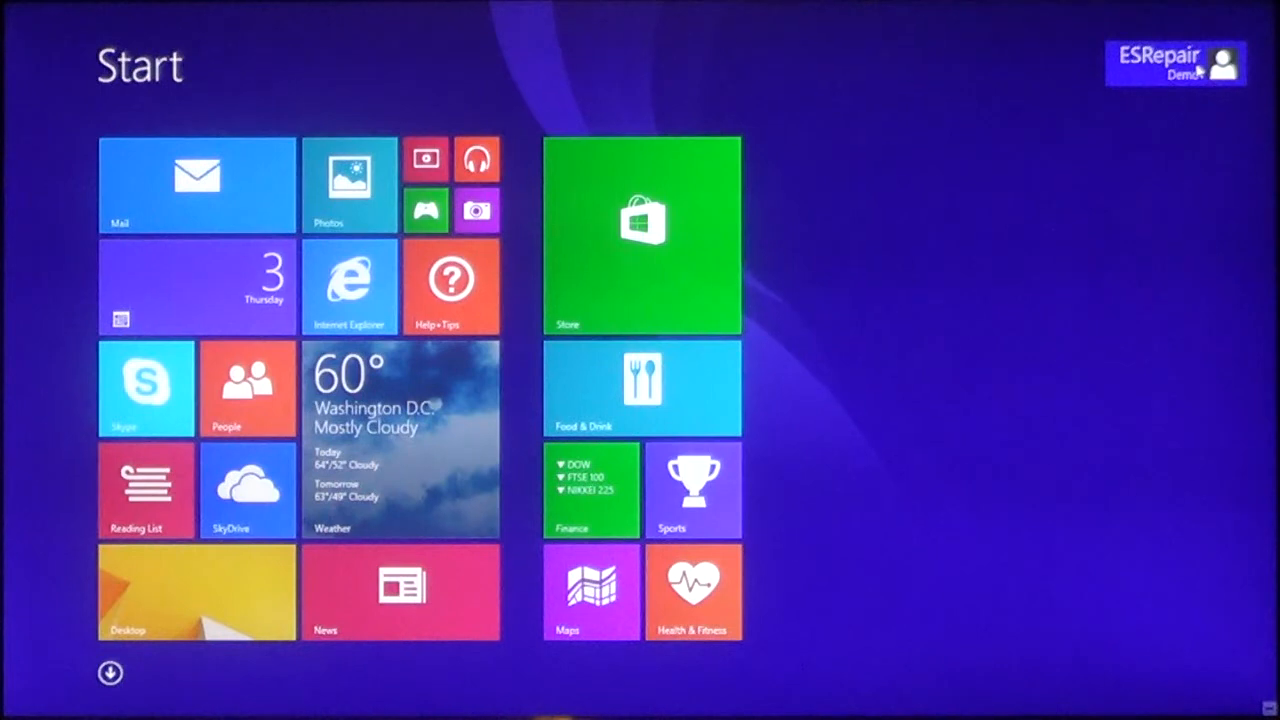
- Sign out of ESRepair Demo from the Start screen account menu
{"action": "left_click", "coordinate": [1175, 63]}
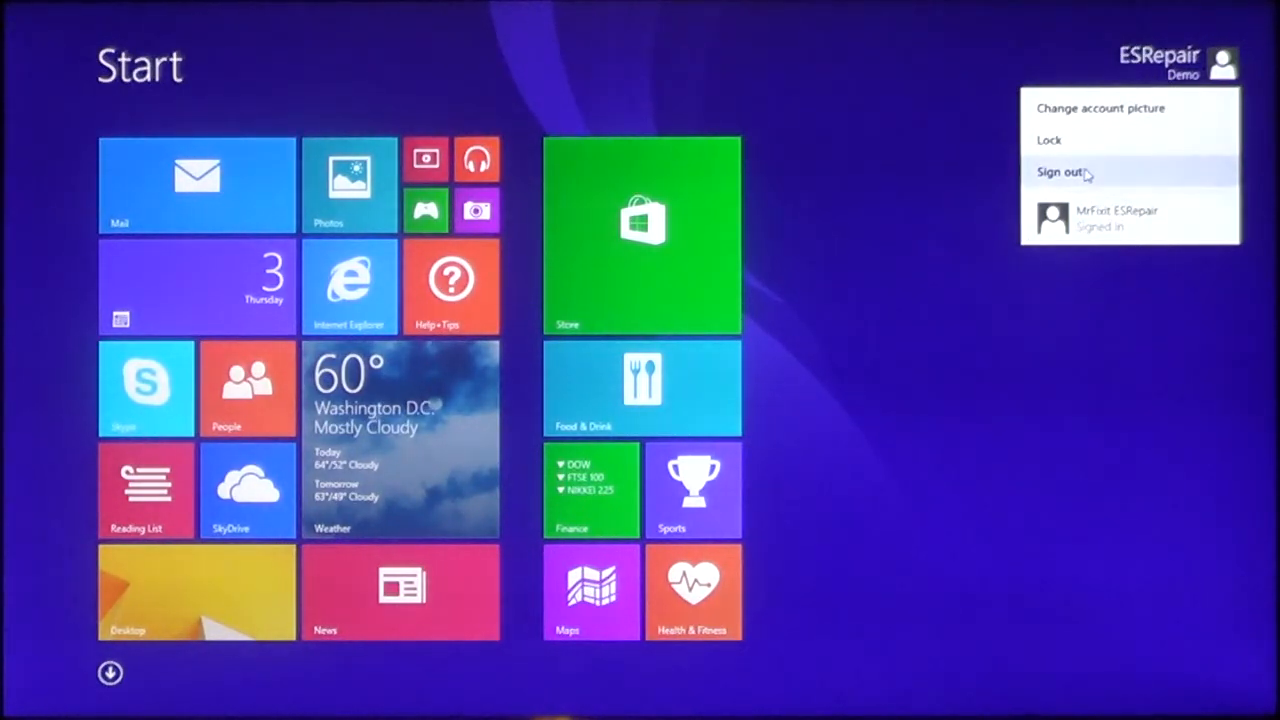
{"action": "left_click", "coordinate": [1060, 171]}
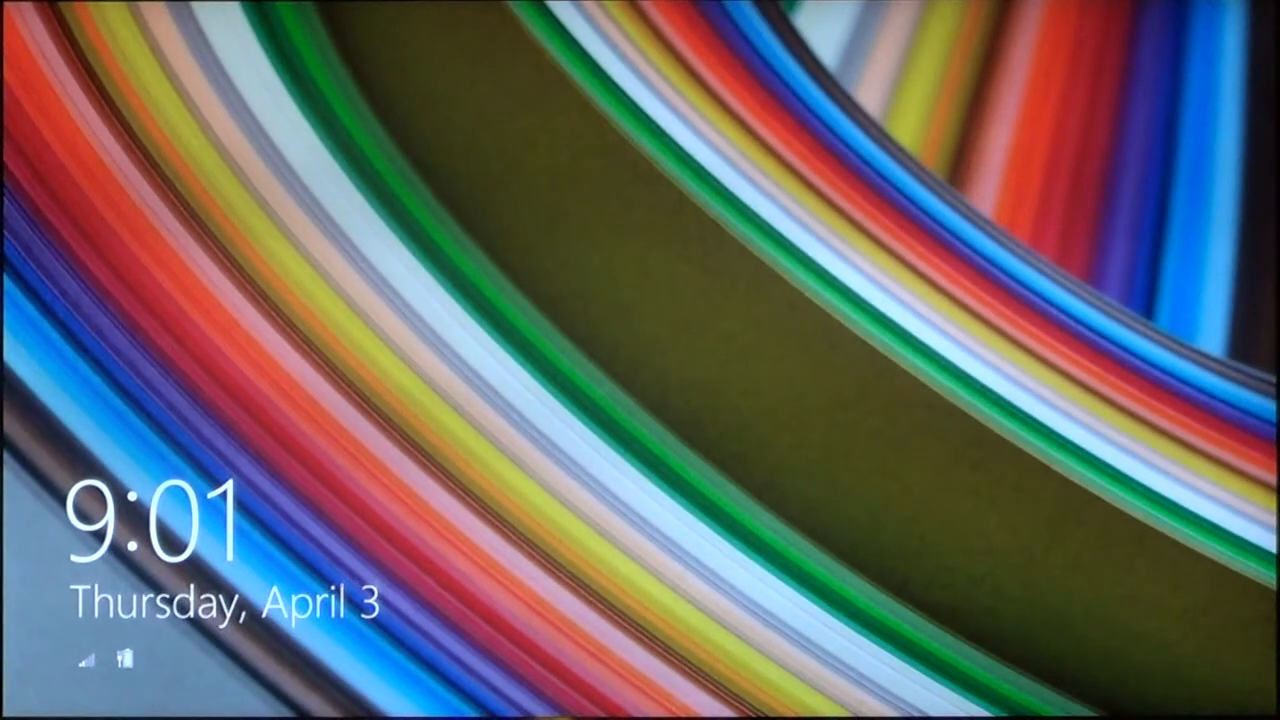
- Dismiss the lock screen and choose the MrFixit ESRepair account tile
{"action": "left_click", "coordinate": [640, 360]}
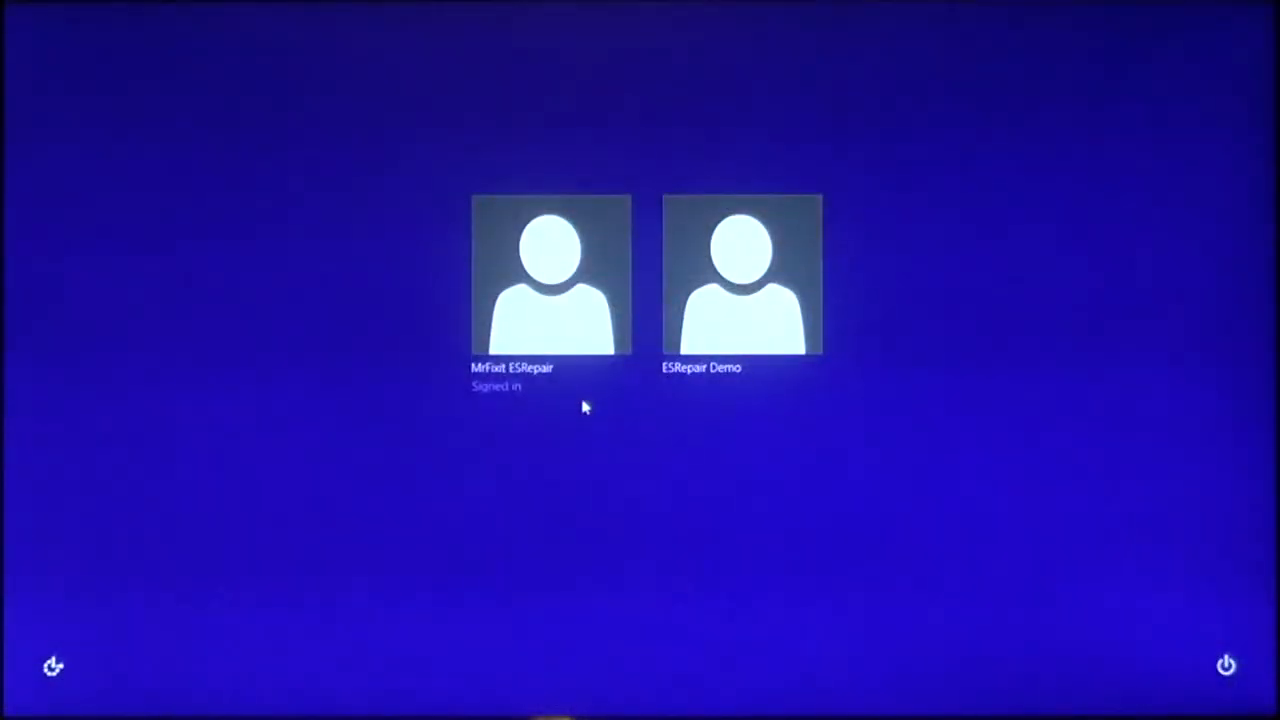
{"action": "mouse_move", "coordinate": [603, 441]}
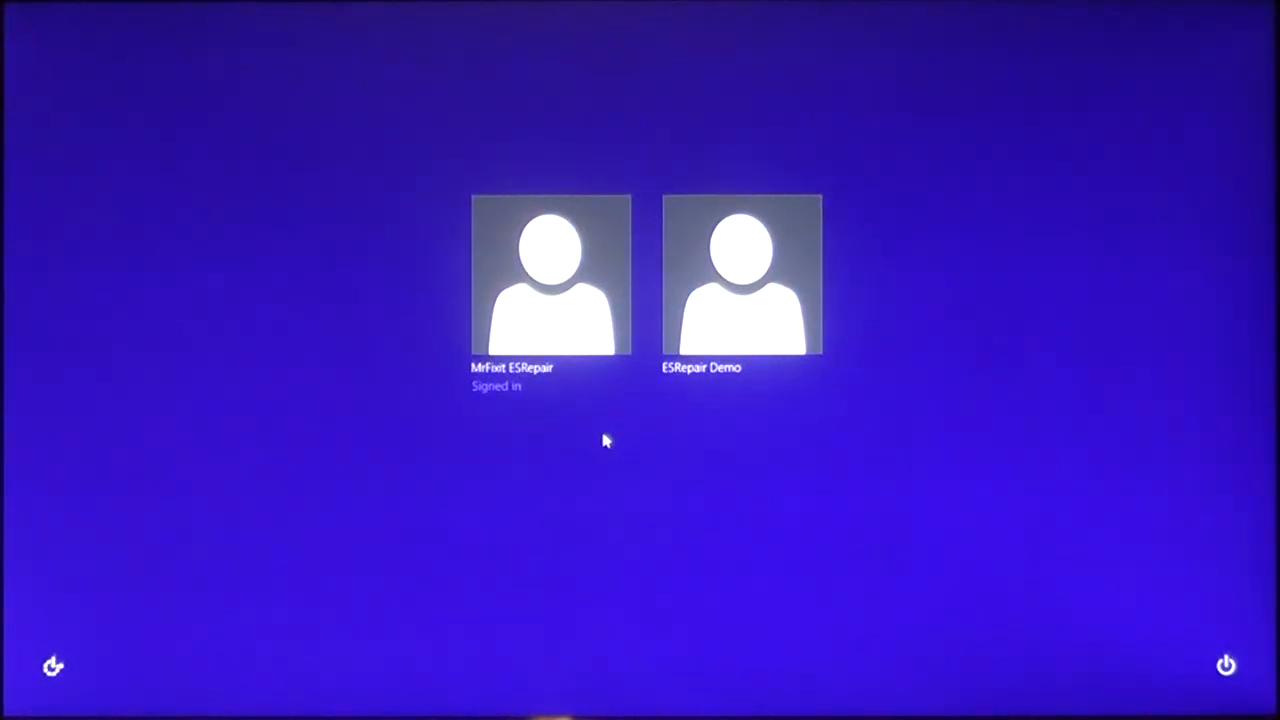
{"action": "left_click", "coordinate": [550, 275]}
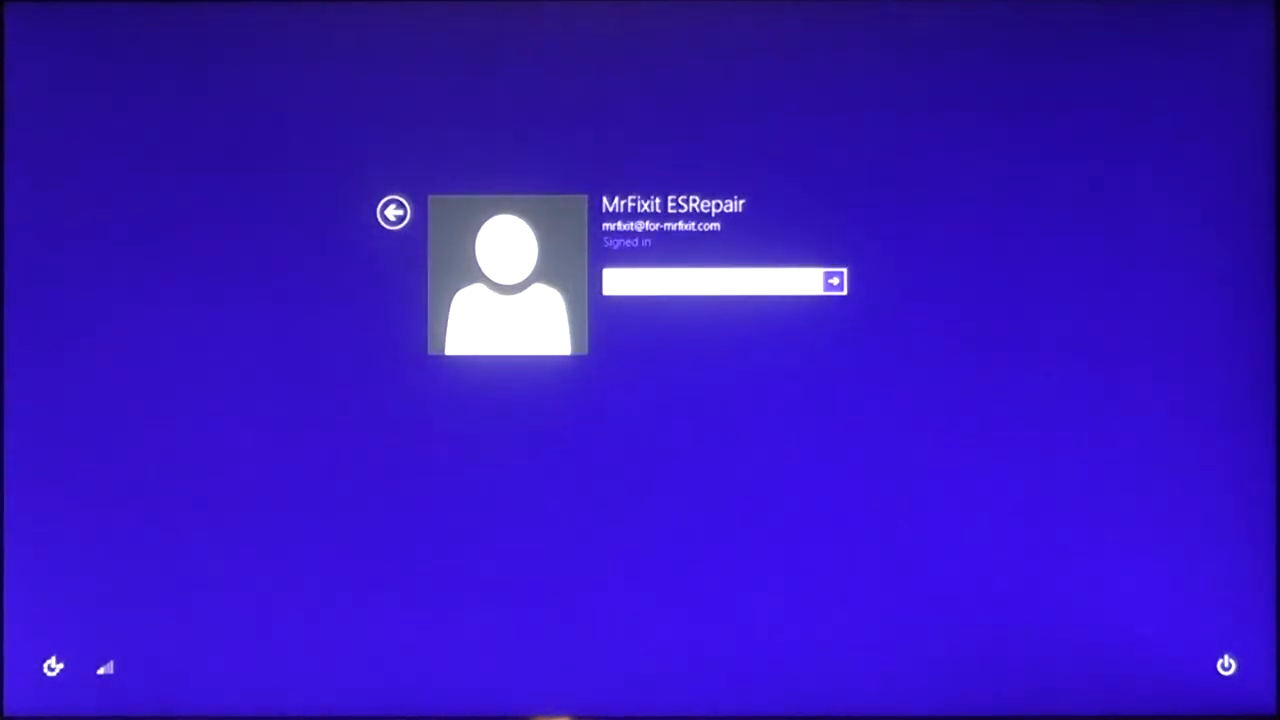
{"action": "mouse_move", "coordinate": [630, 540]}
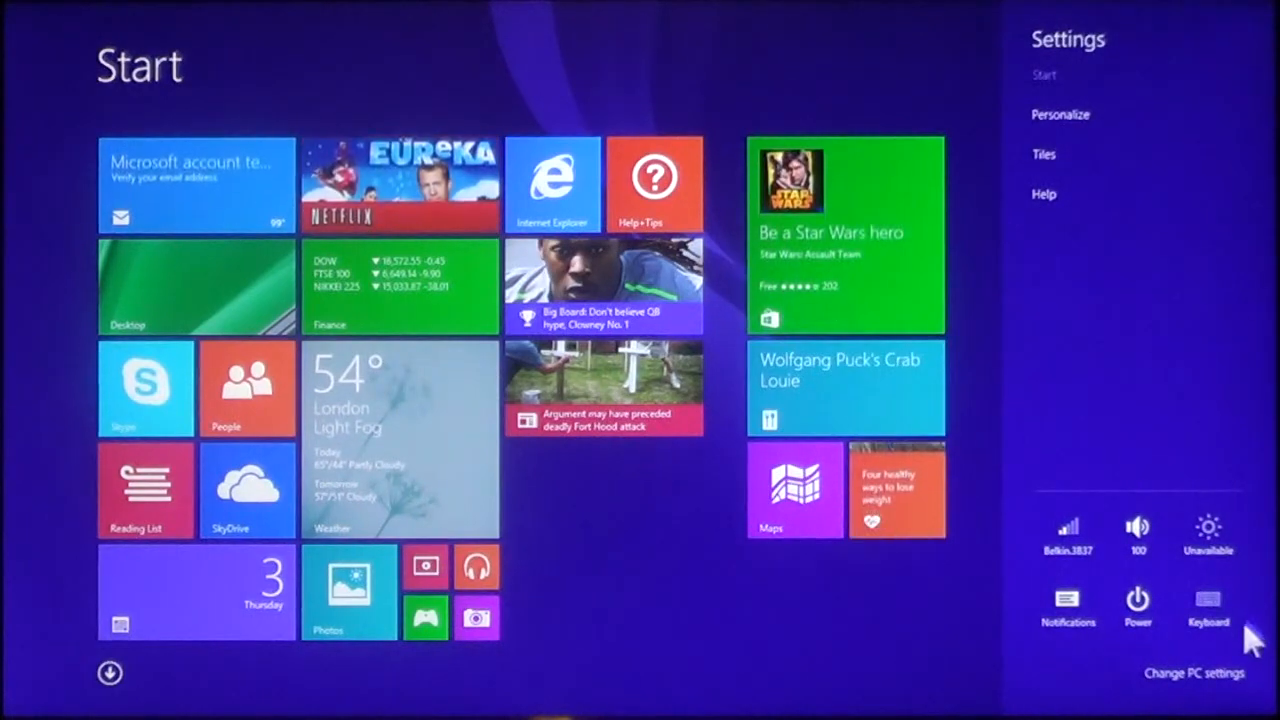
- Go to Accounts > Other accounts and confirm ESRepair Demo remains a Standard User
{"action": "left_click", "coordinate": [1194, 672]}
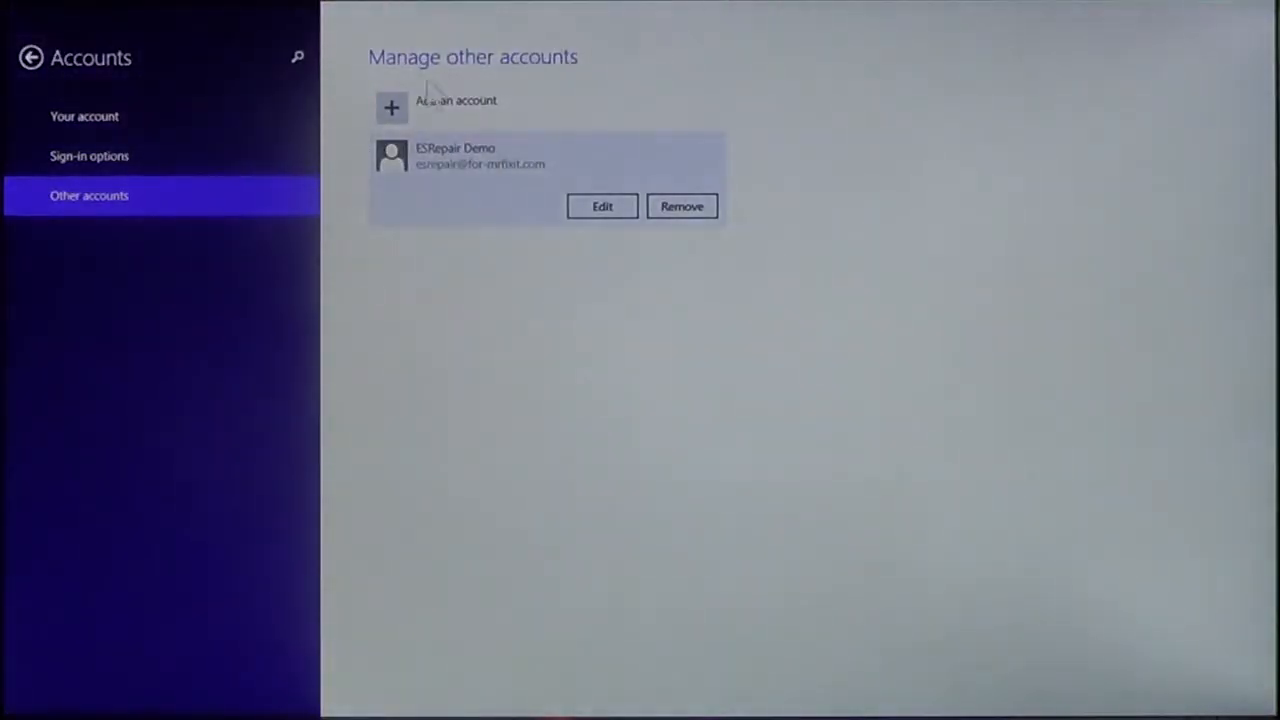
{"action": "mouse_move", "coordinate": [247, 82]}
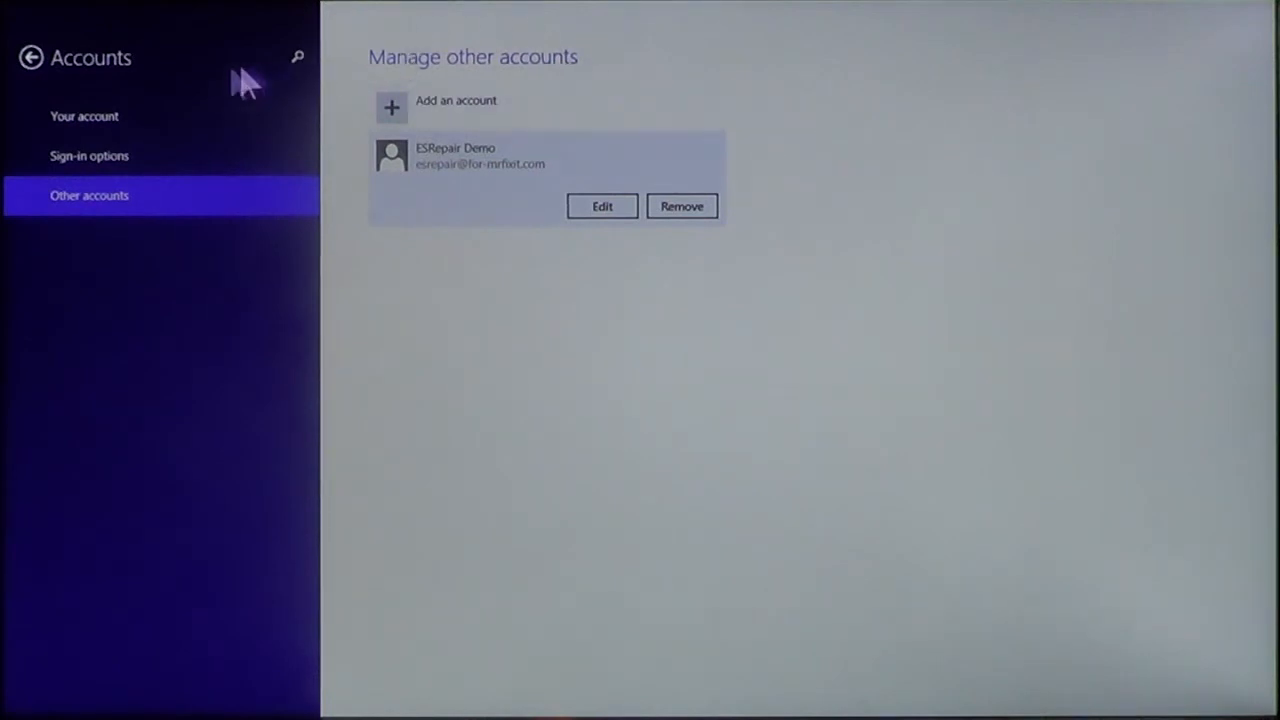
{"action": "left_click", "coordinate": [31, 57]}
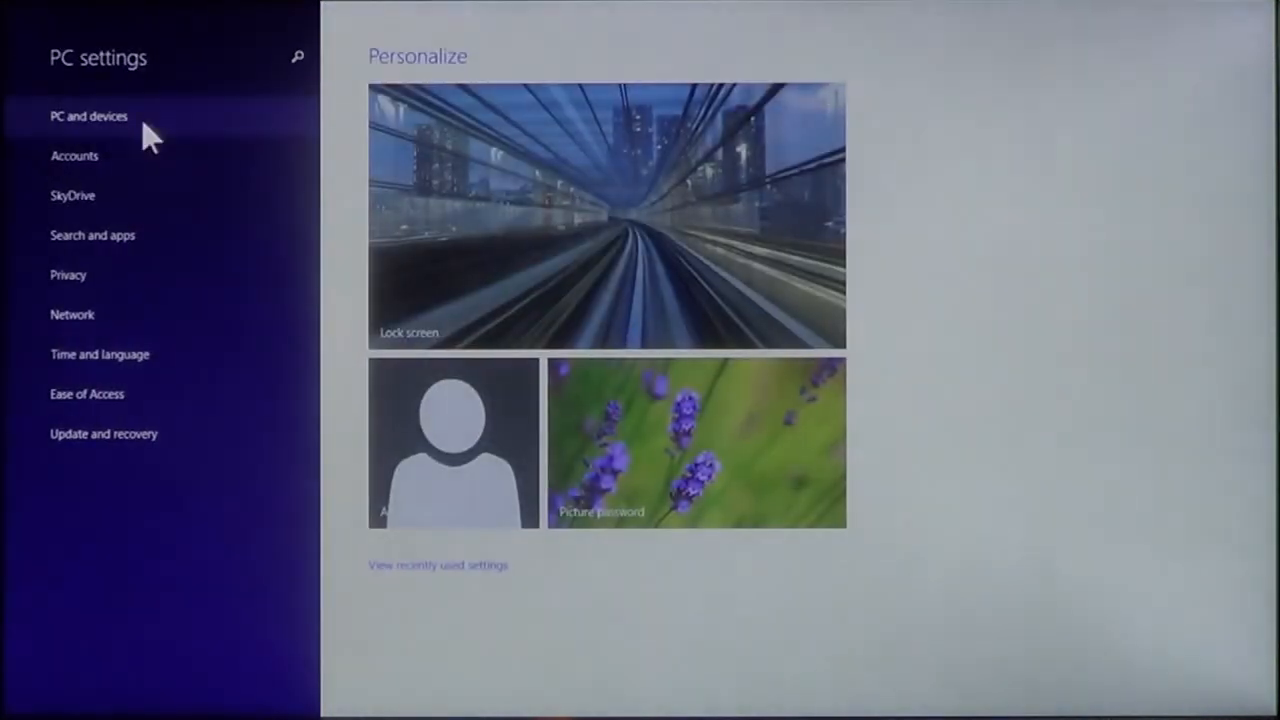
{"action": "left_click", "coordinate": [74, 155]}
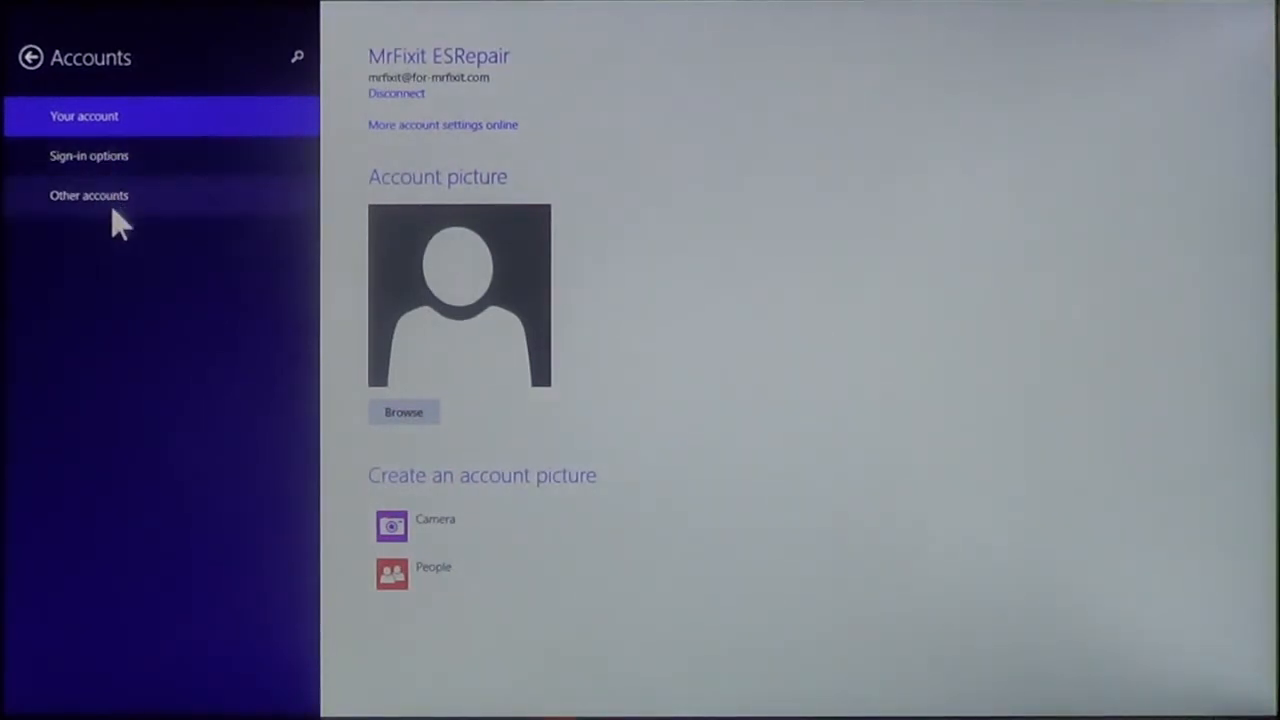
{"action": "left_click", "coordinate": [89, 195]}
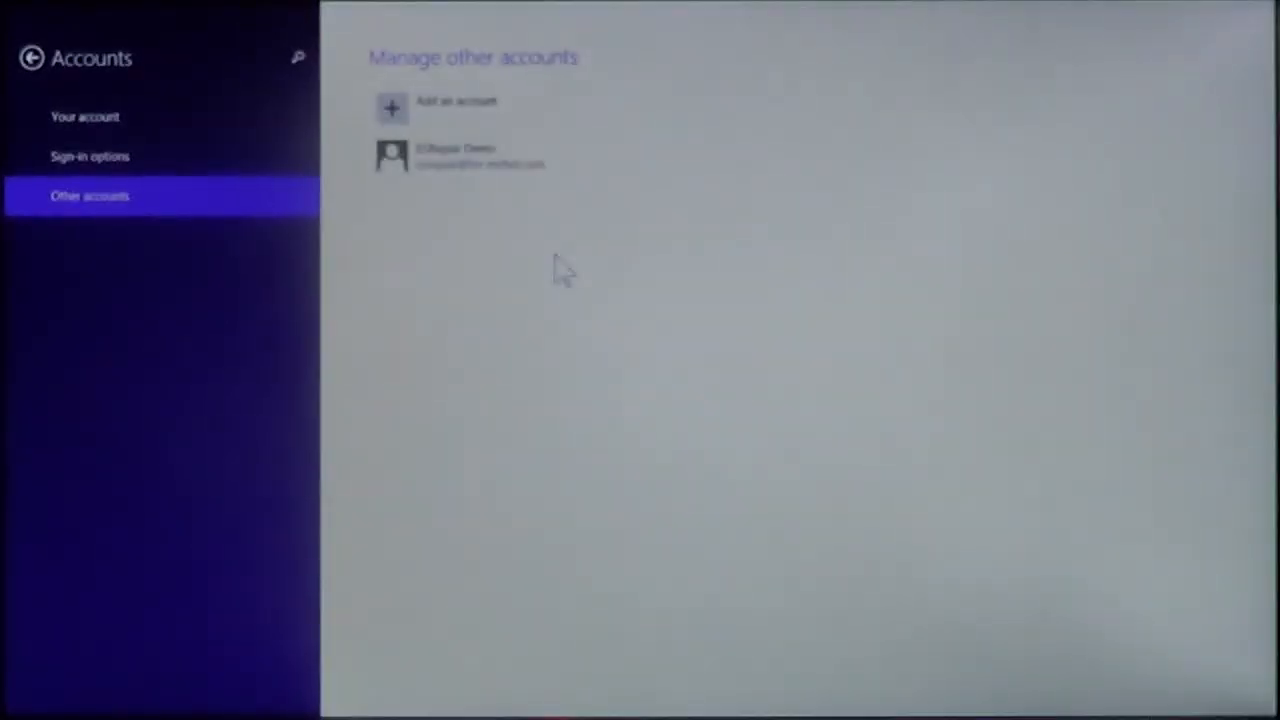
{"action": "left_click", "coordinate": [470, 155]}
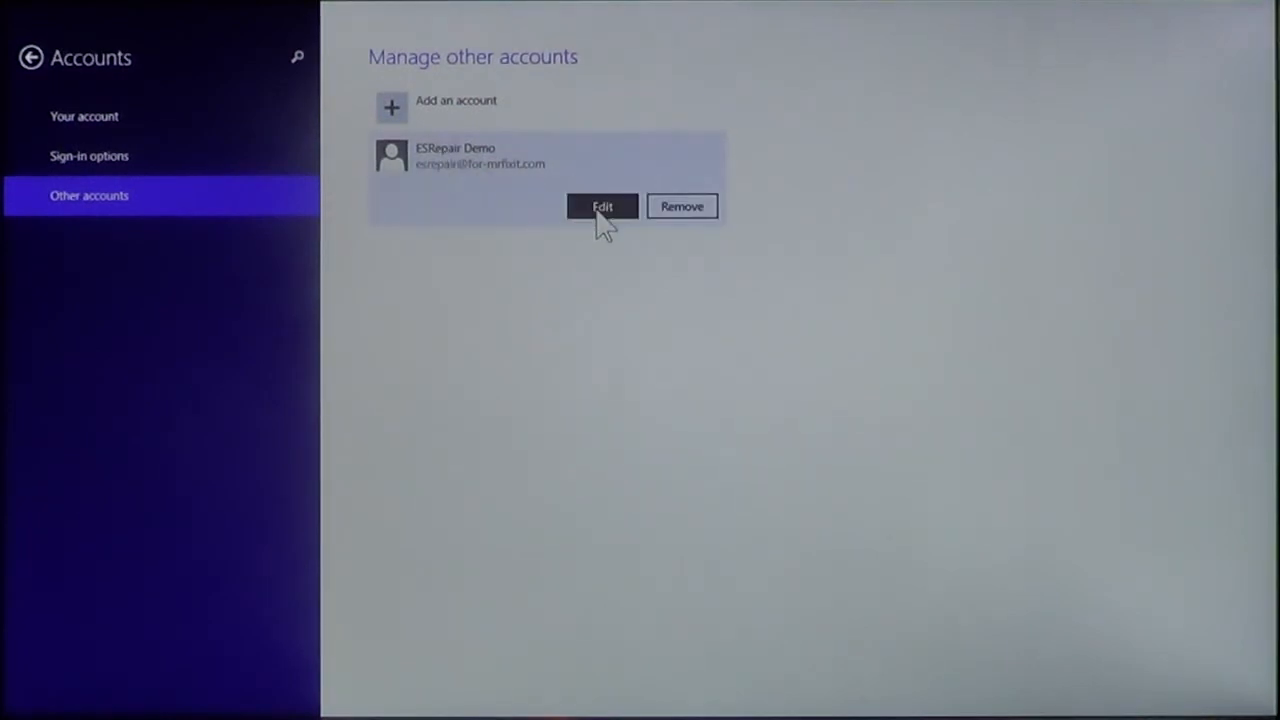
{"action": "left_click", "coordinate": [602, 206]}
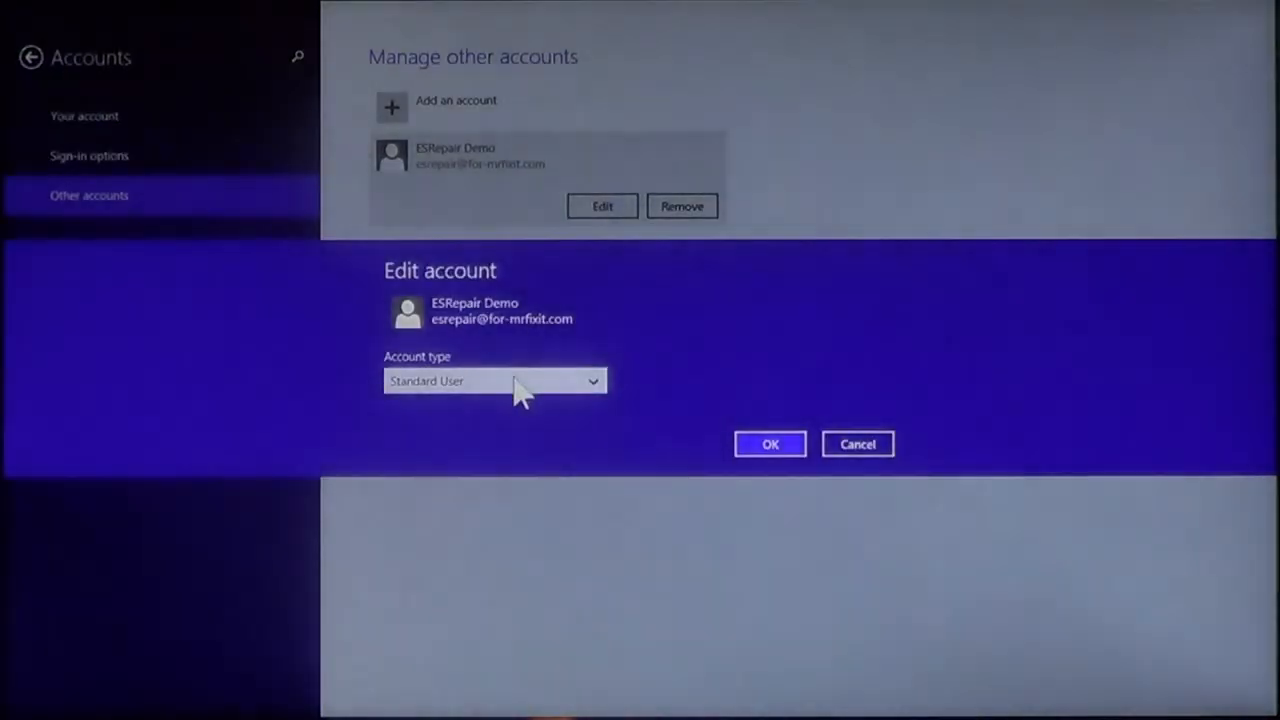
{"action": "mouse_move", "coordinate": [730, 415]}
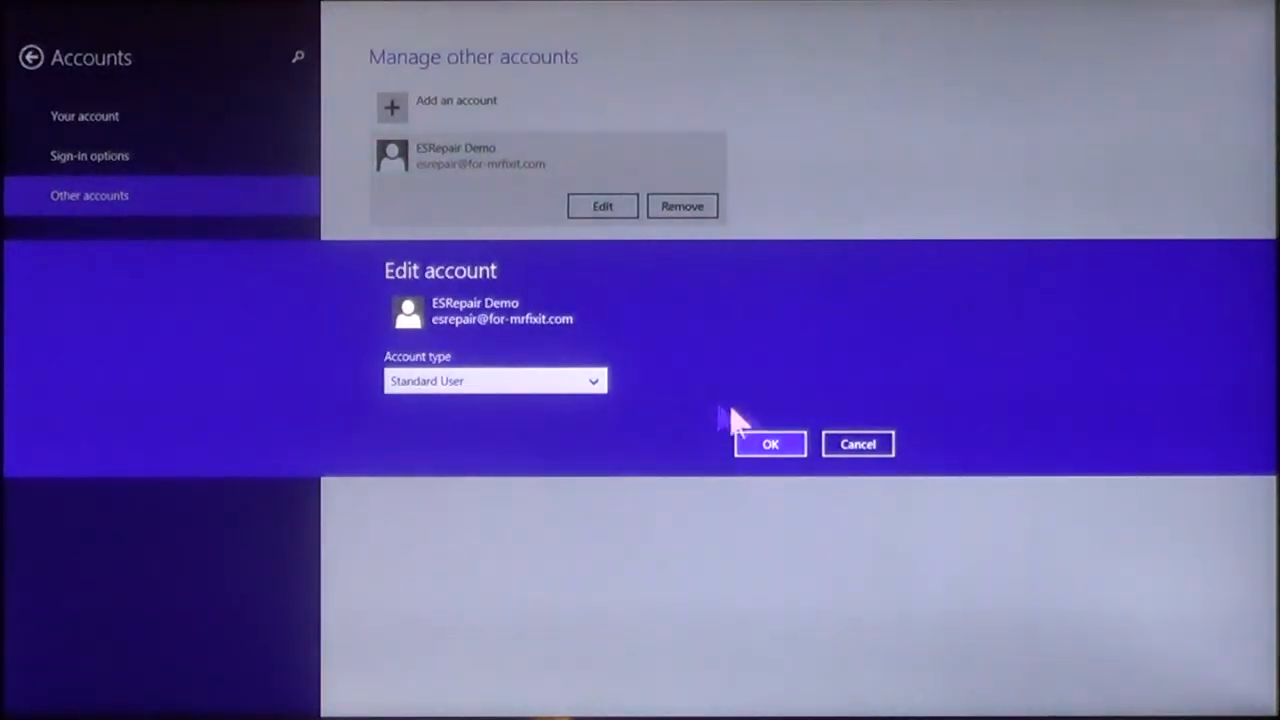
{"action": "left_click", "coordinate": [770, 444]}
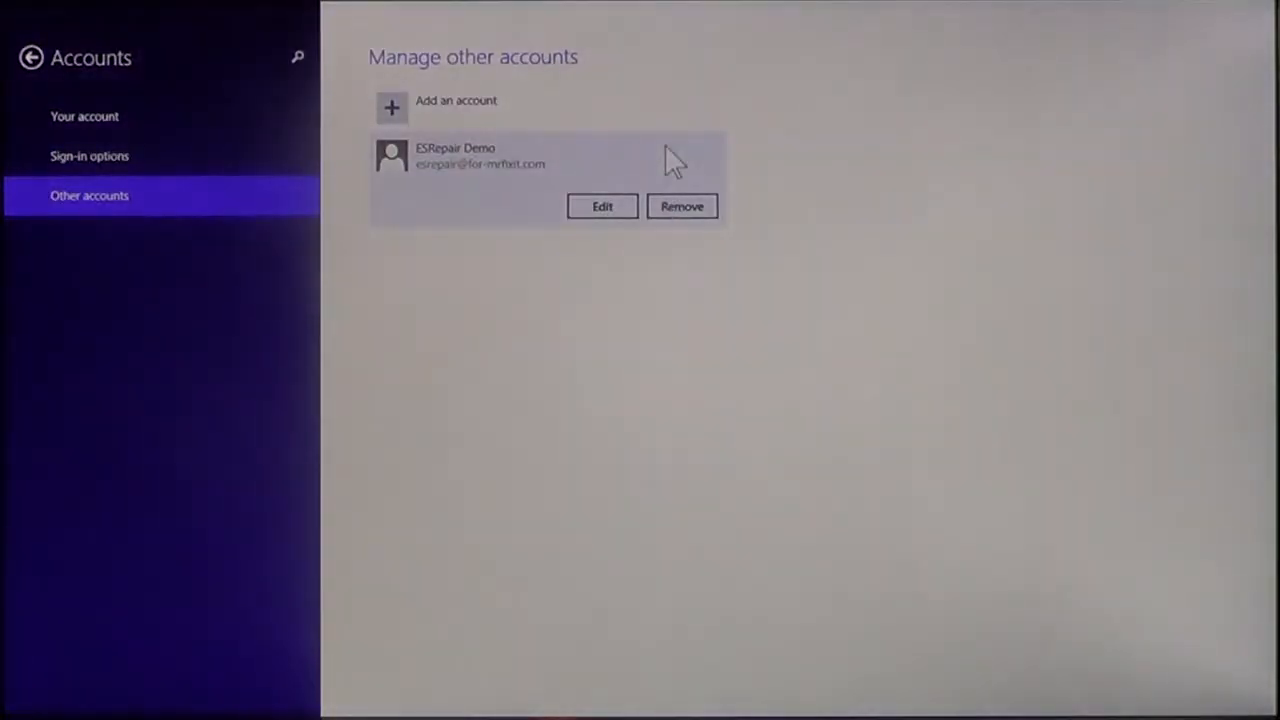
{"action": "mouse_move", "coordinate": [710, 218]}
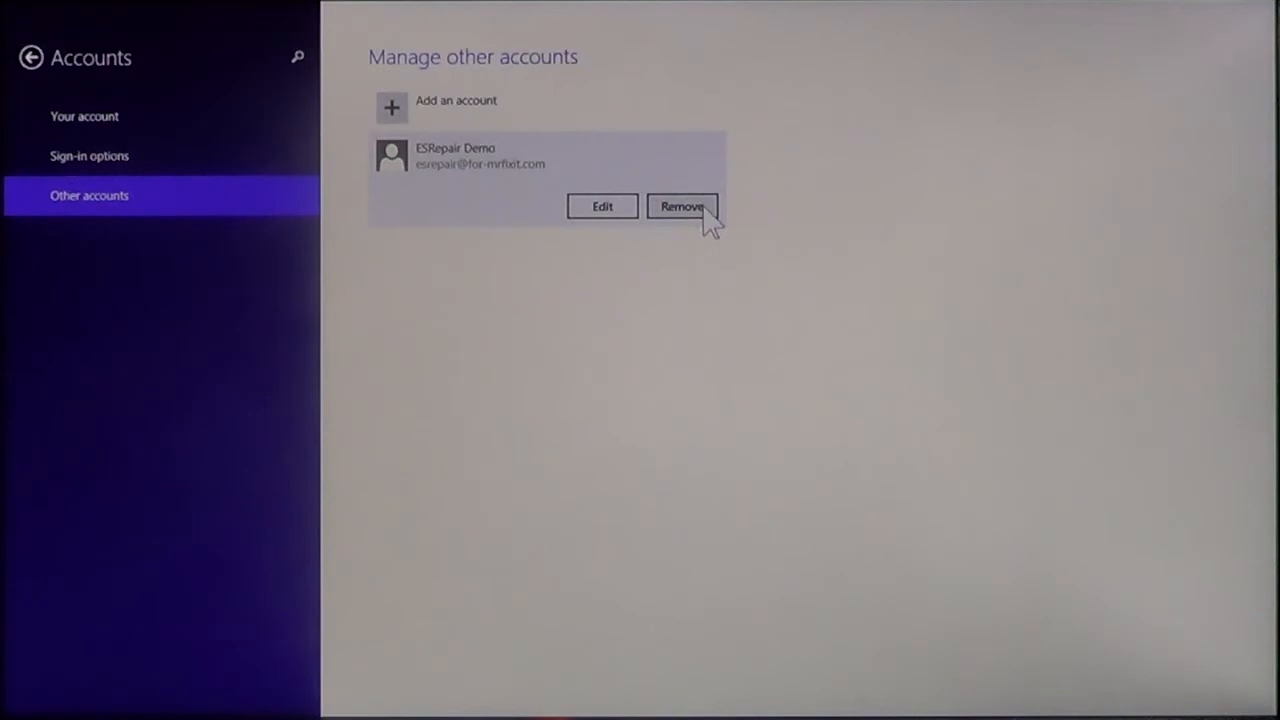
- Remove ESRepair Demo, confirming 'Delete account and data' until the deletion completes
{"action": "left_click", "coordinate": [682, 206]}
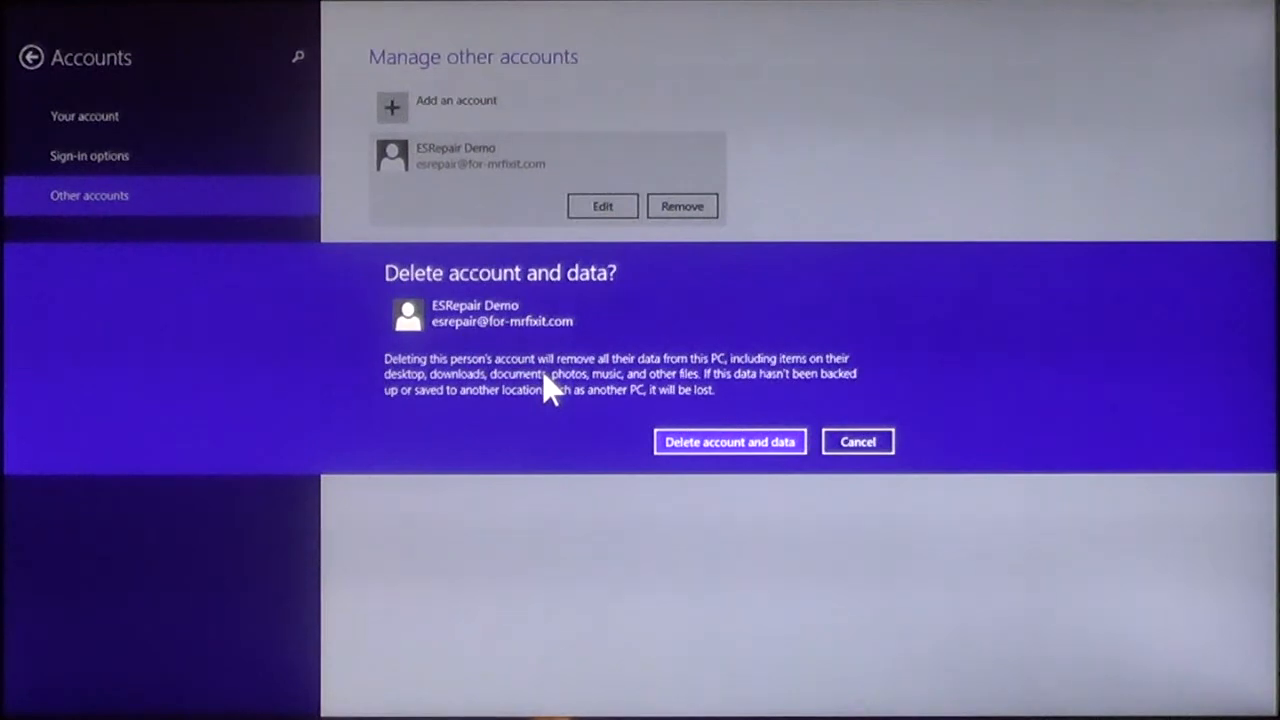
{"action": "mouse_move", "coordinate": [405, 410]}
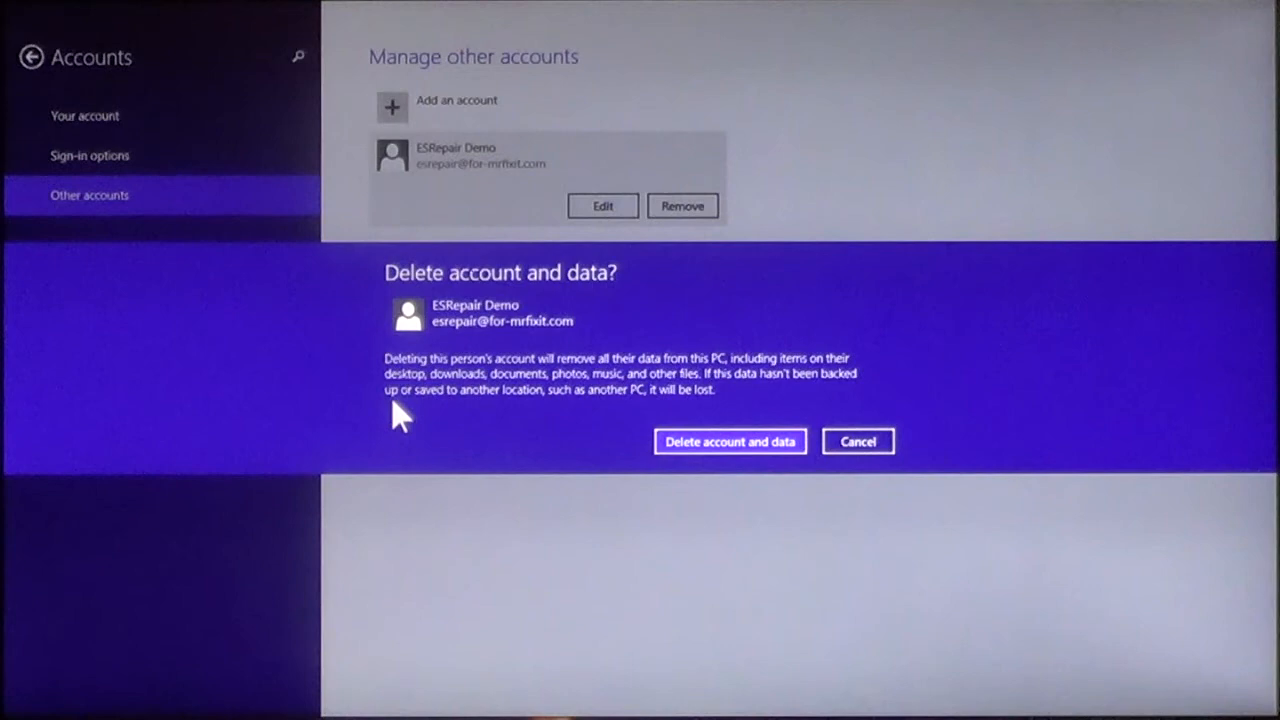
{"action": "mouse_move", "coordinate": [515, 435]}
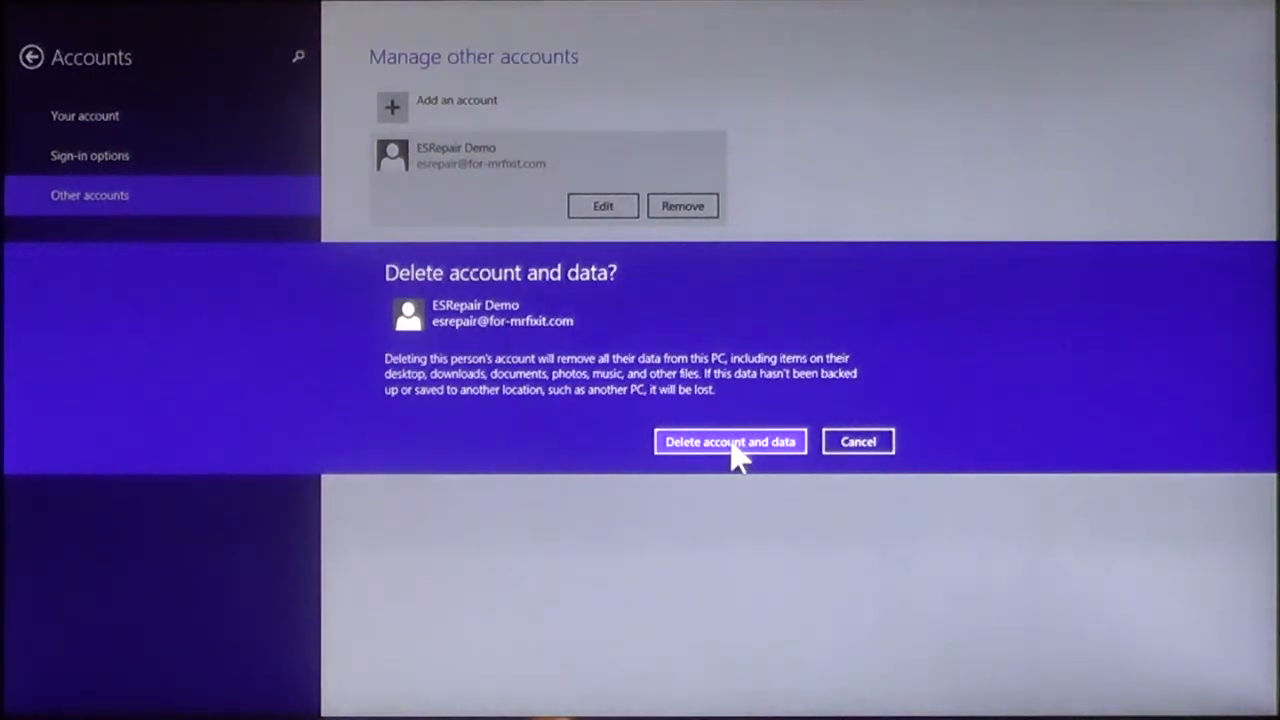
{"action": "left_click", "coordinate": [729, 441]}
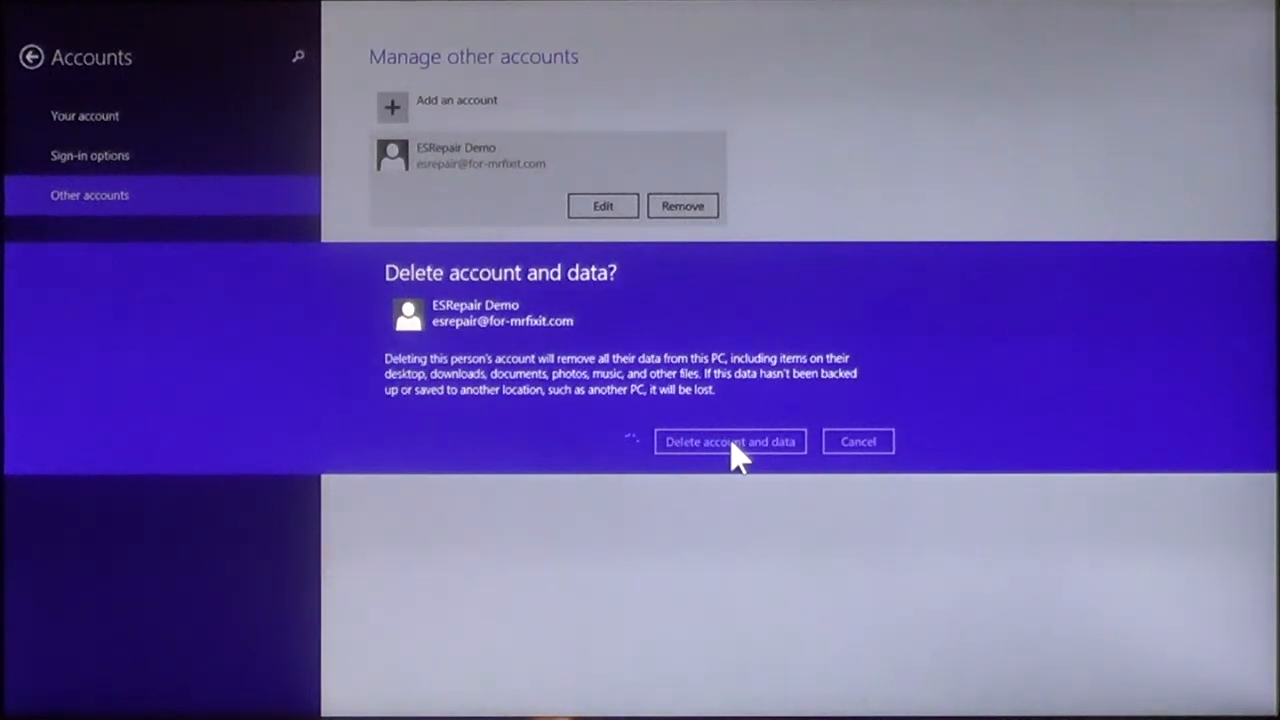
{"action": "left_click", "coordinate": [729, 441]}
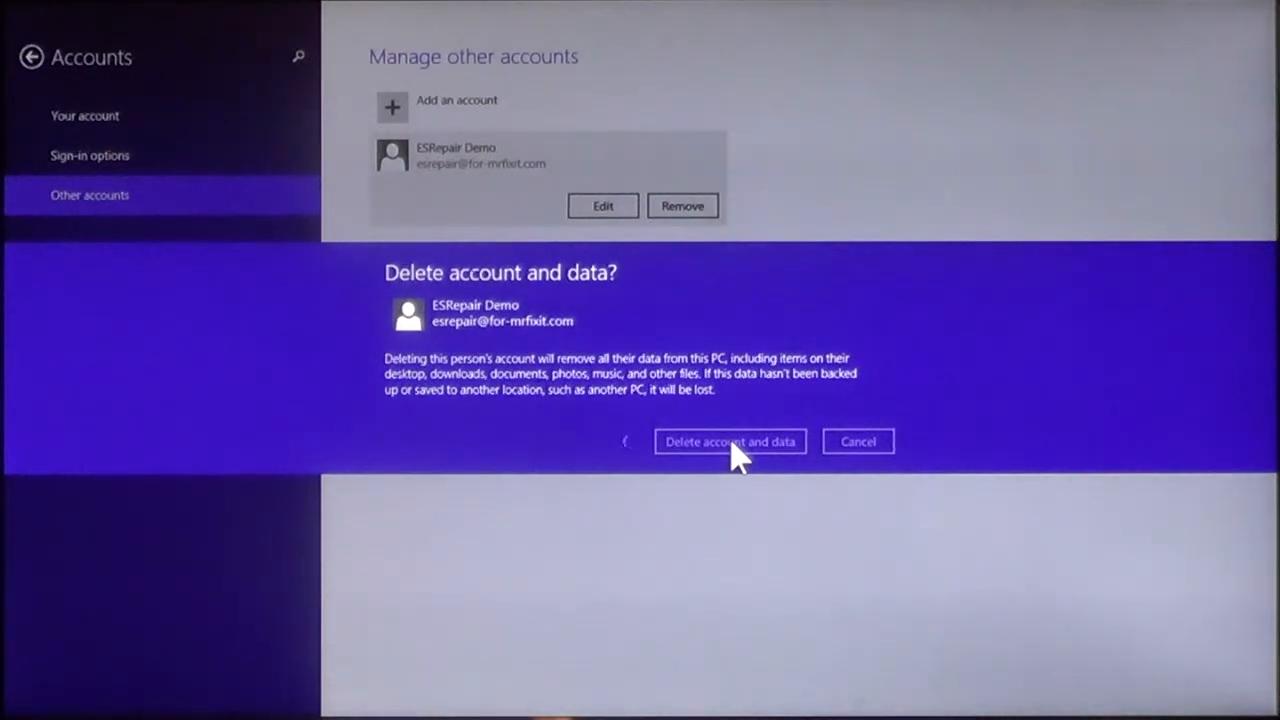
{"action": "left_click", "coordinate": [729, 441]}
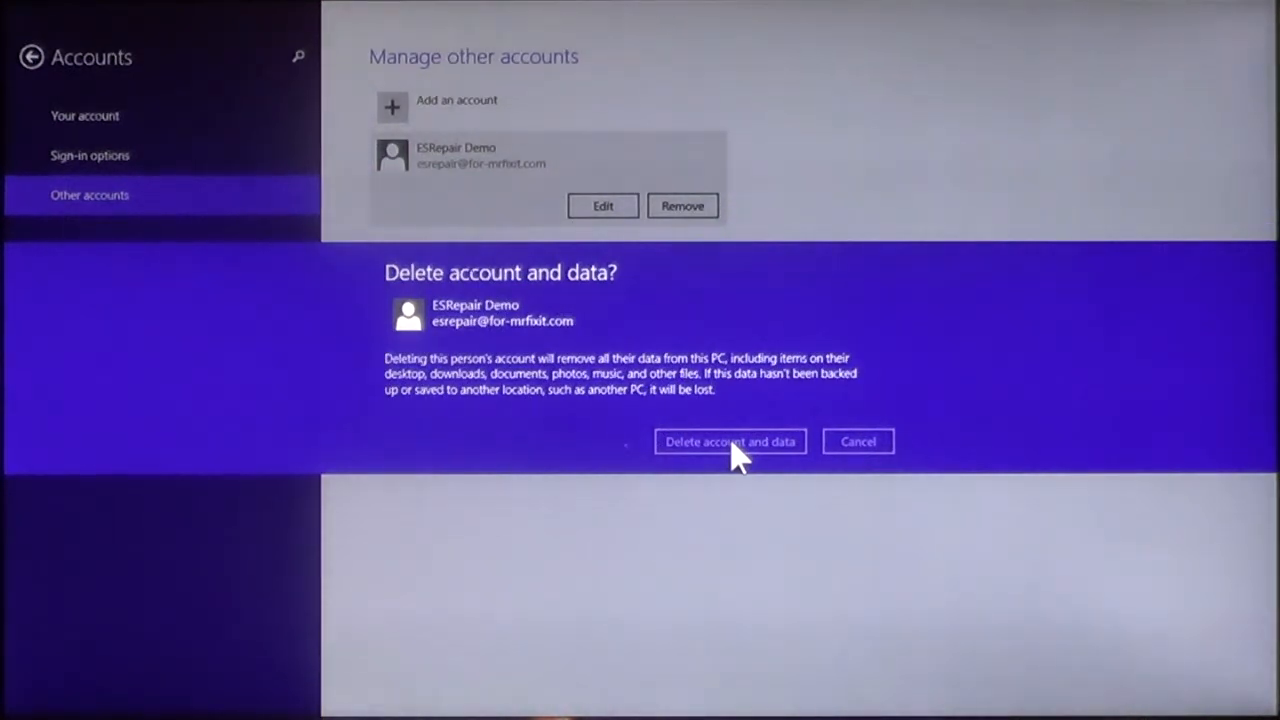
{"action": "left_click", "coordinate": [729, 441]}
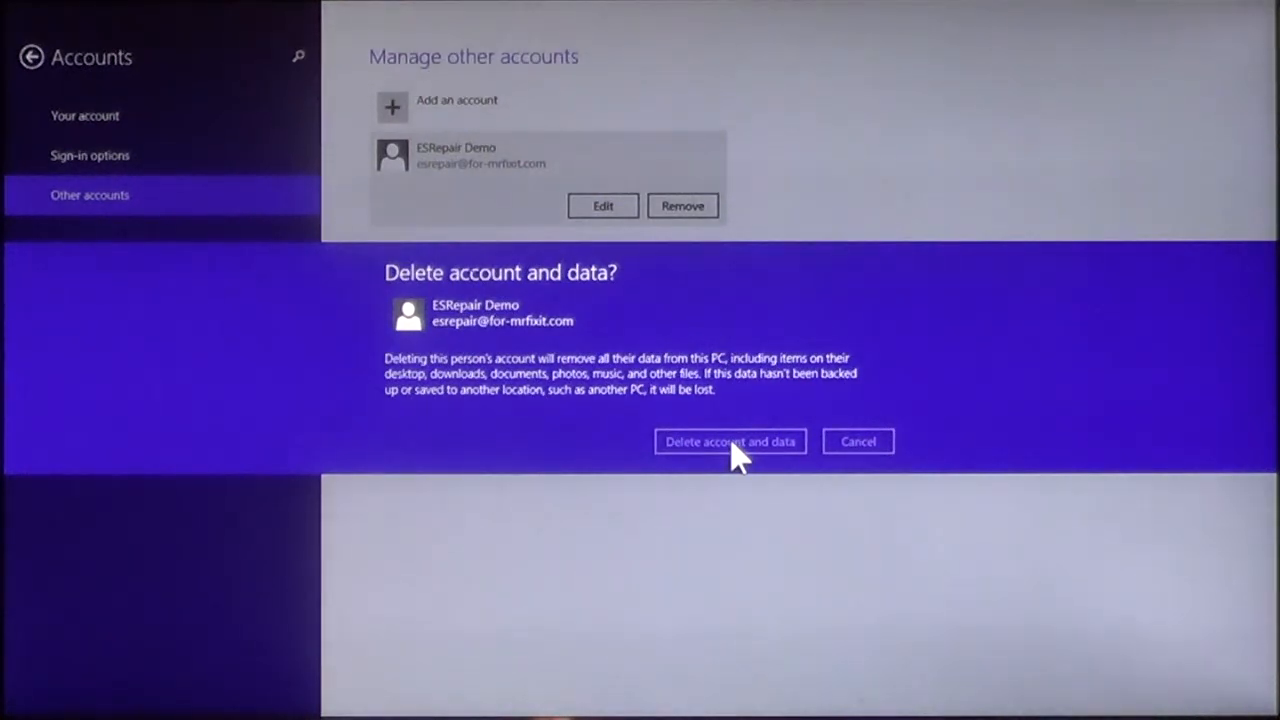
{"action": "left_click", "coordinate": [729, 441]}
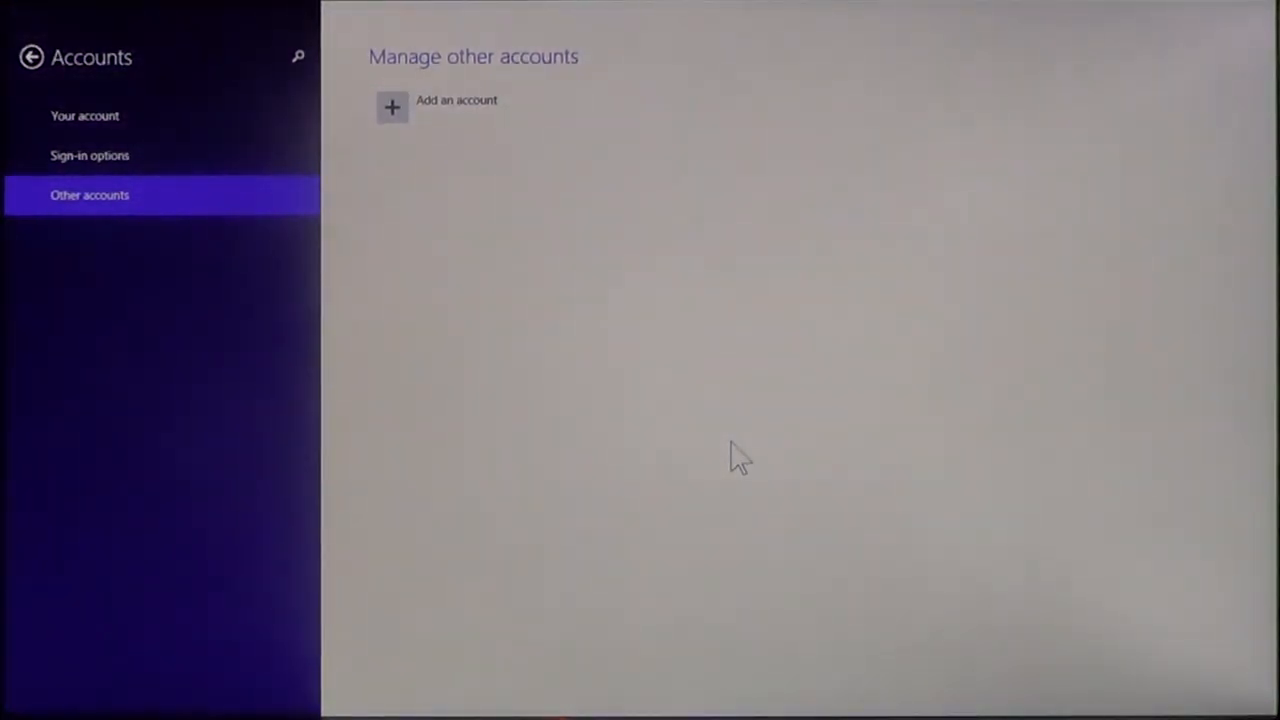
{"action": "mouse_move", "coordinate": [445, 10]}
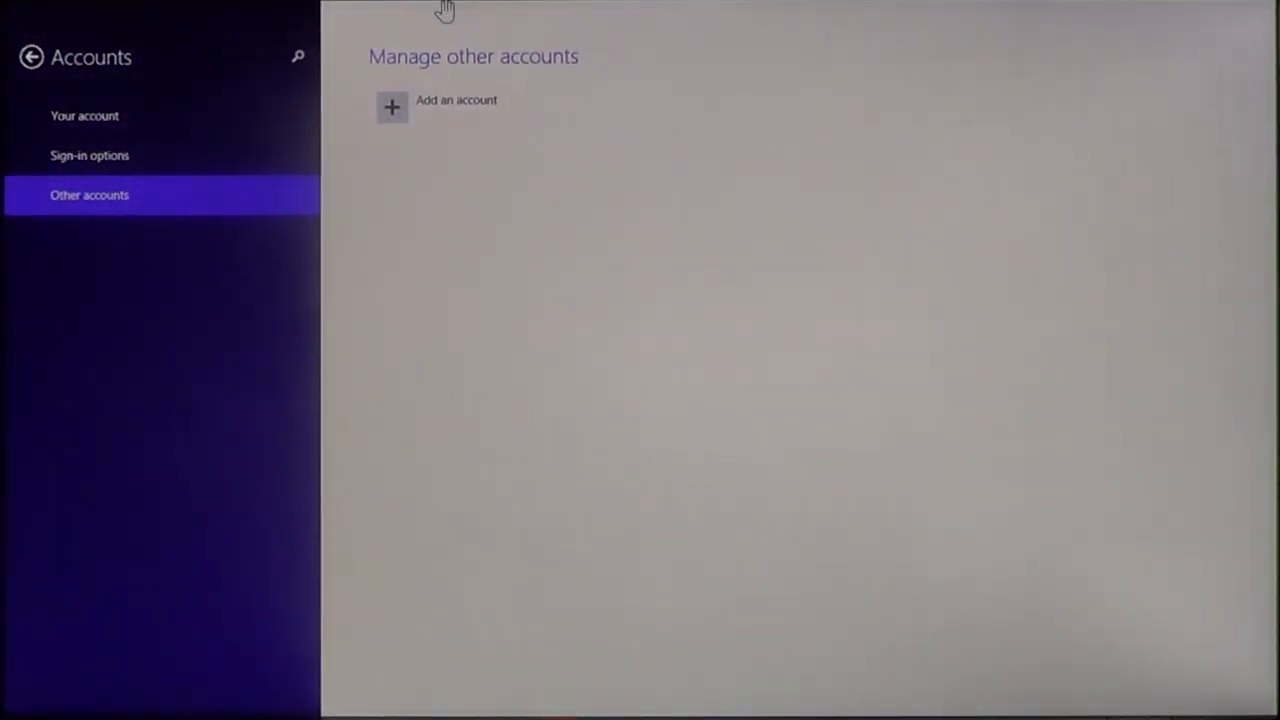
{"action": "mouse_move", "coordinate": [378, 332]}
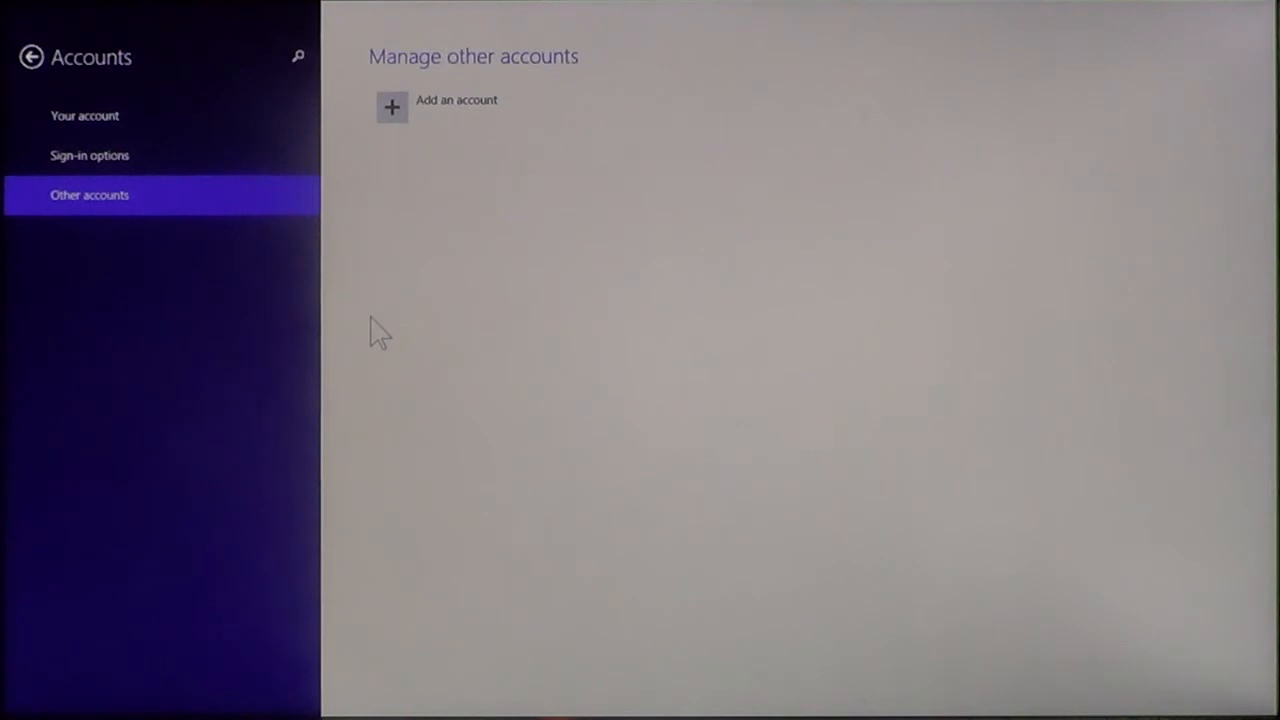